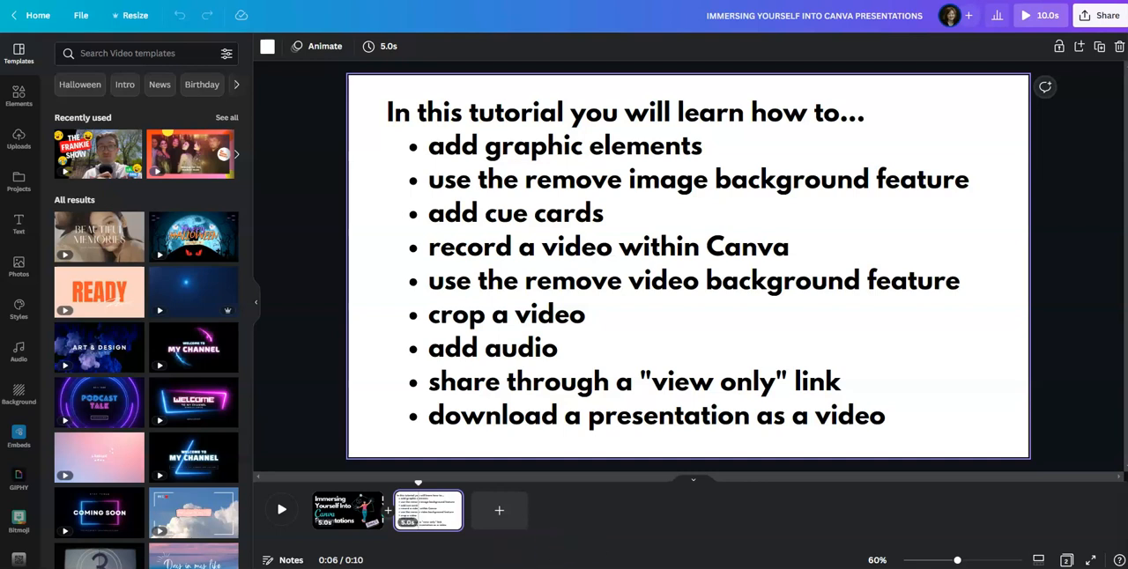
Open the Elements panel from the left sidebar.
click(16, 94)
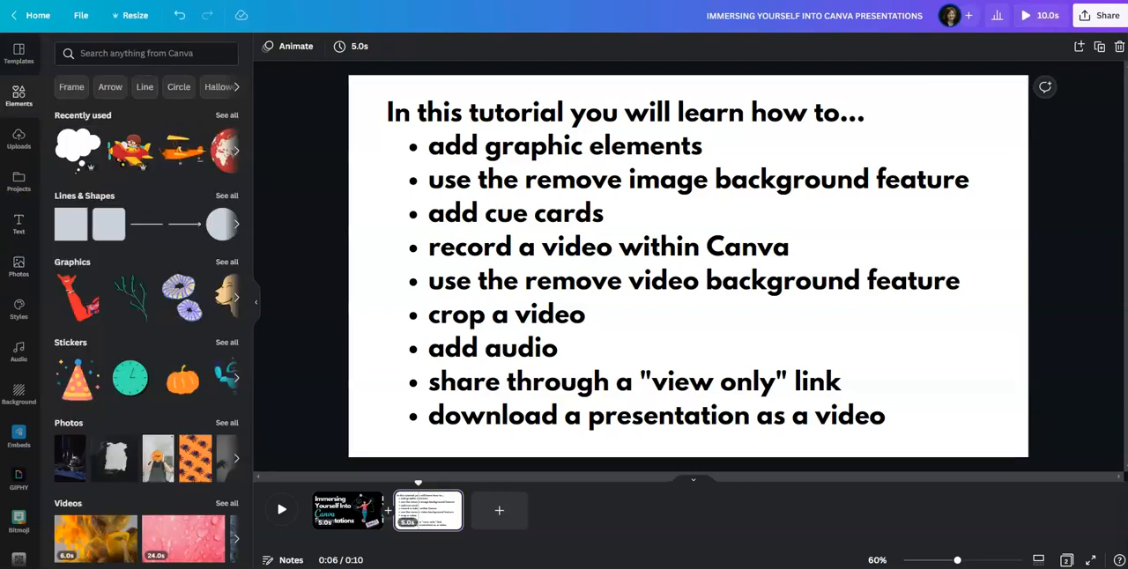
mouse_move(44, 78)
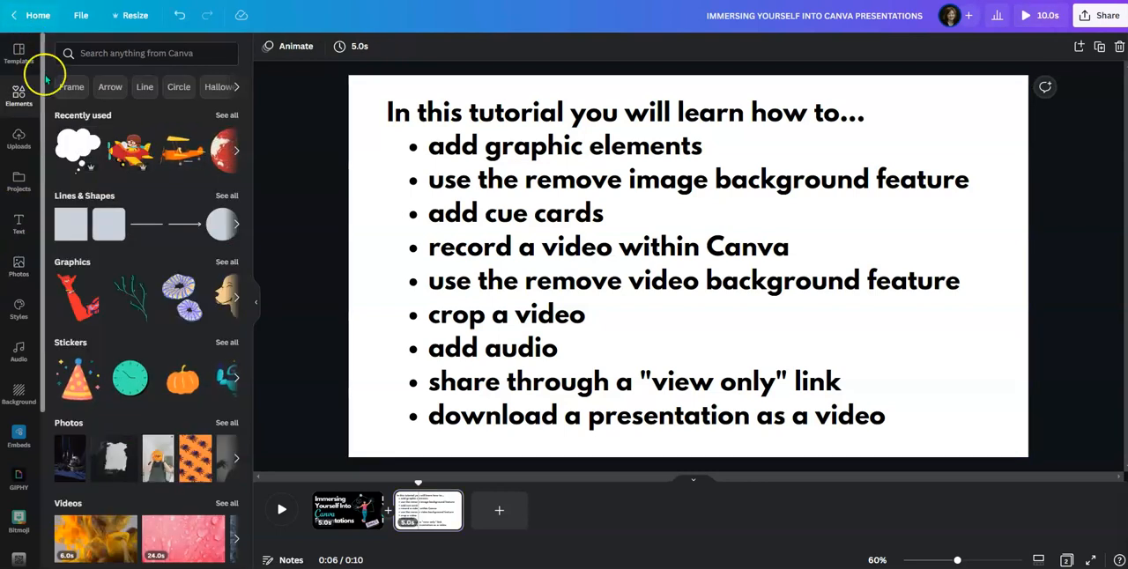
Add a third slide and stretch the full-moon castle Halloween video to fill it.
click(499, 511)
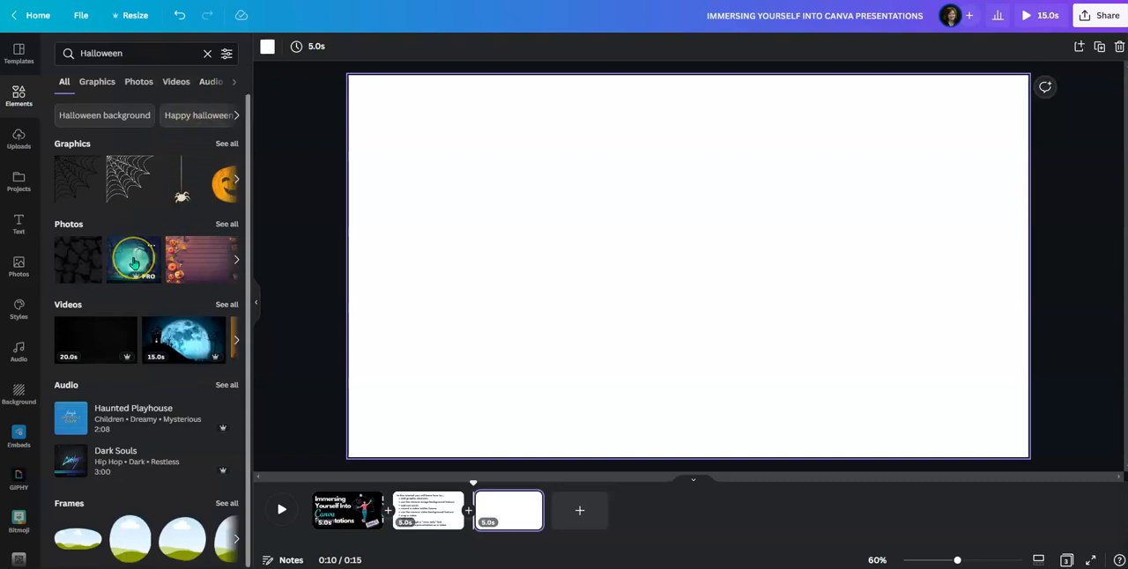
mouse_move(184, 339)
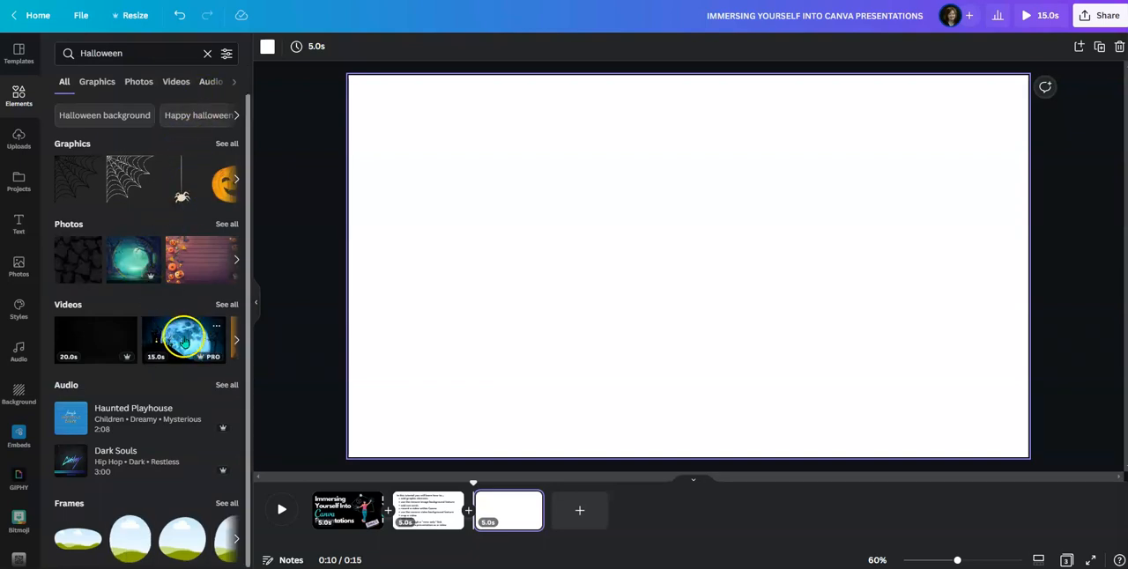
click(183, 339)
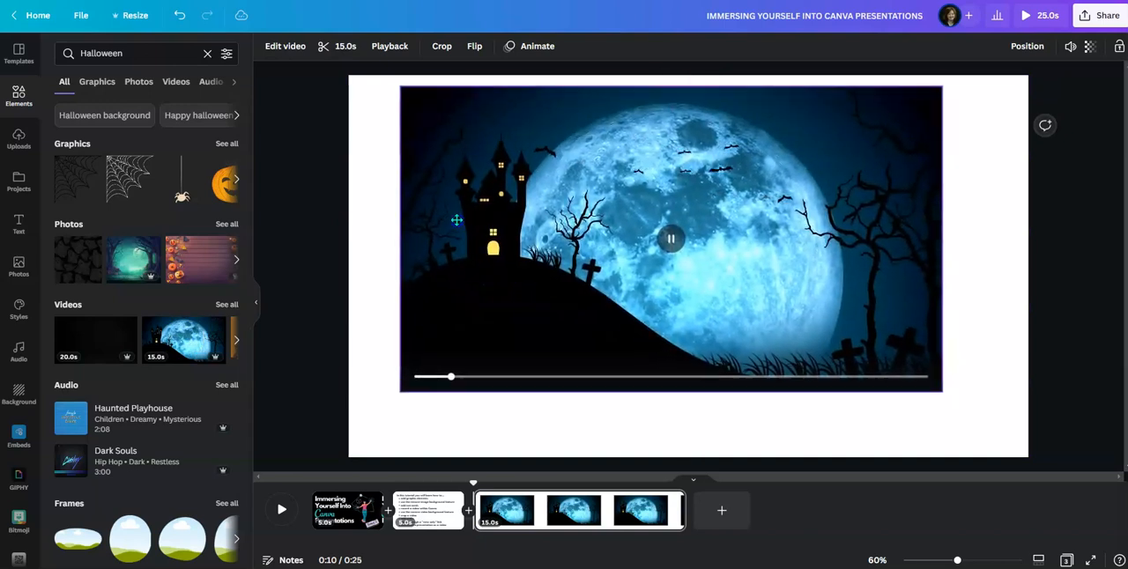
click(652, 238)
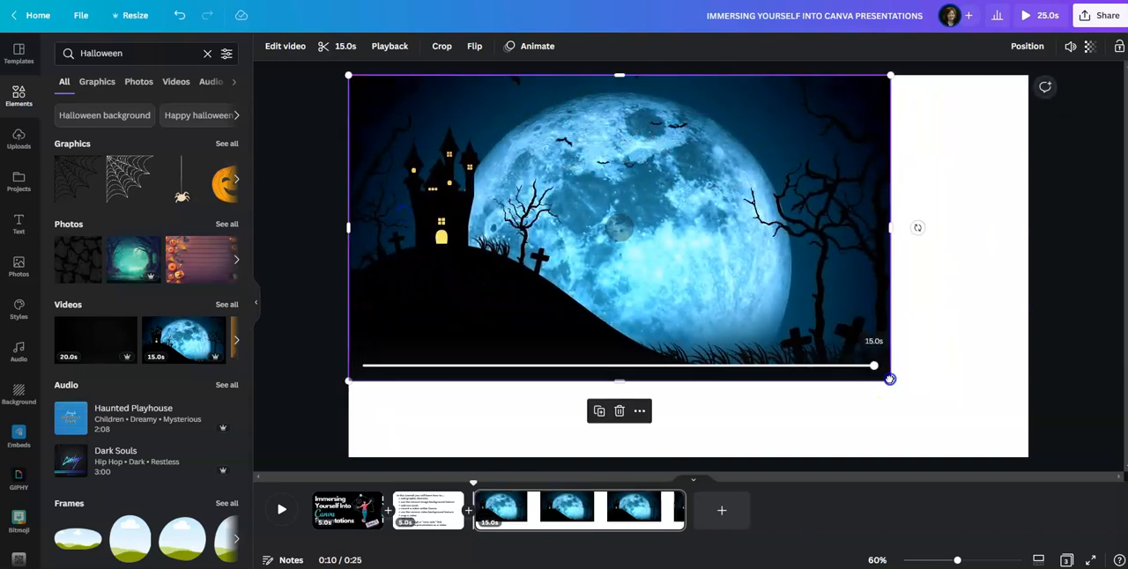
drag(889, 379, 1042, 467)
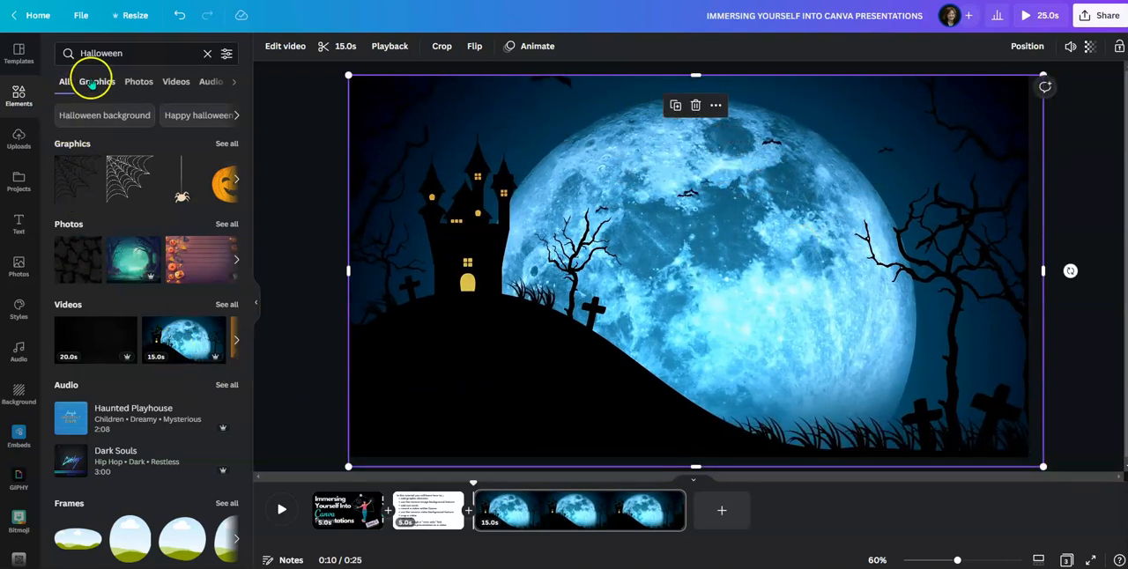
Search elements for 'cat' and place the witch-hat cat small on the lower-left hill.
click(133, 53)
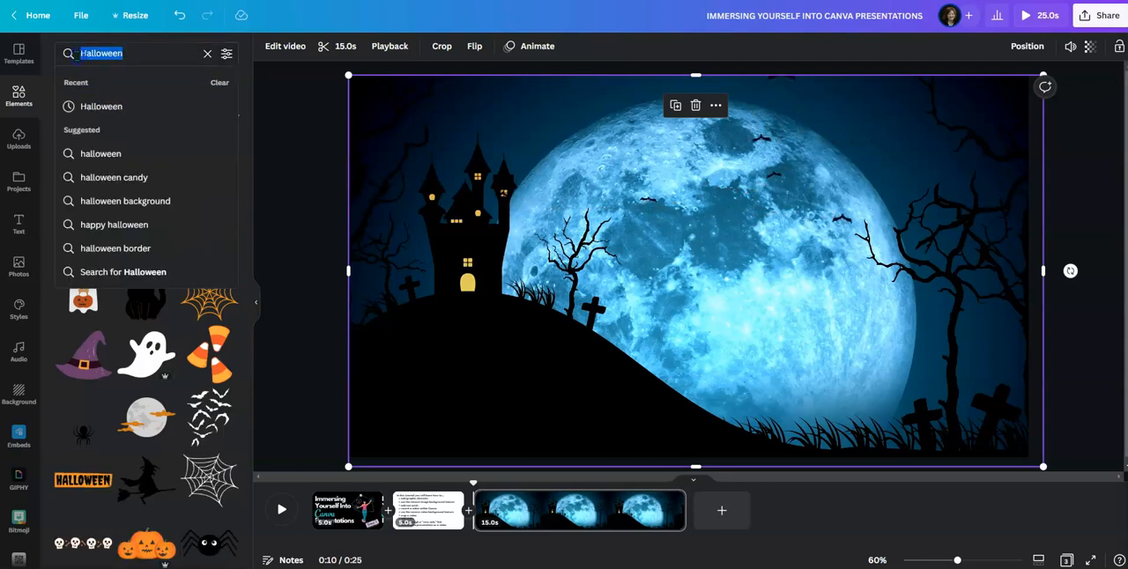
text(ca)
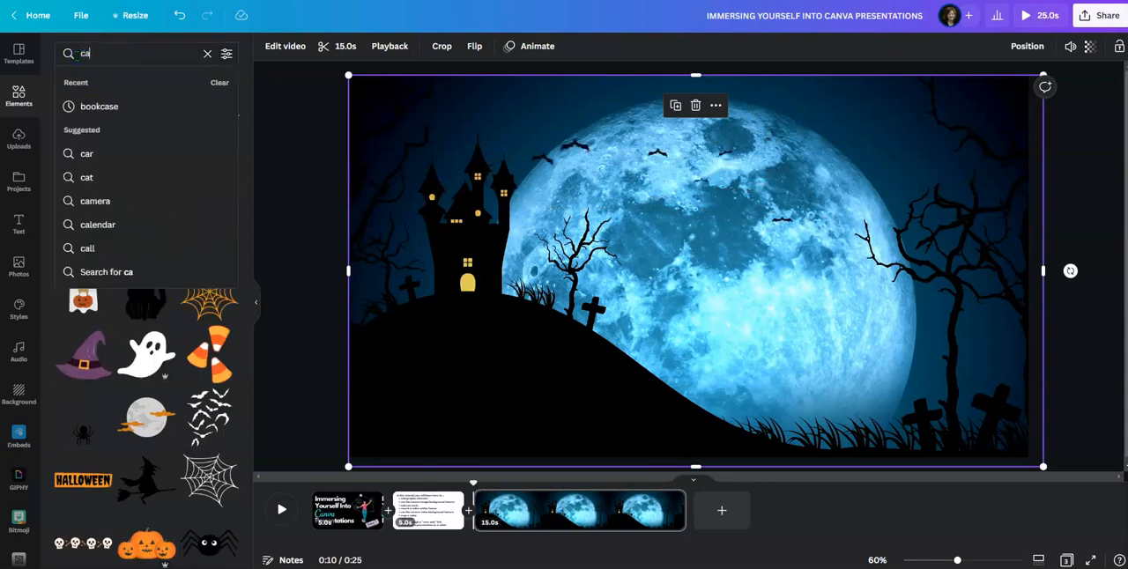
text(cat)
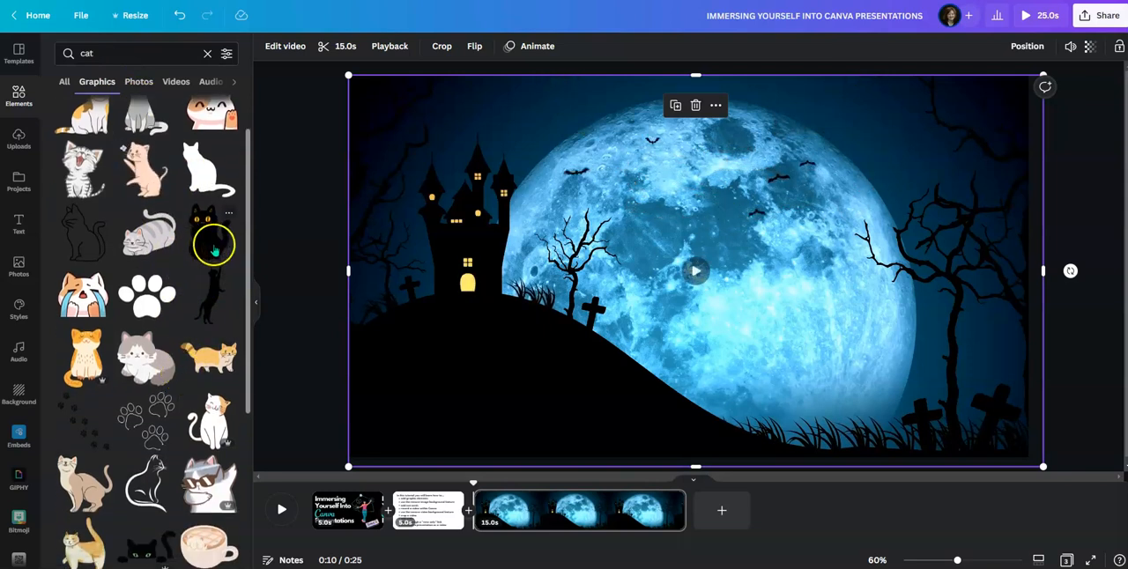
scroll(down, 3)
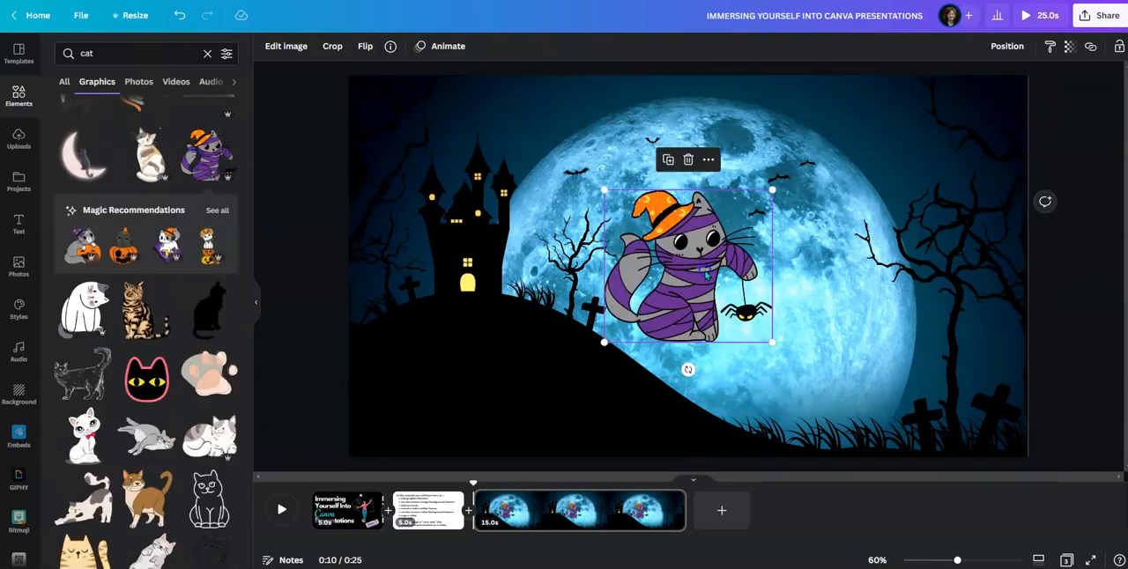
drag(688, 265, 445, 370)
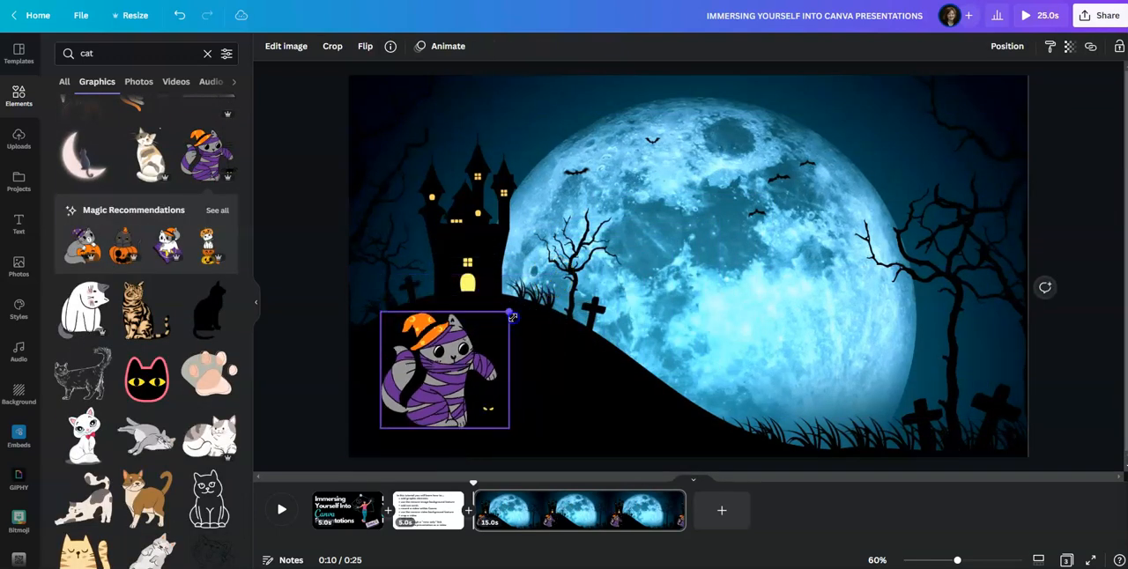
drag(510, 314, 426, 342)
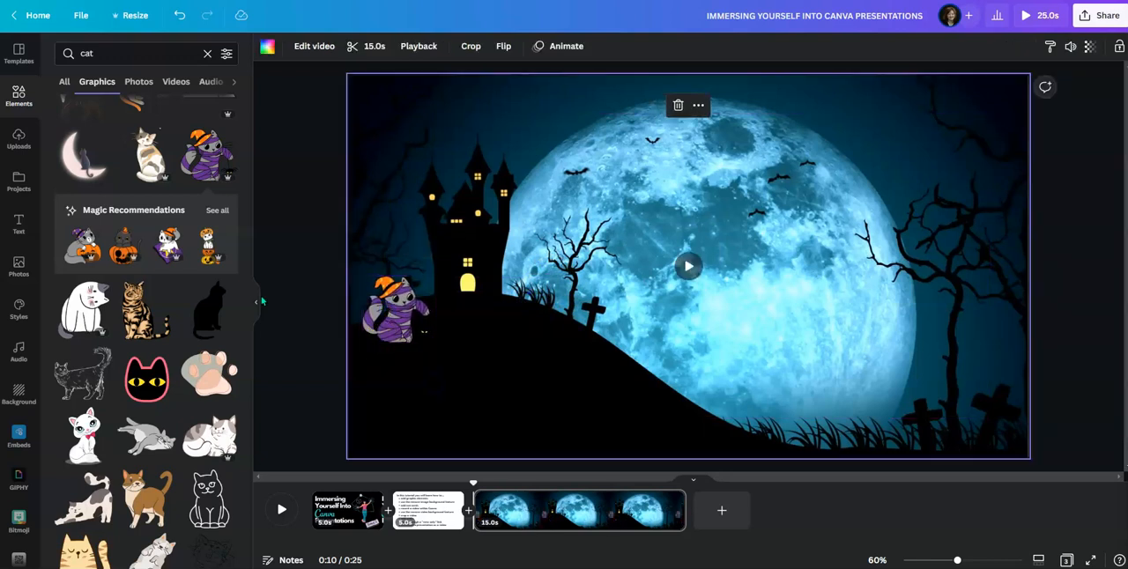
Search the elements for monster graphics.
click(132, 53)
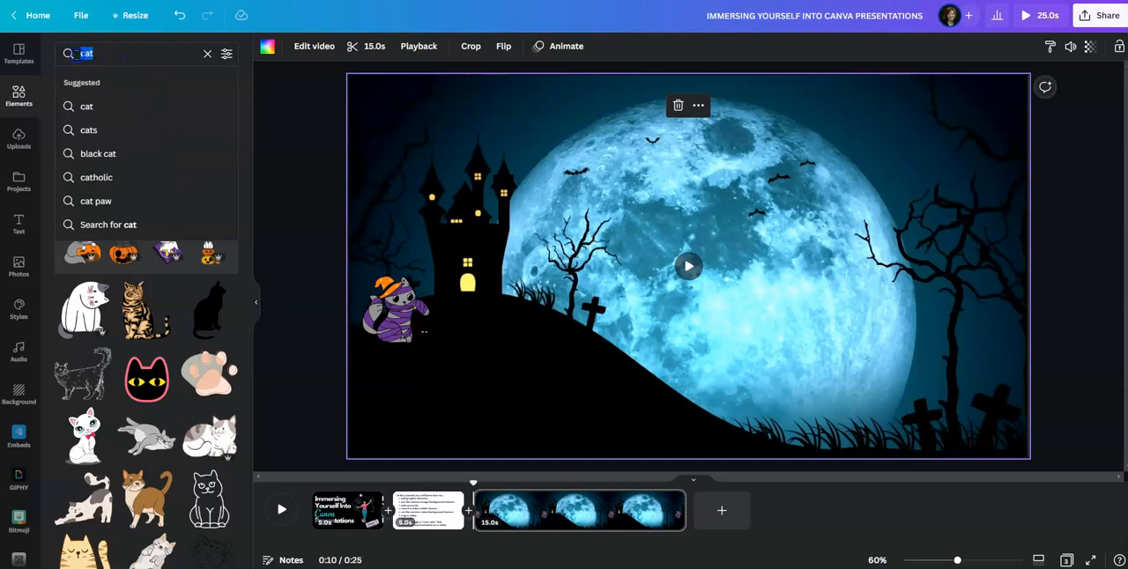
text(mons)
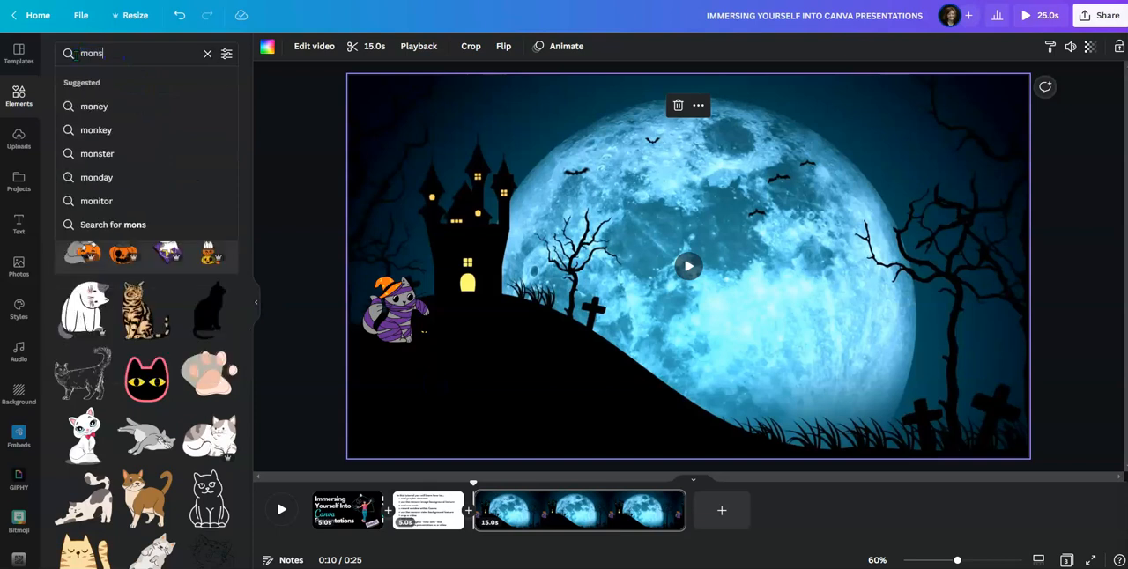
click(97, 153)
text(witch)
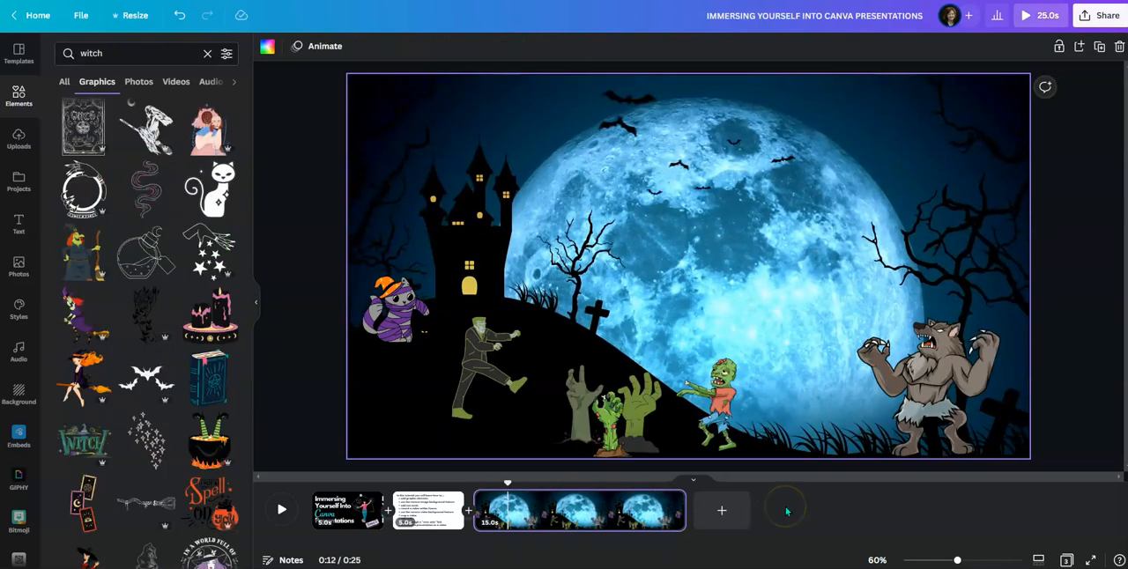
mouse_move(787, 508)
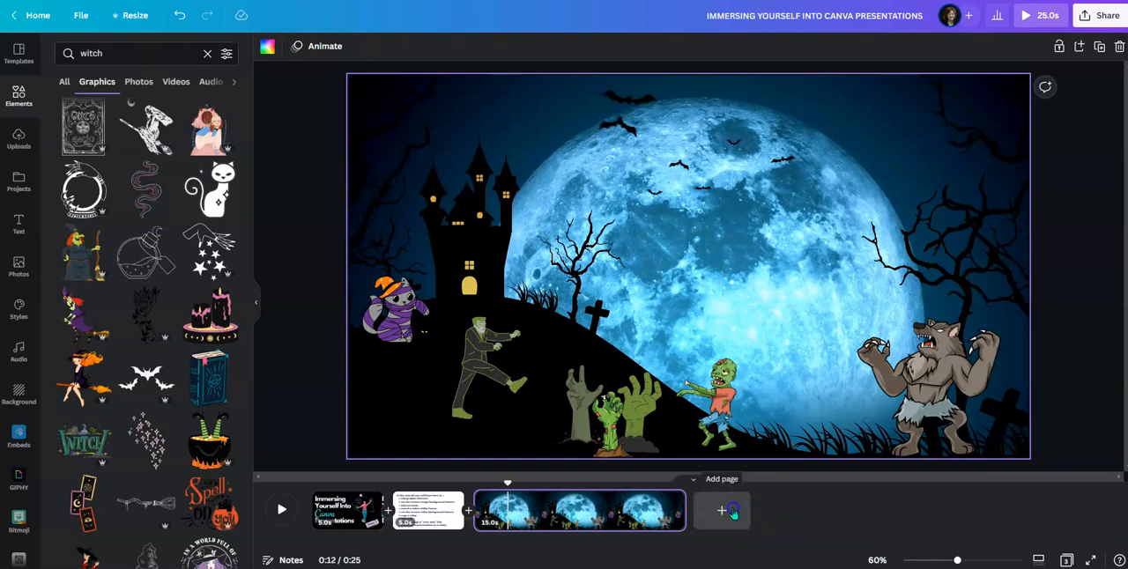
Add a fourth slide holding the uploaded portrait photo and open its image effects.
click(722, 511)
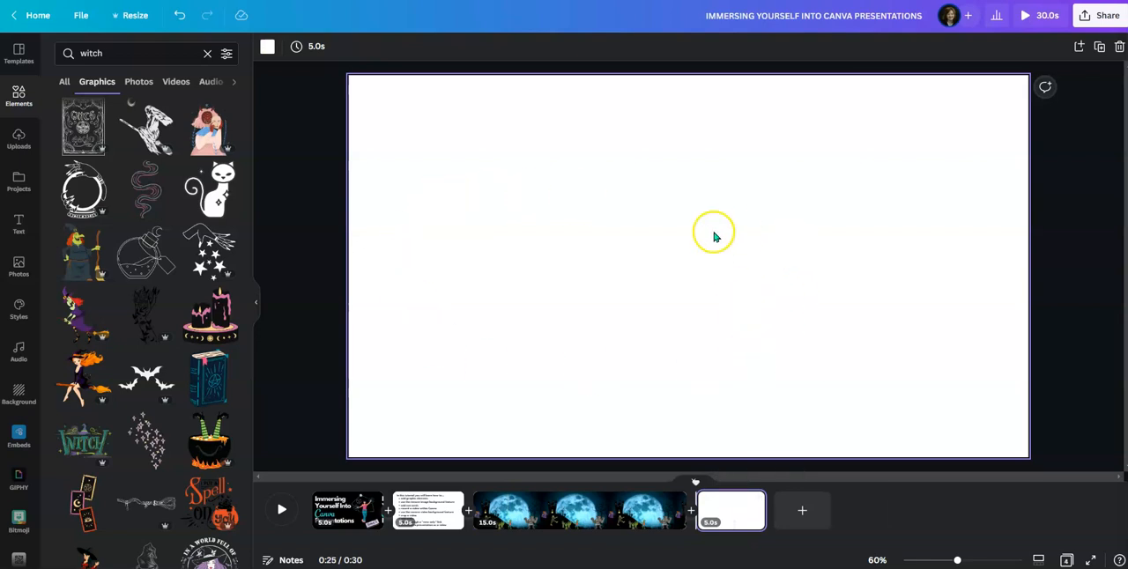
mouse_move(595, 264)
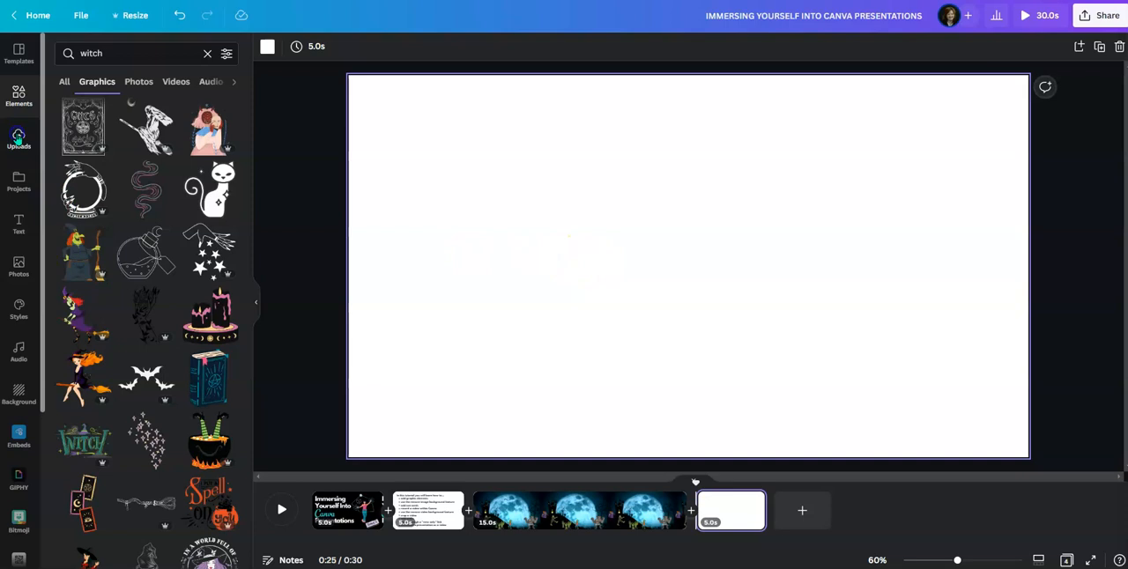
click(18, 139)
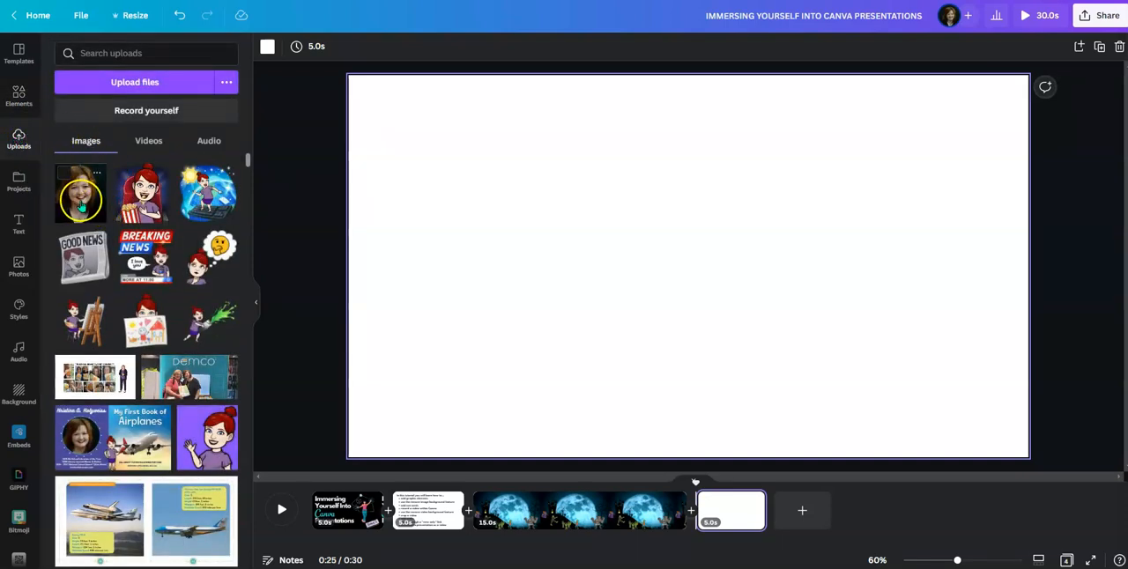
click(81, 193)
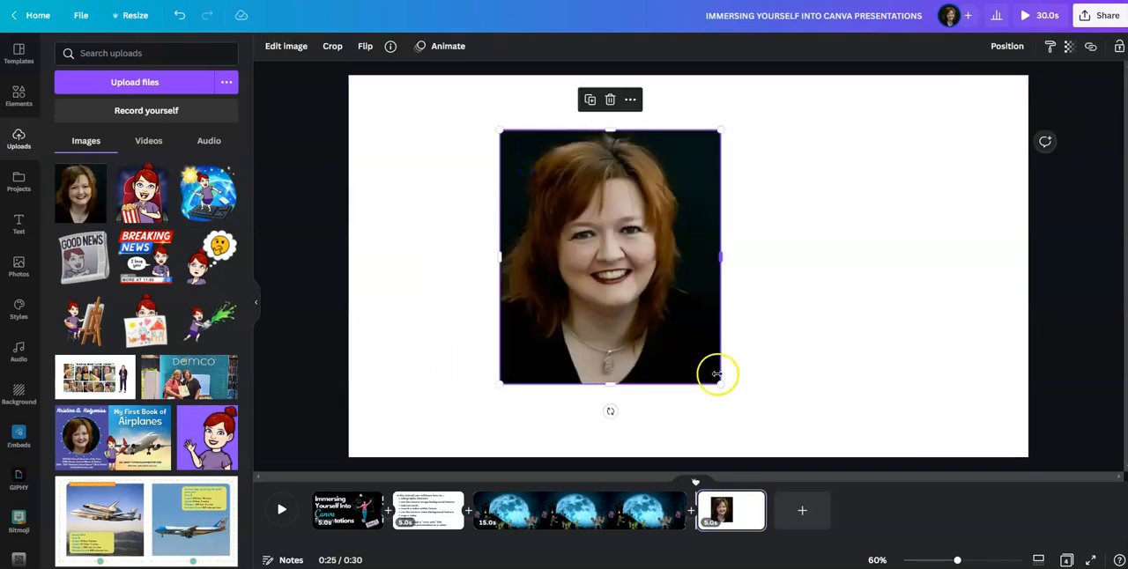
click(284, 46)
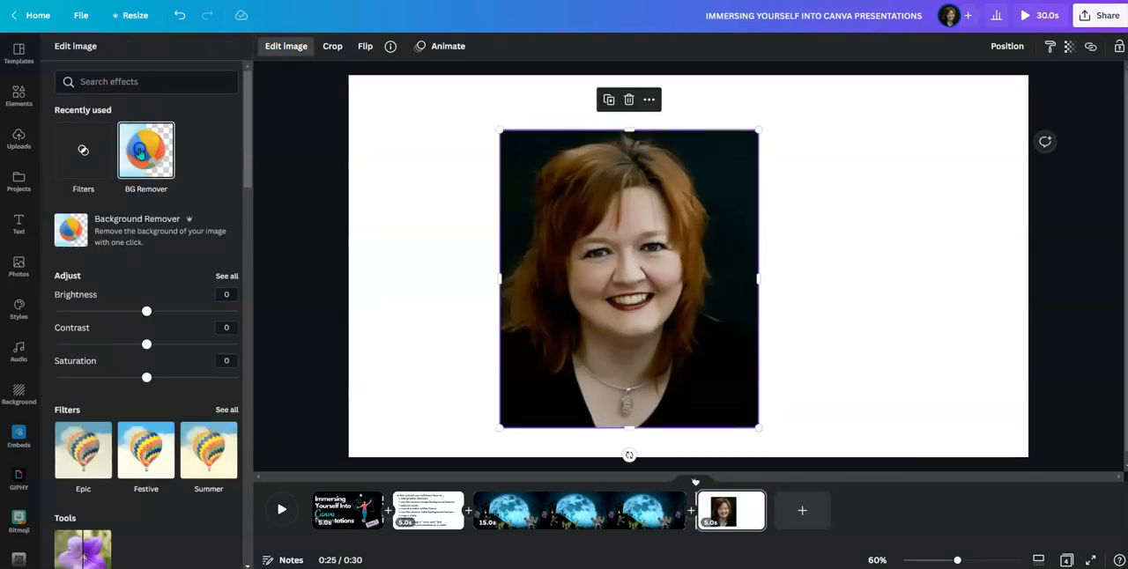
Remove the portrait's background and brush-erase the shoulders and area below the face.
click(145, 150)
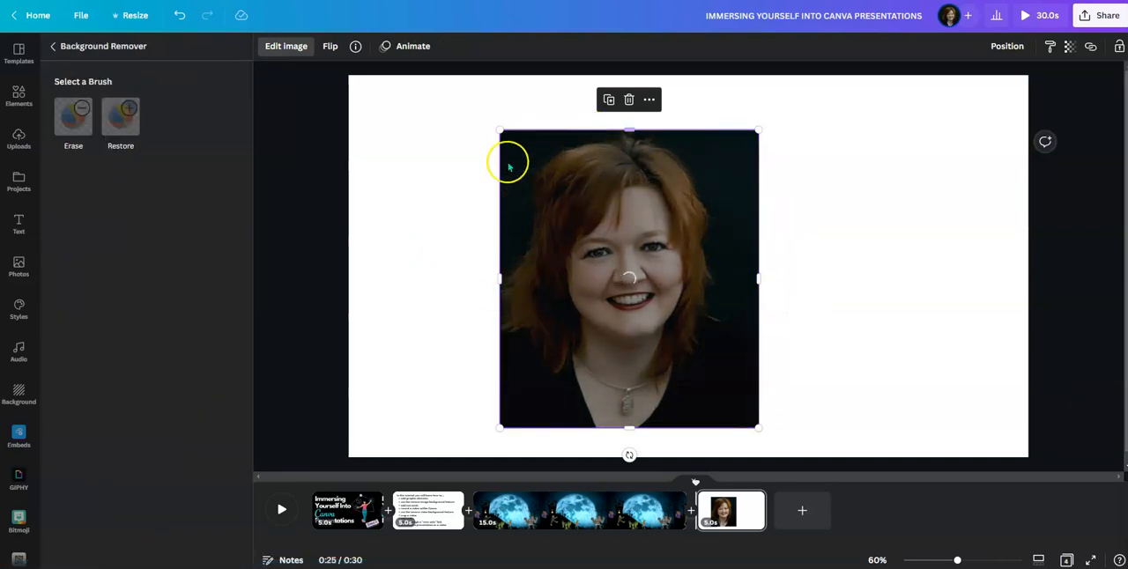
mouse_move(538, 382)
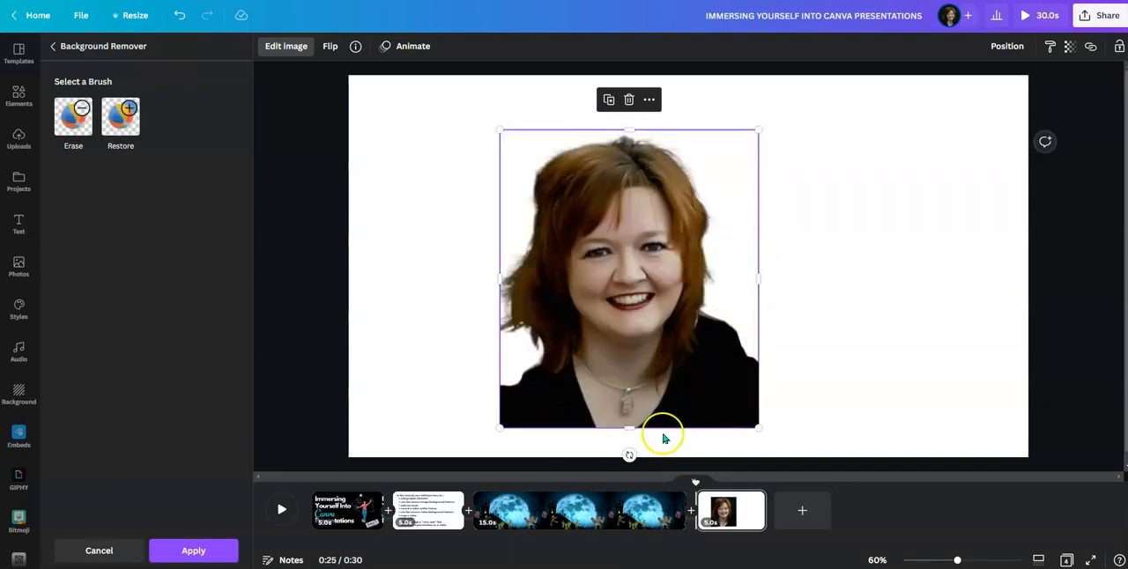
click(73, 117)
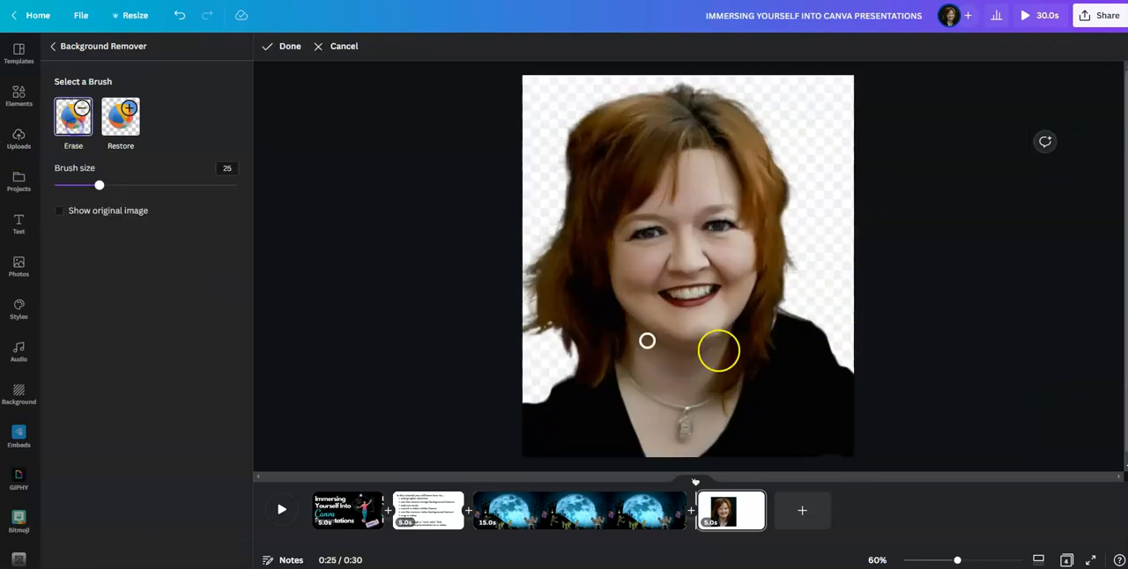
drag(99, 185, 142, 185)
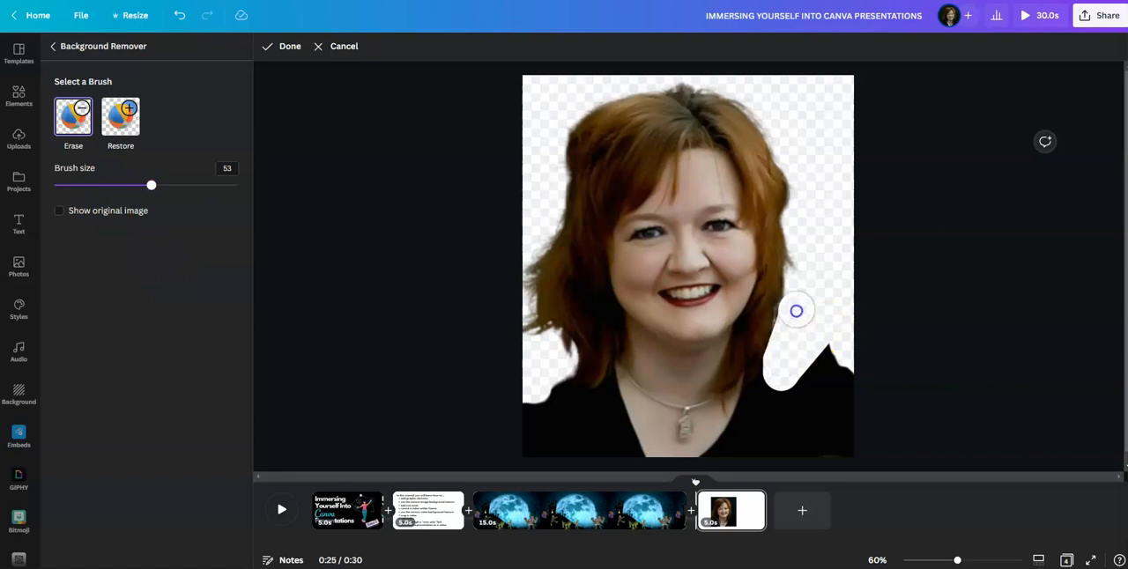
drag(796, 310, 799, 248)
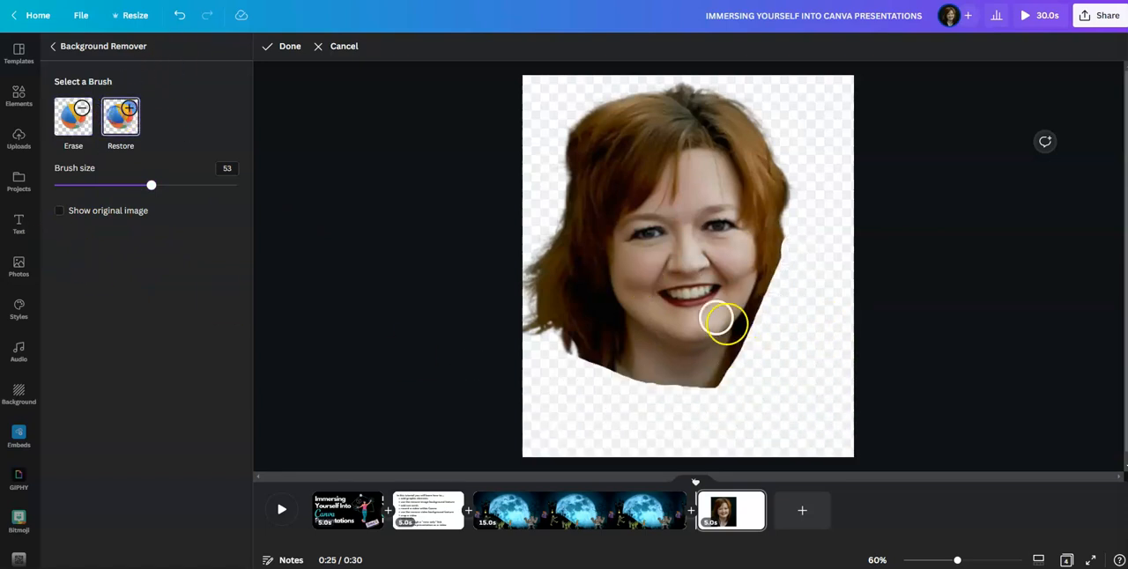
drag(726, 323, 726, 379)
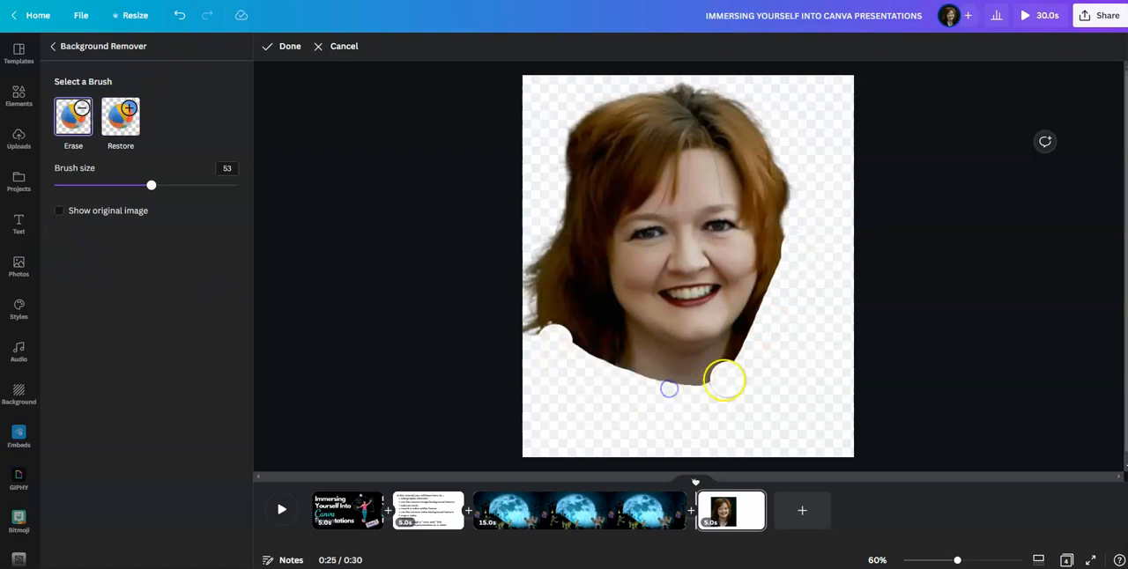
mouse_move(329, 123)
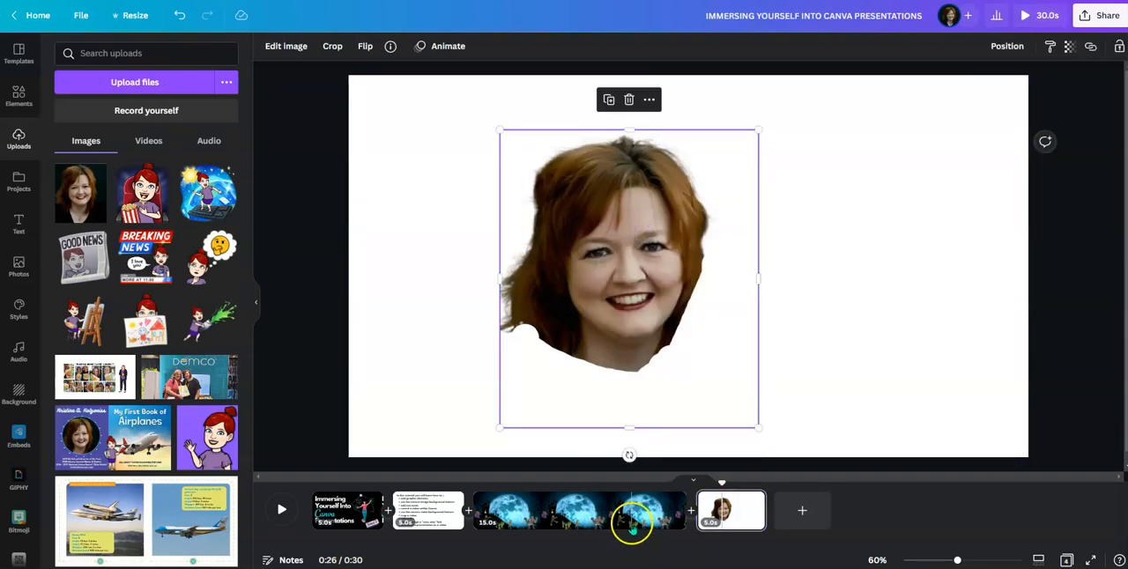
On slide 3, set the presenter's cut-out head onto the werewolf's shoulders.
click(630, 524)
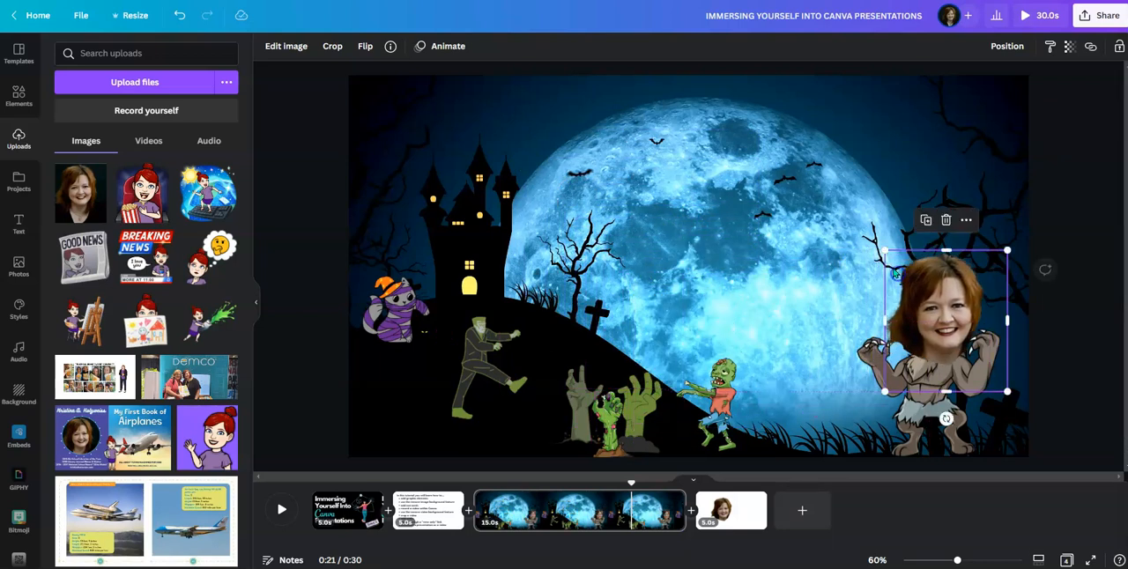
drag(899, 274, 926, 304)
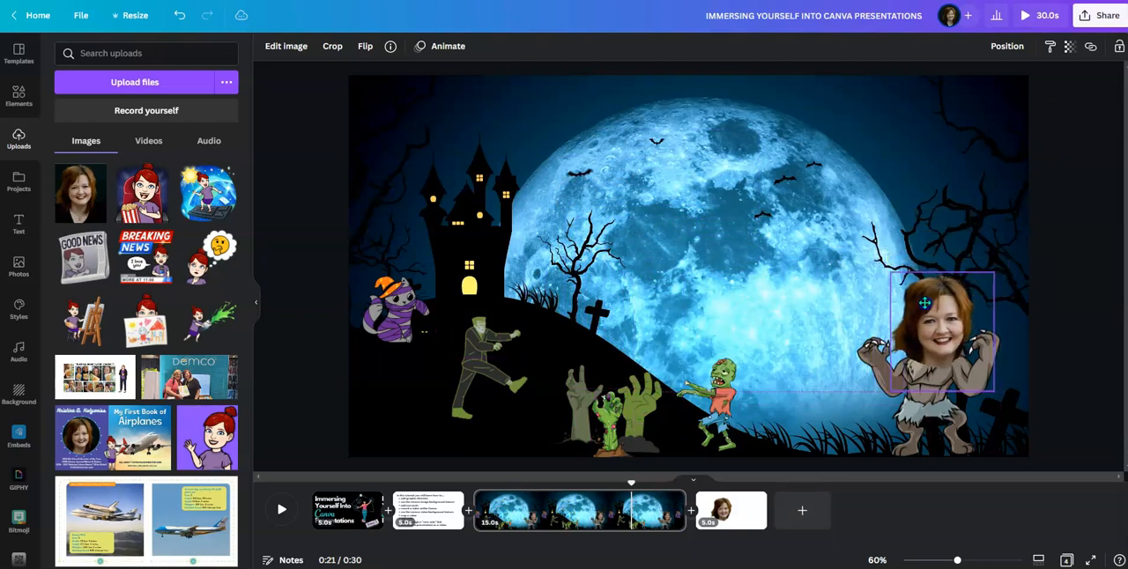
click(924, 302)
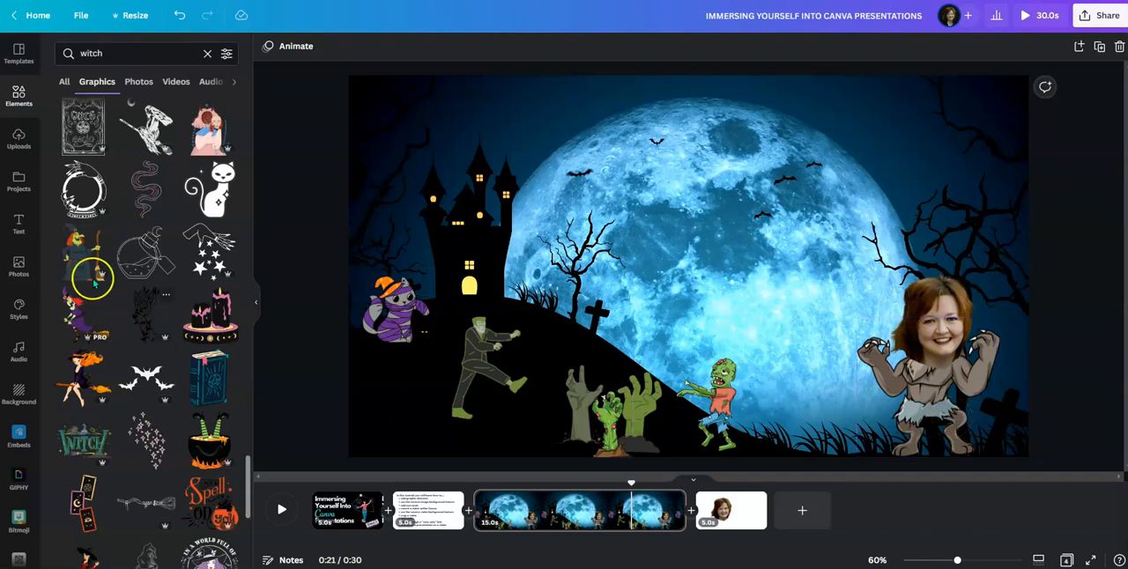
Add the broom-holding witch graphic to the moon slide and open its image effects.
click(82, 278)
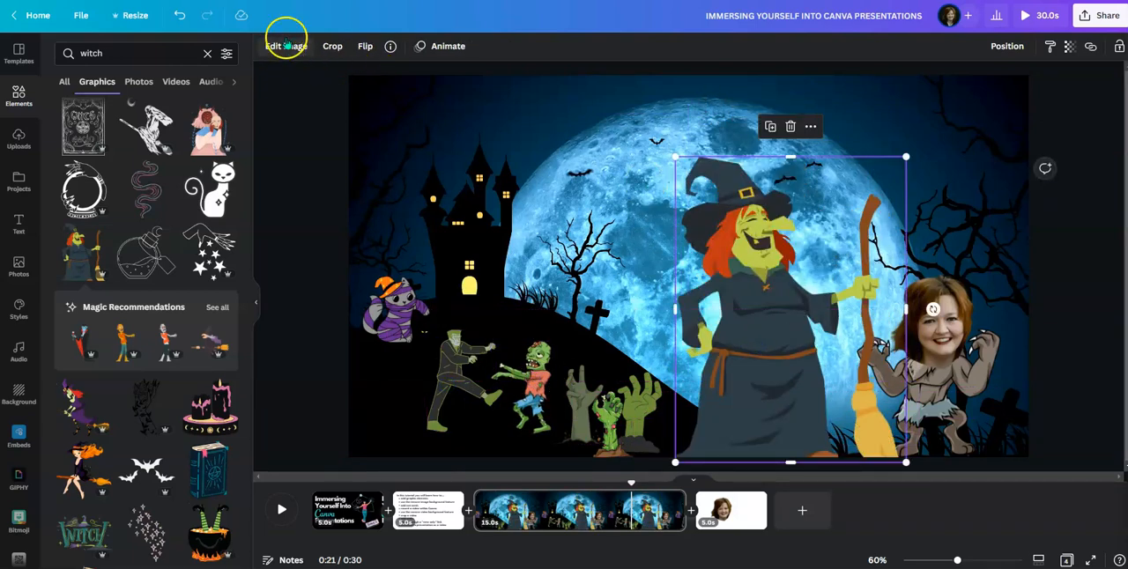
click(286, 46)
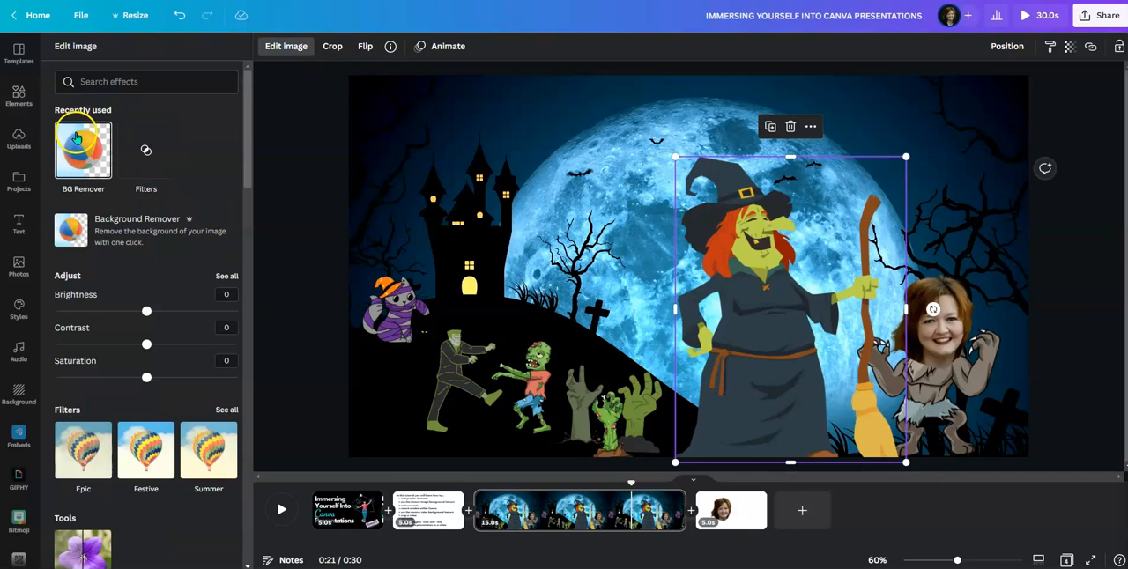
Erase the witch graphic's face and upper hat with the background remover's brush.
click(82, 150)
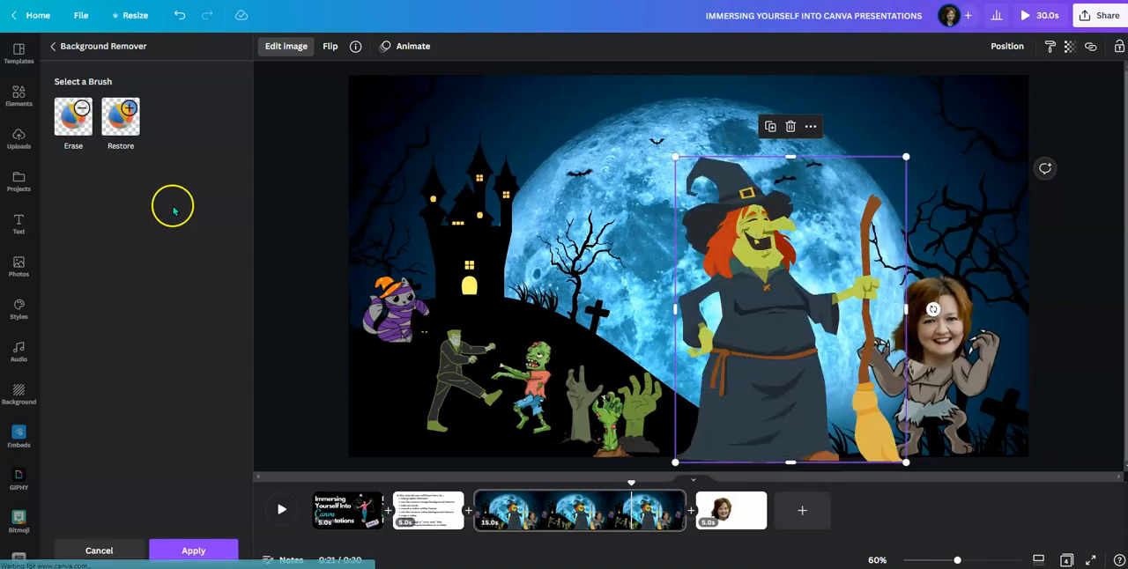
click(73, 117)
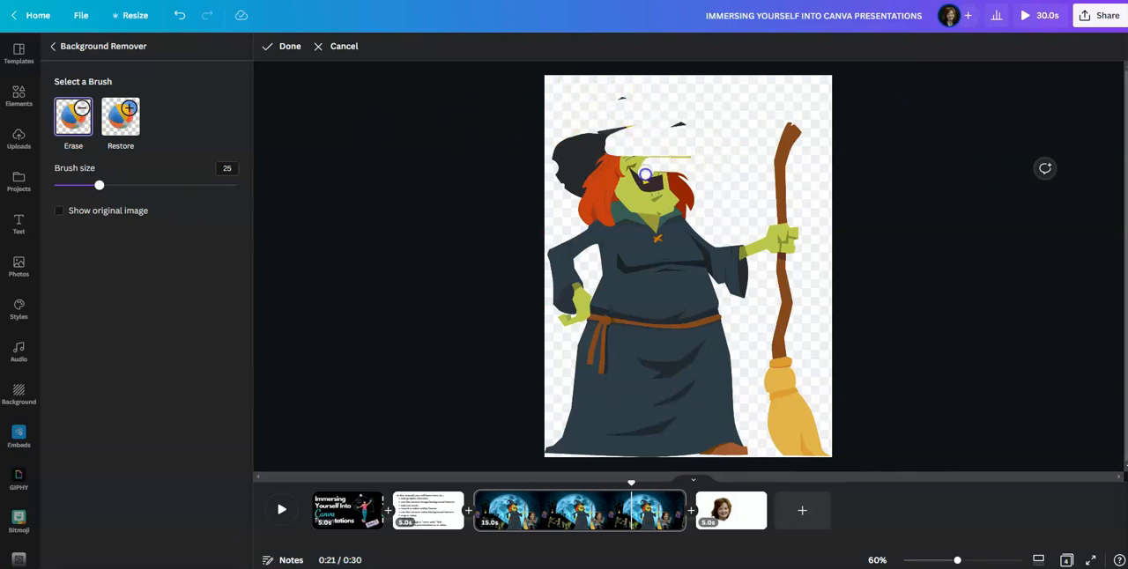
drag(643, 177, 705, 195)
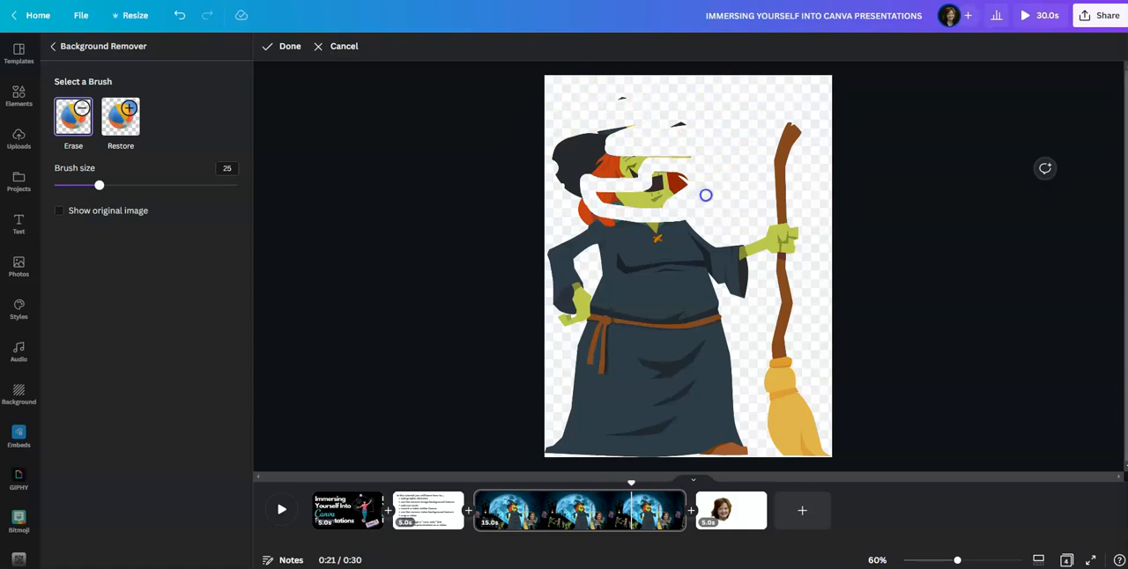
drag(705, 195, 618, 214)
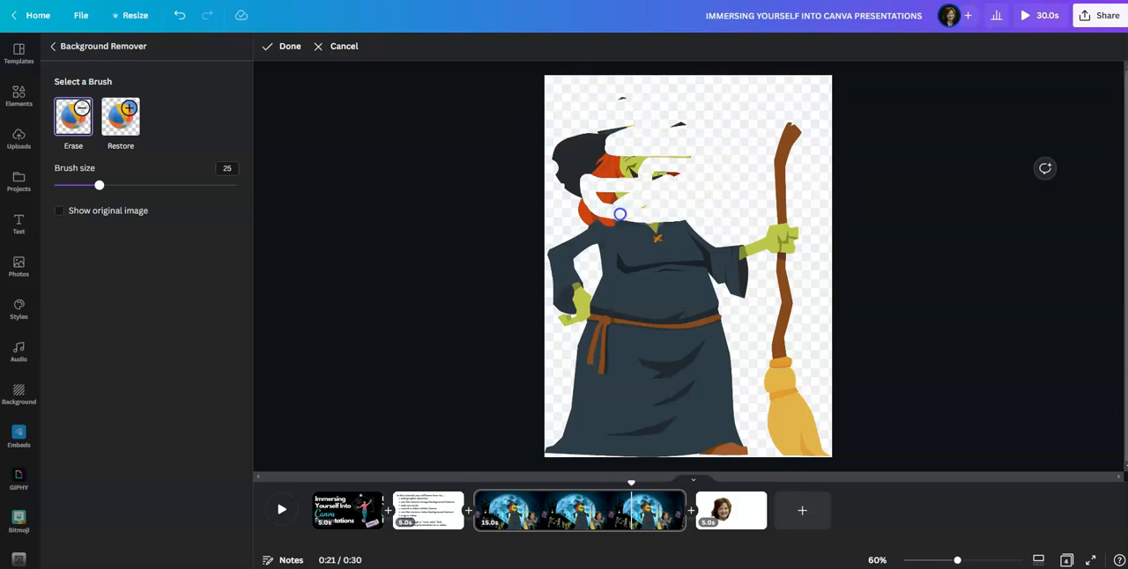
drag(619, 213, 631, 95)
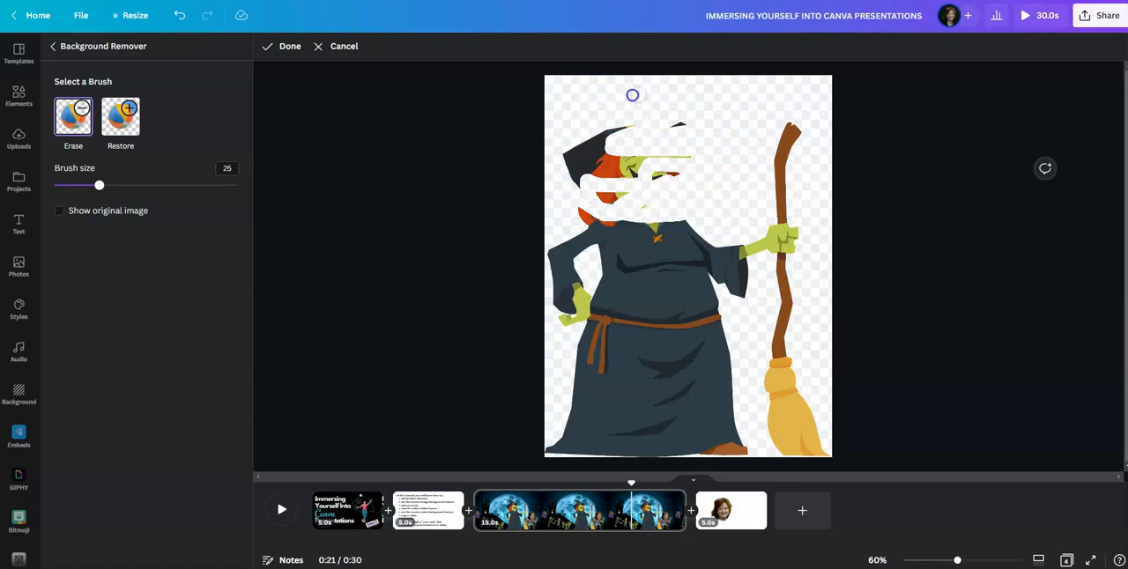
drag(632, 94, 591, 151)
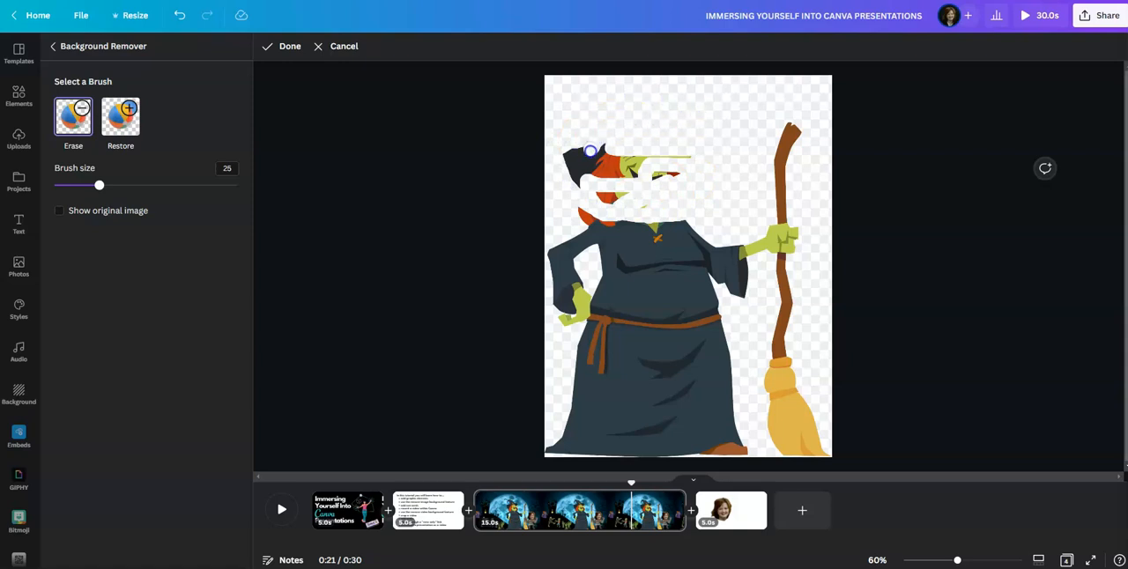
click(289, 45)
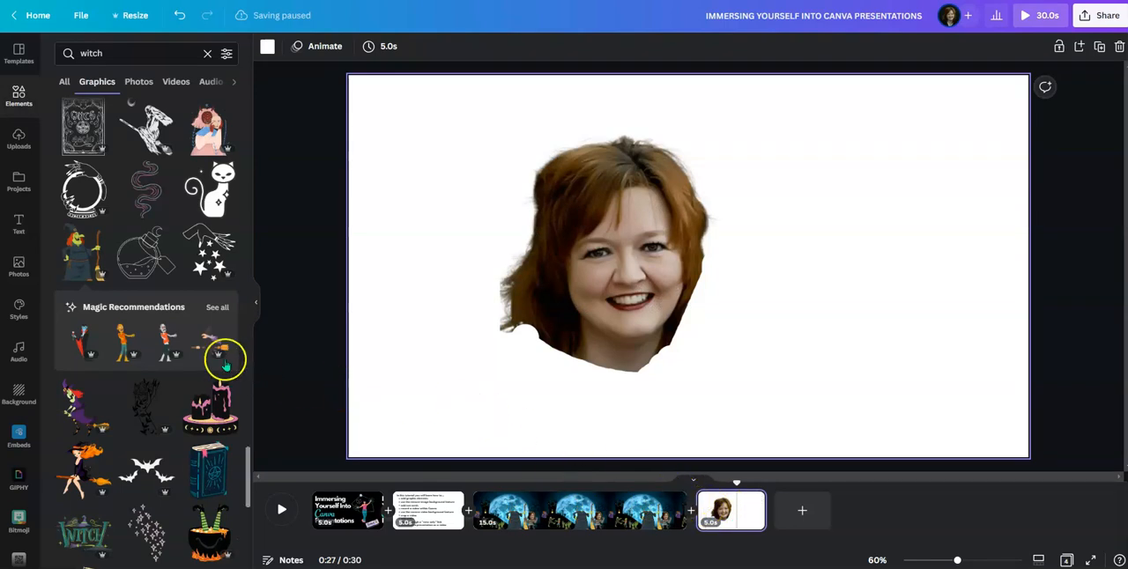
Add a 'Happy Halloween!' heading at the top right of the portrait slide.
click(18, 223)
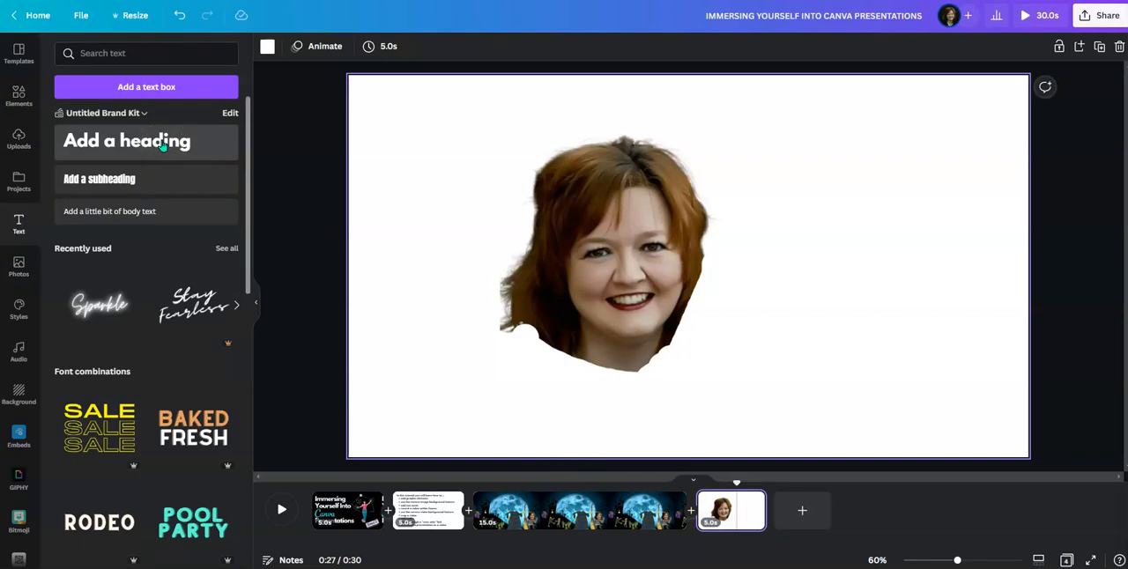
click(151, 141)
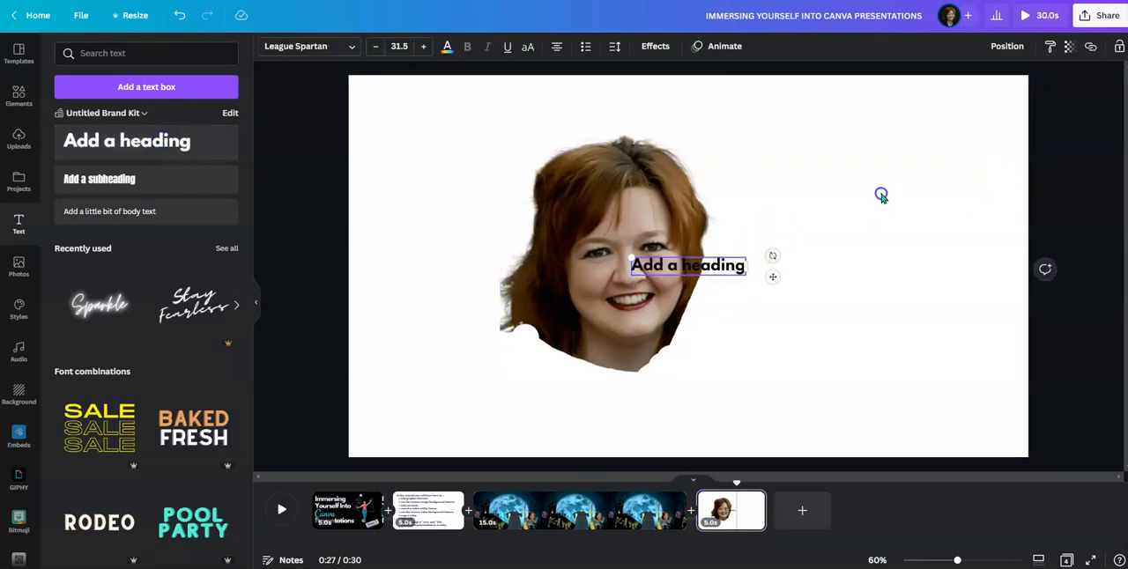
drag(687, 264, 820, 154)
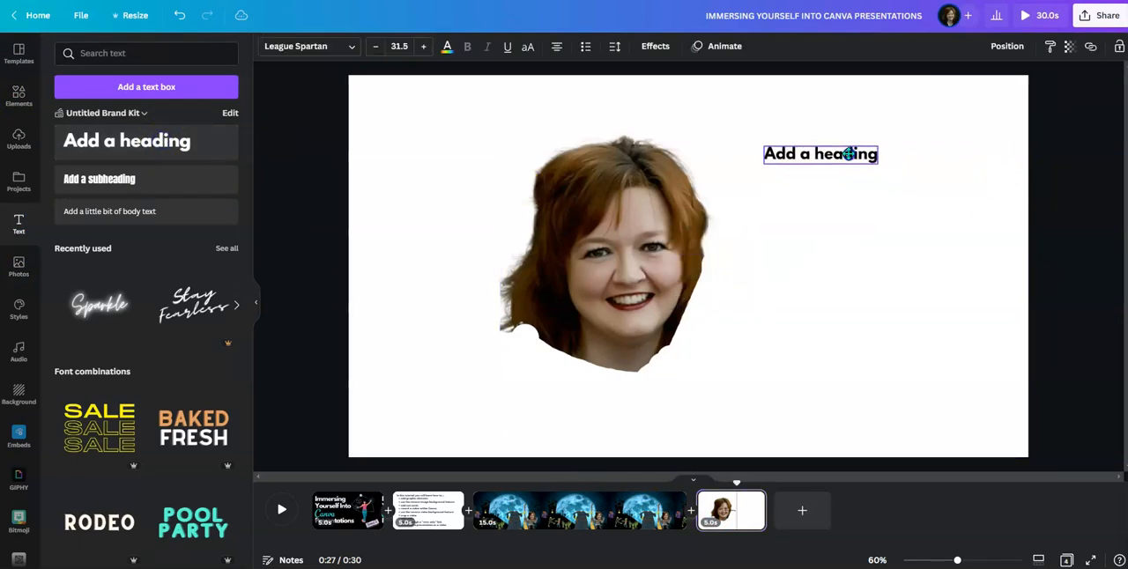
drag(820, 153, 796, 145)
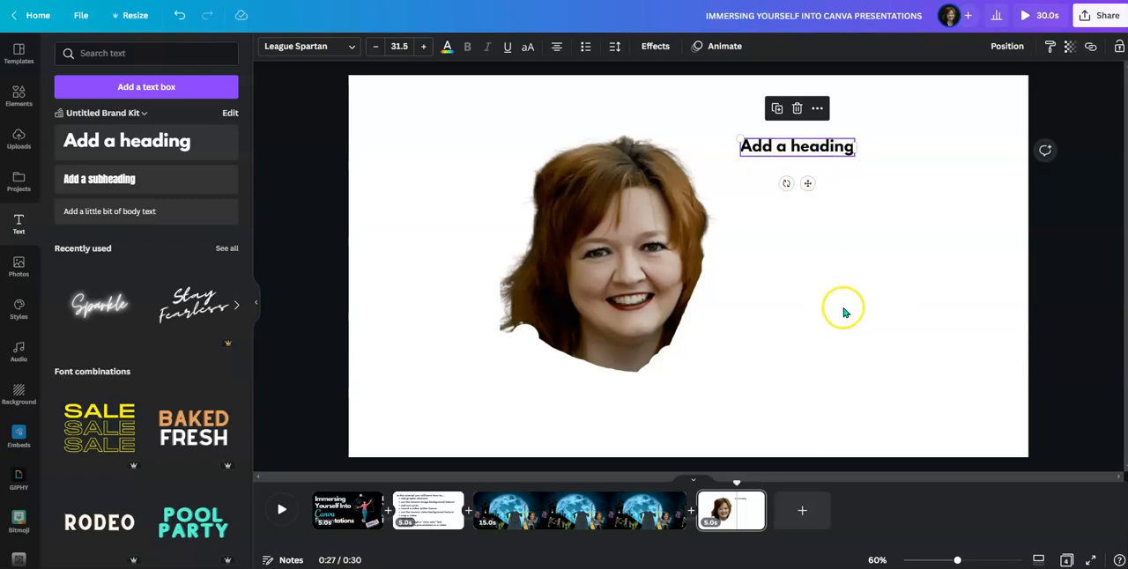
mouse_move(917, 367)
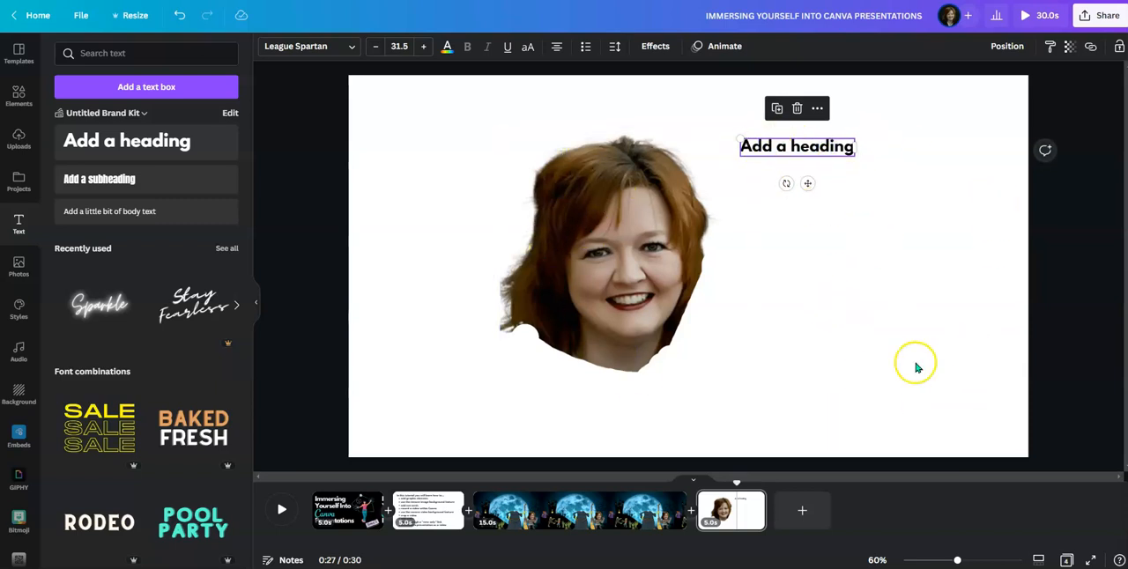
mouse_move(844, 202)
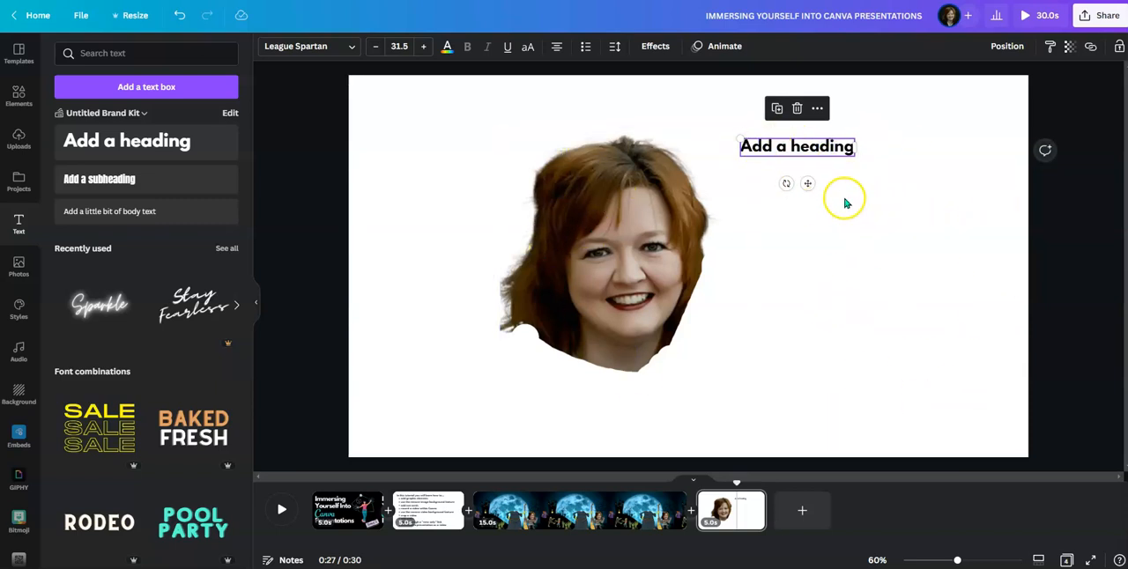
double_click(797, 146)
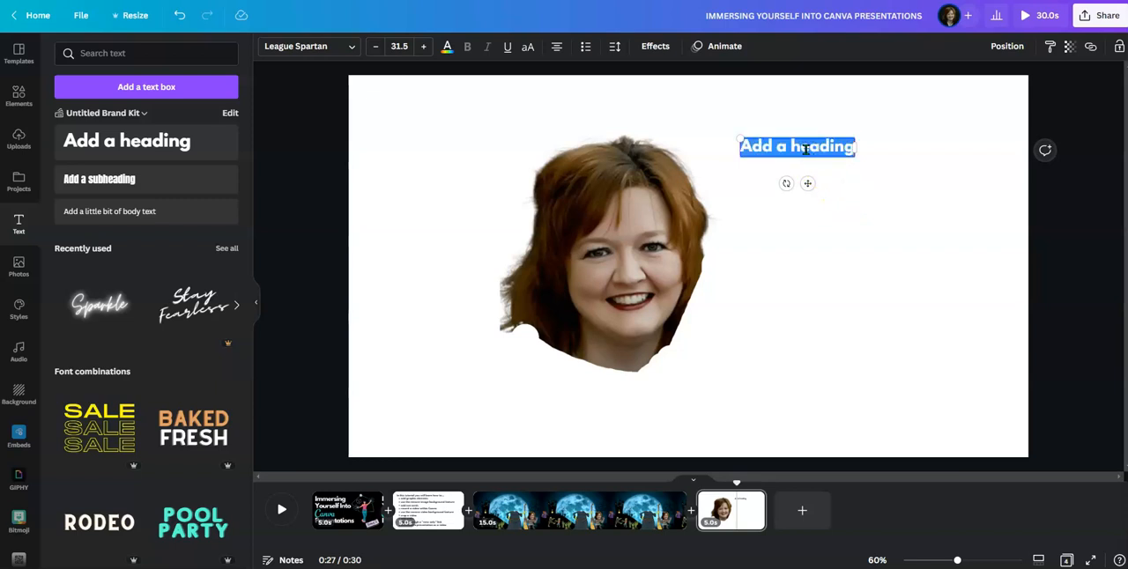
text(He)
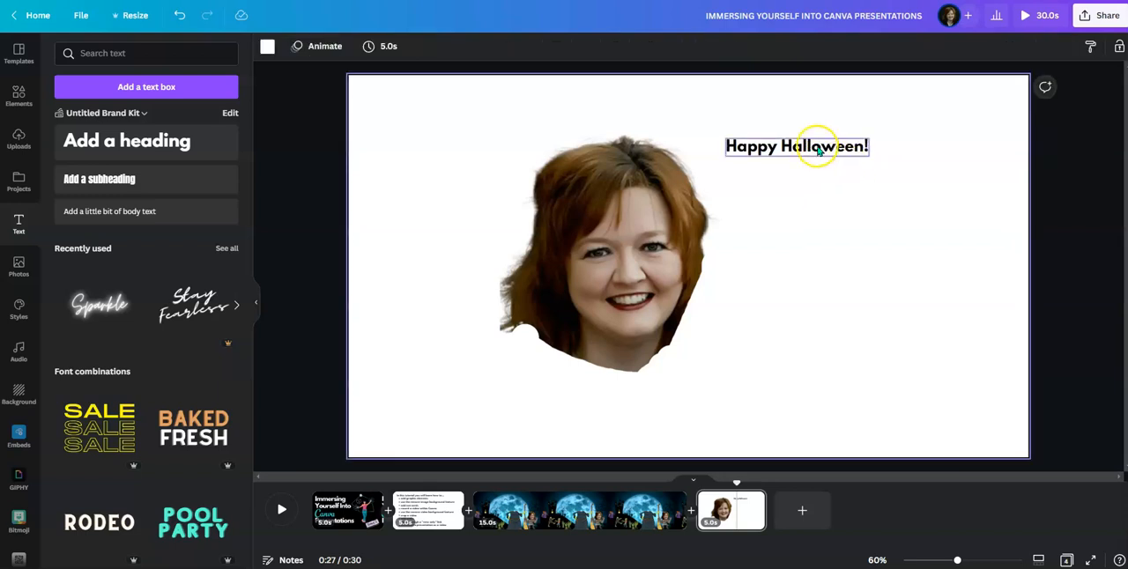
click(797, 146)
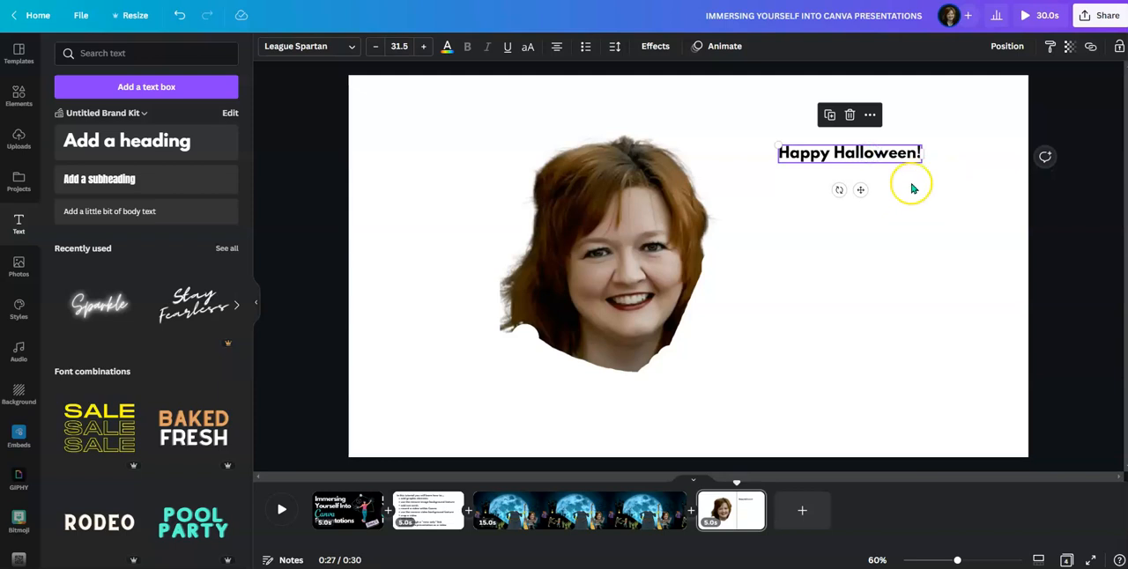
mouse_move(876, 284)
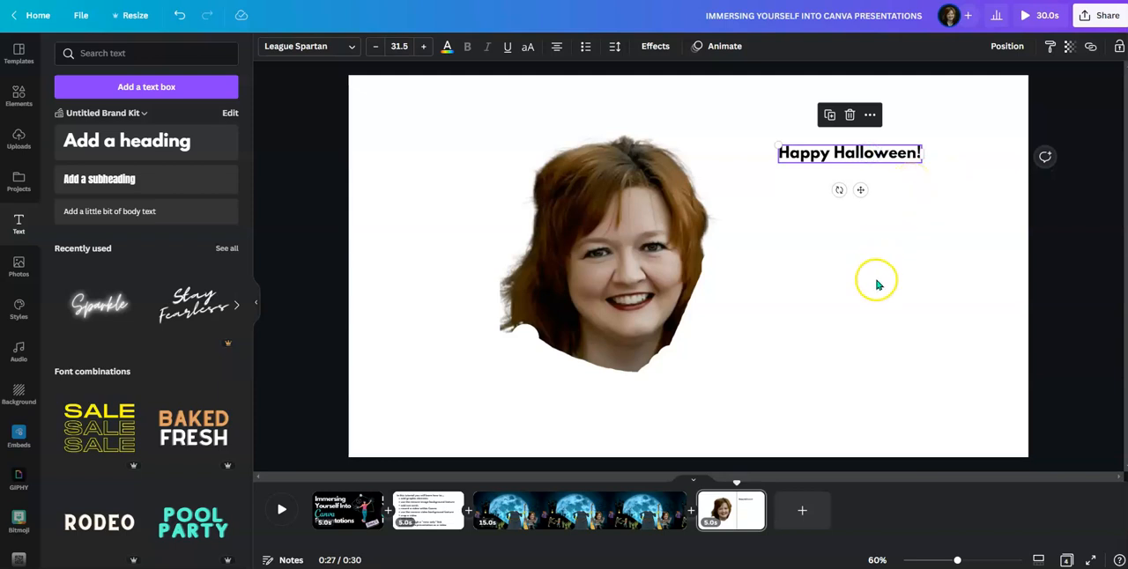
mouse_move(879, 285)
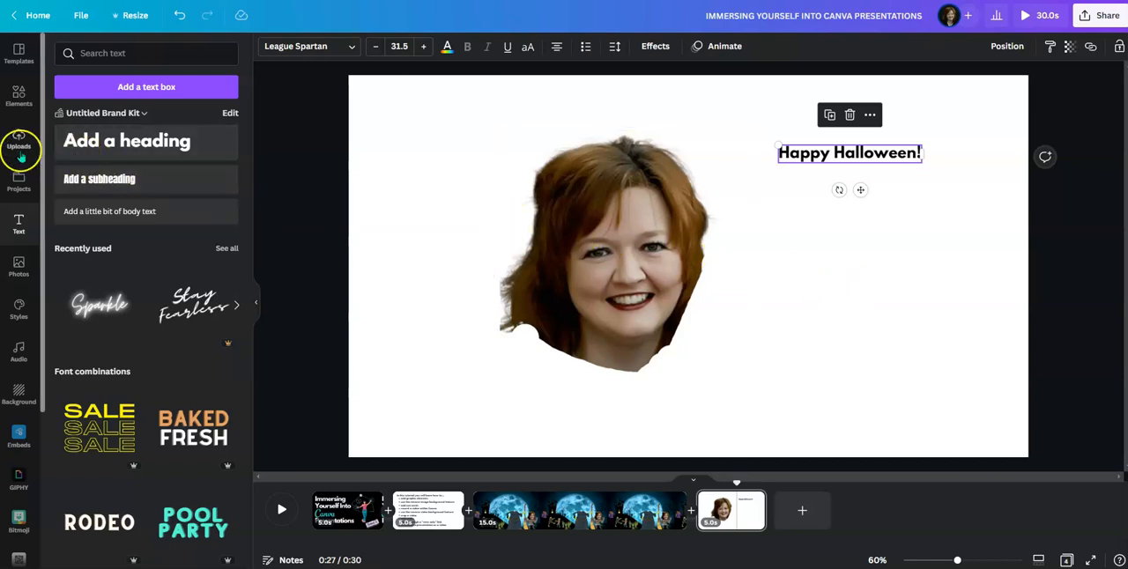
Launch Record yourself from Uploads on the Halloween portrait slide.
click(18, 146)
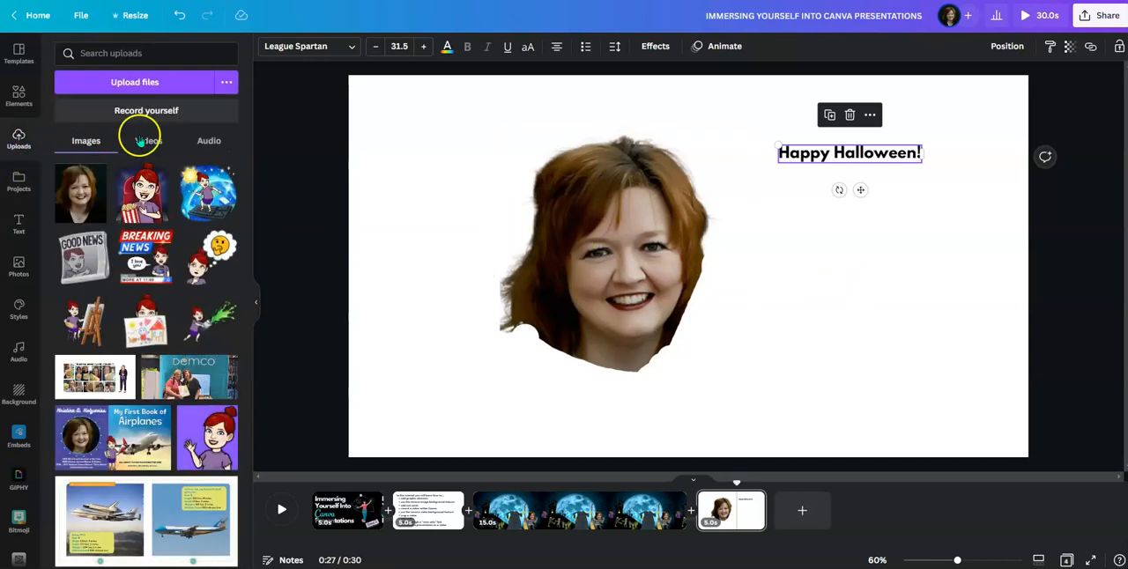
click(146, 110)
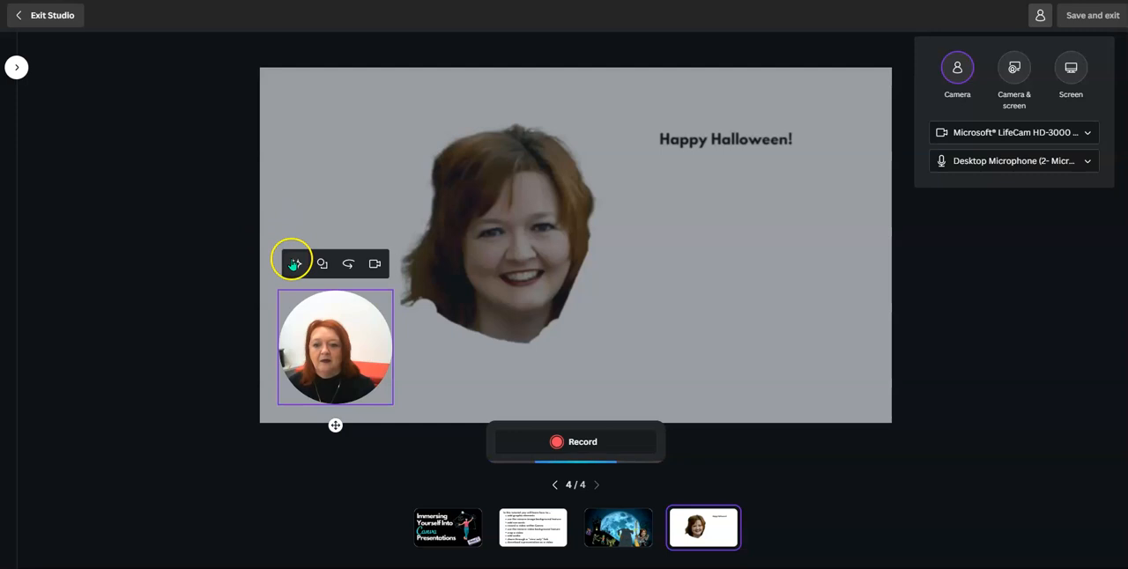
Browse the camera Filters and Effects options, then close that panel.
click(291, 263)
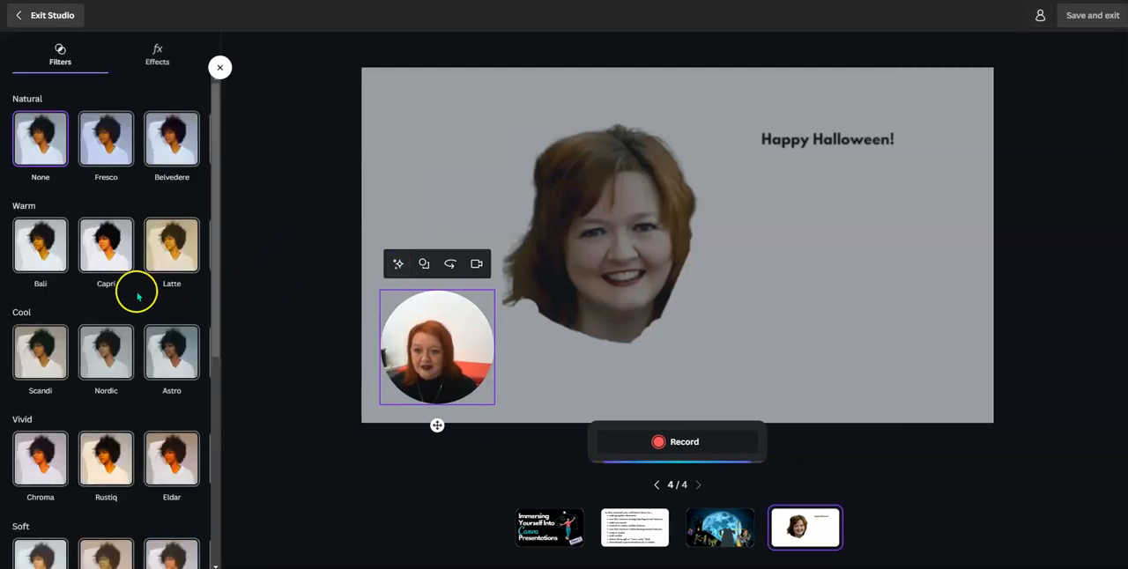
click(106, 245)
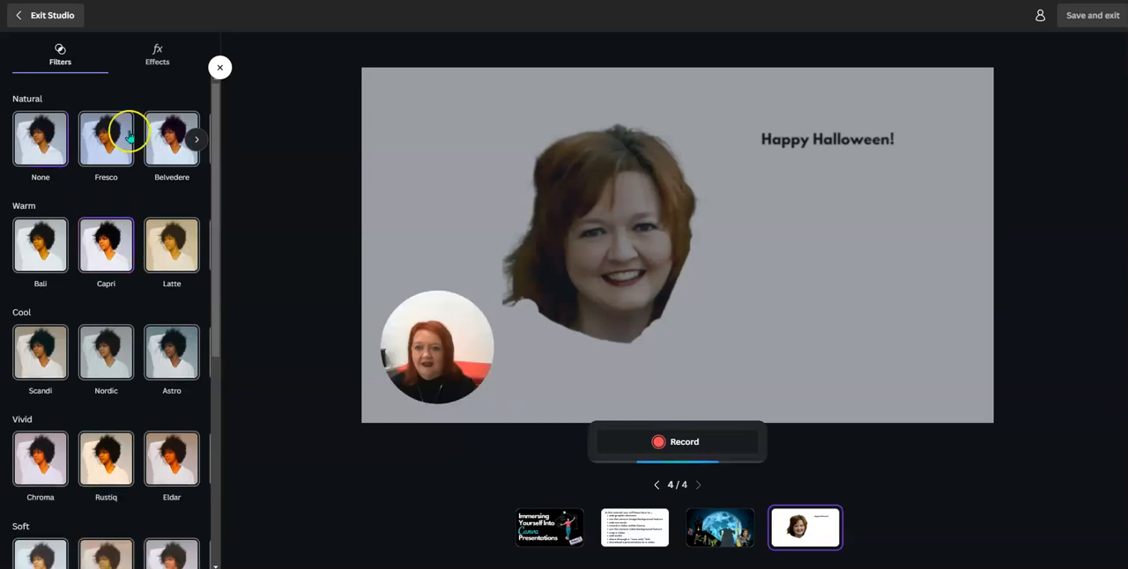
click(157, 54)
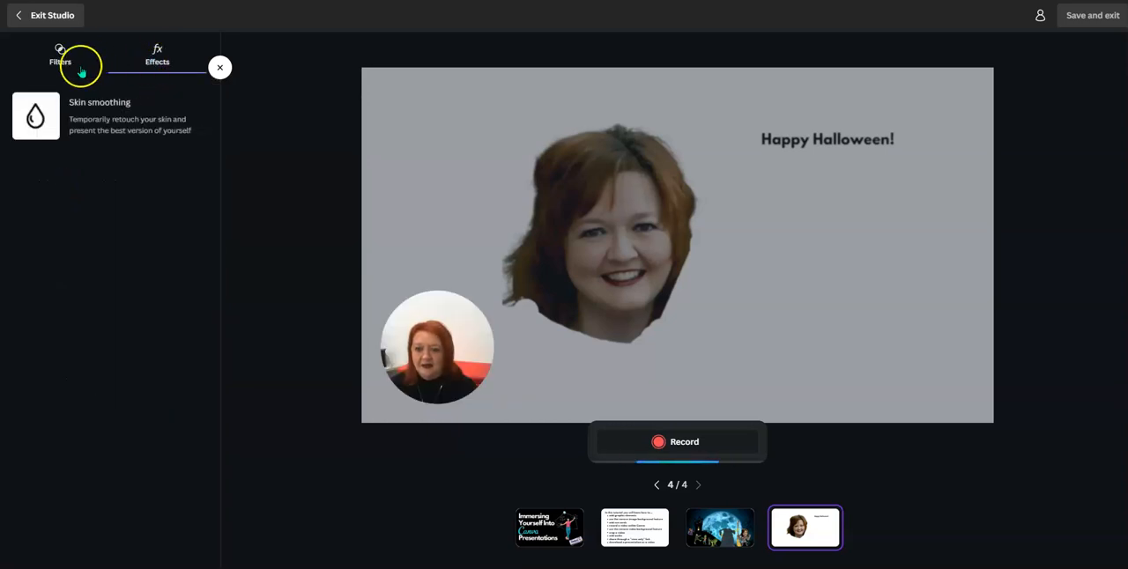
click(60, 55)
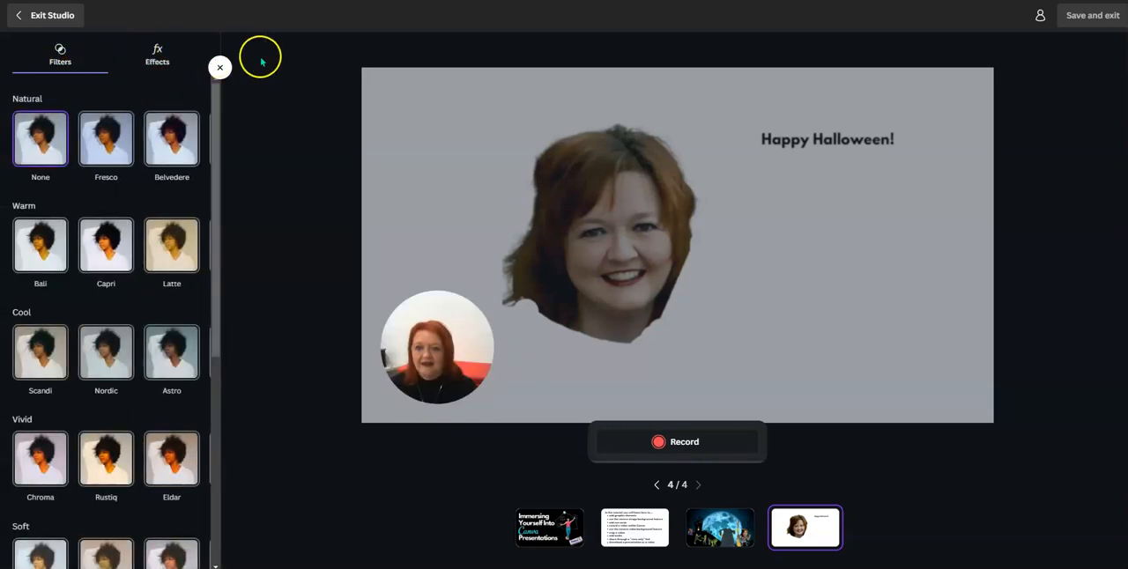
click(219, 67)
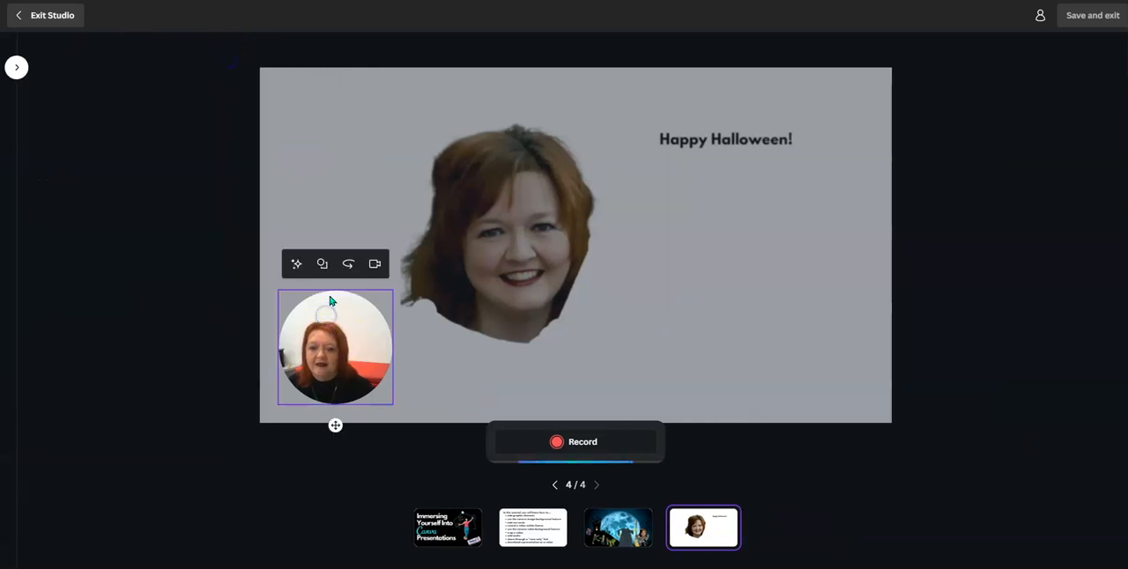
Try rectangle and circle camera shapes, toggle the camera off and on, and start recording.
click(322, 263)
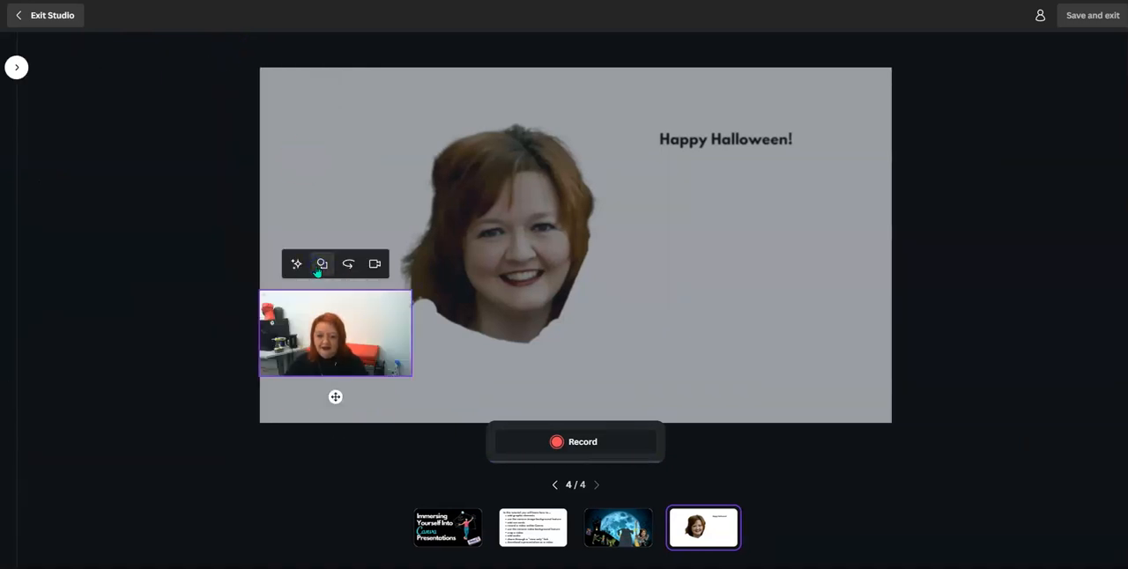
click(348, 264)
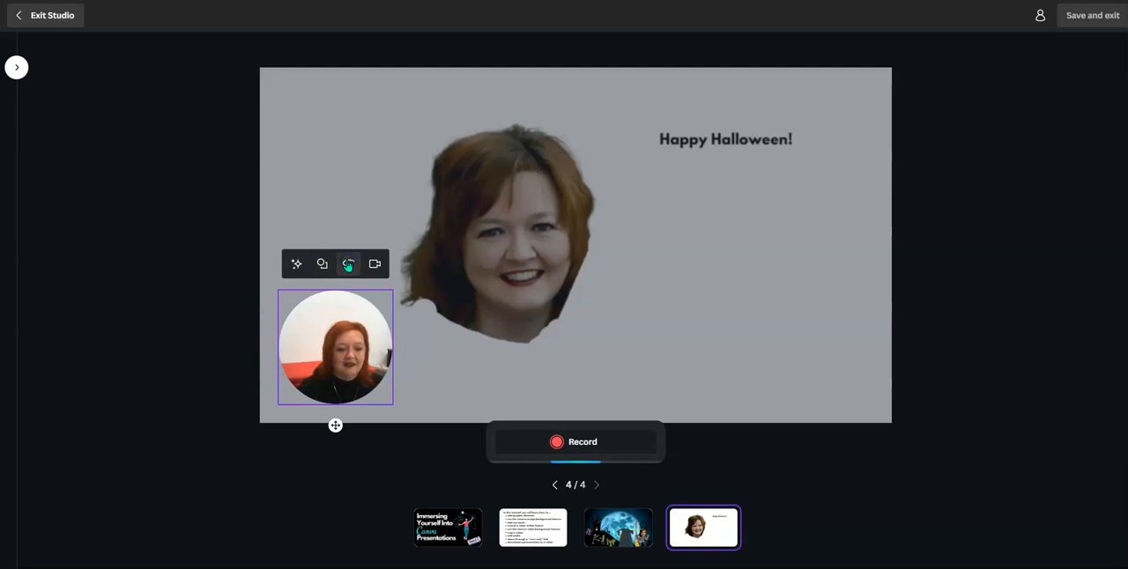
mouse_move(373, 265)
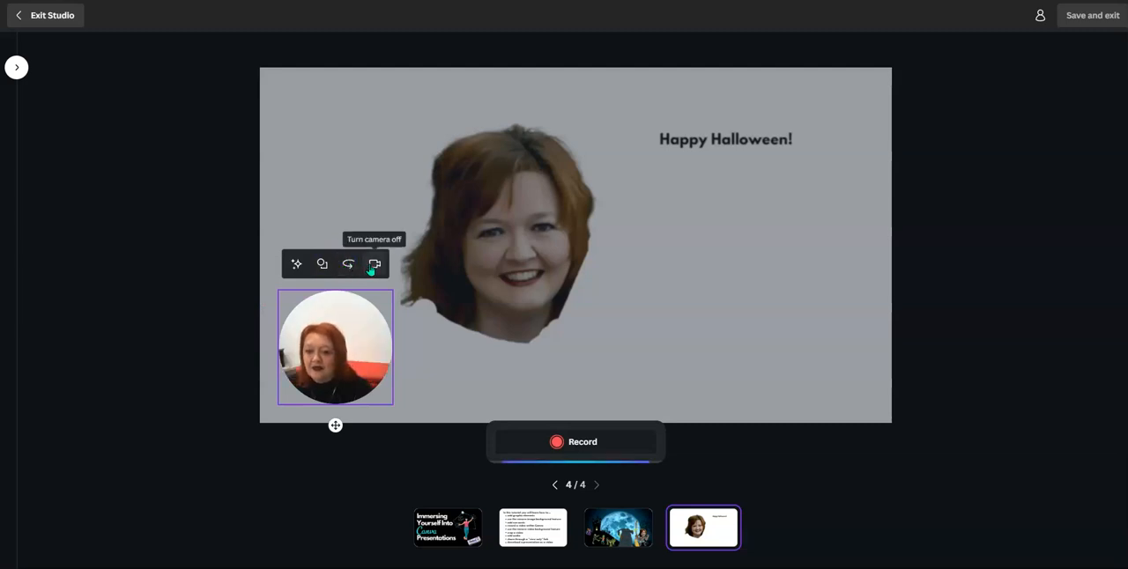
click(374, 265)
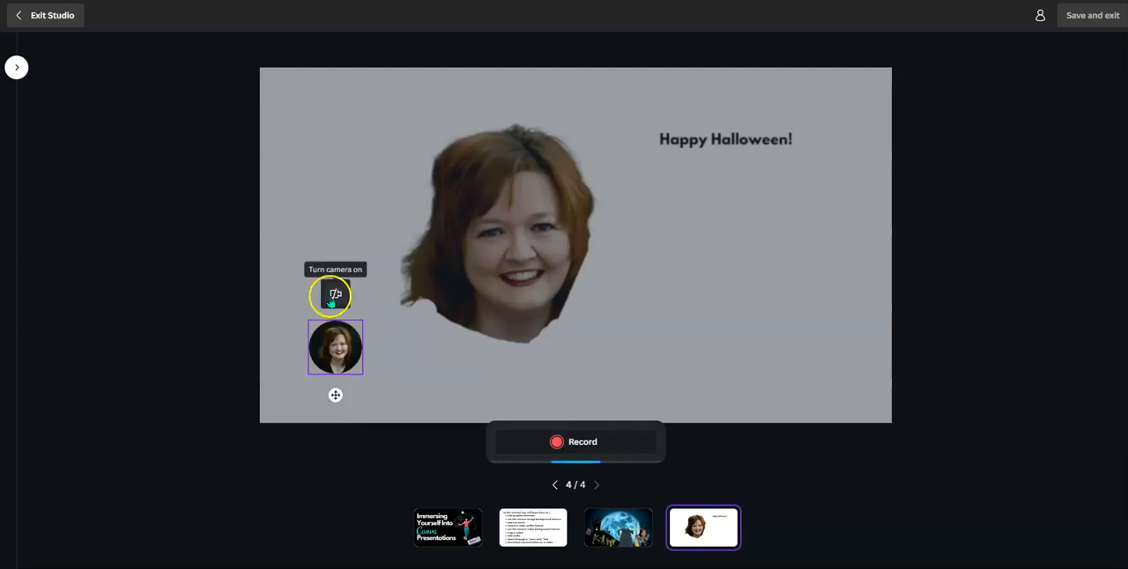
click(335, 294)
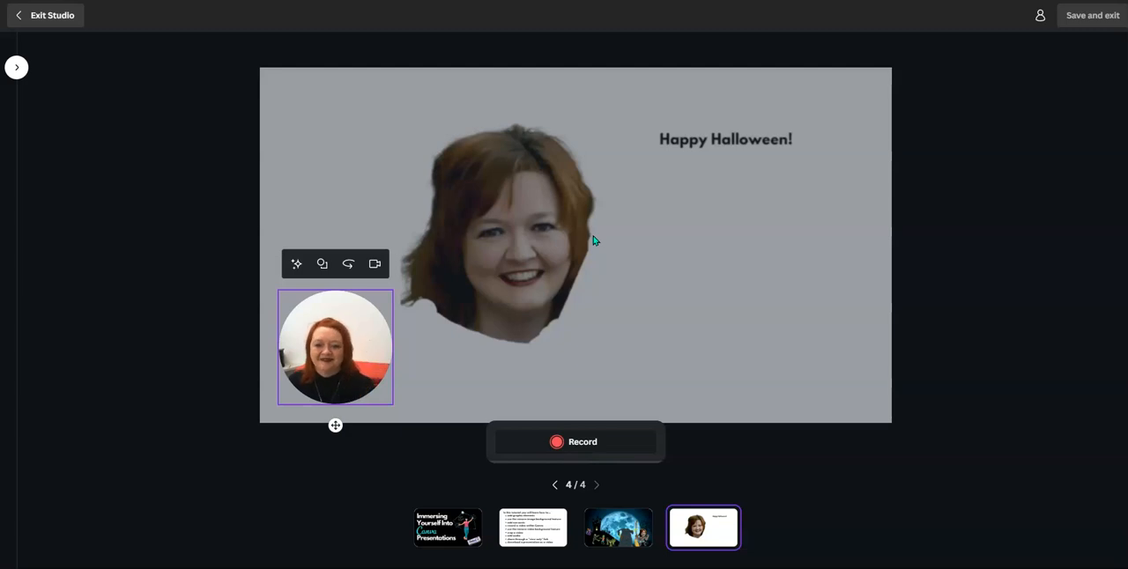
click(572, 442)
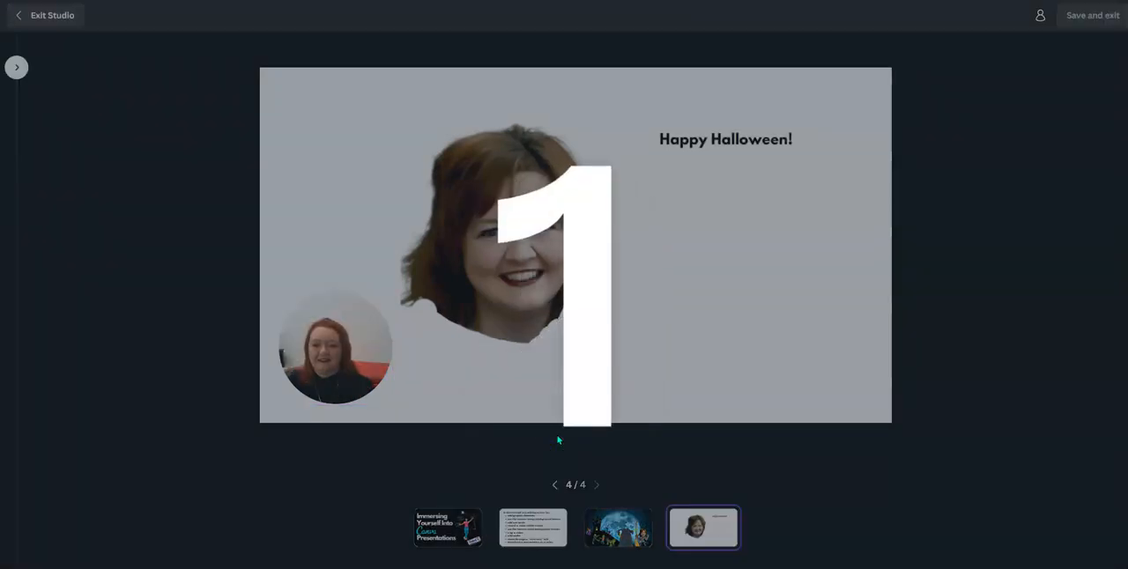
Record a few-second presenter clip in the circular camera frame and finish it.
click(557, 442)
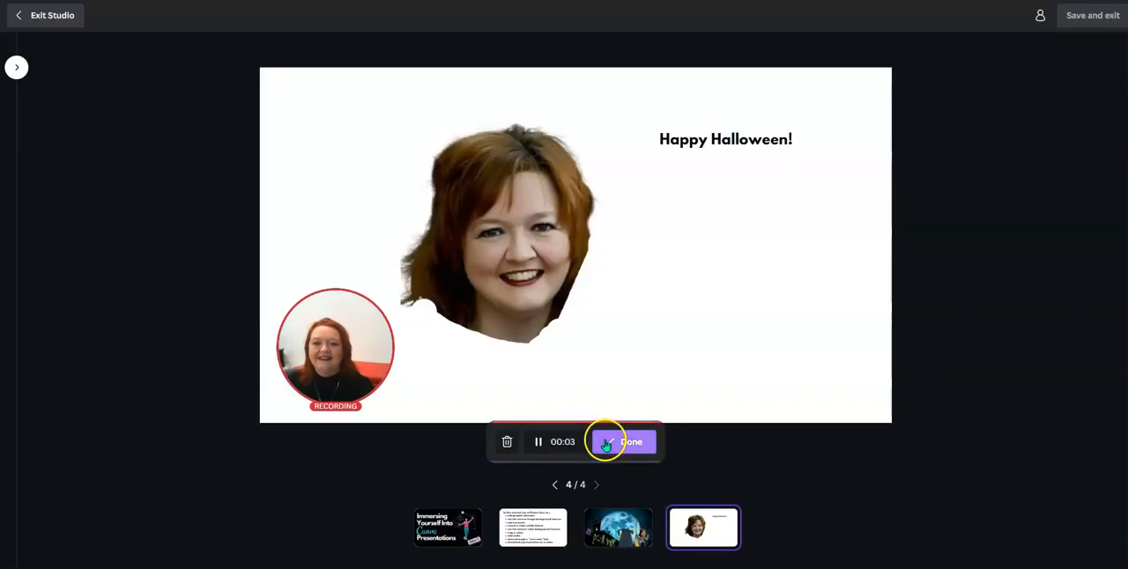
click(631, 441)
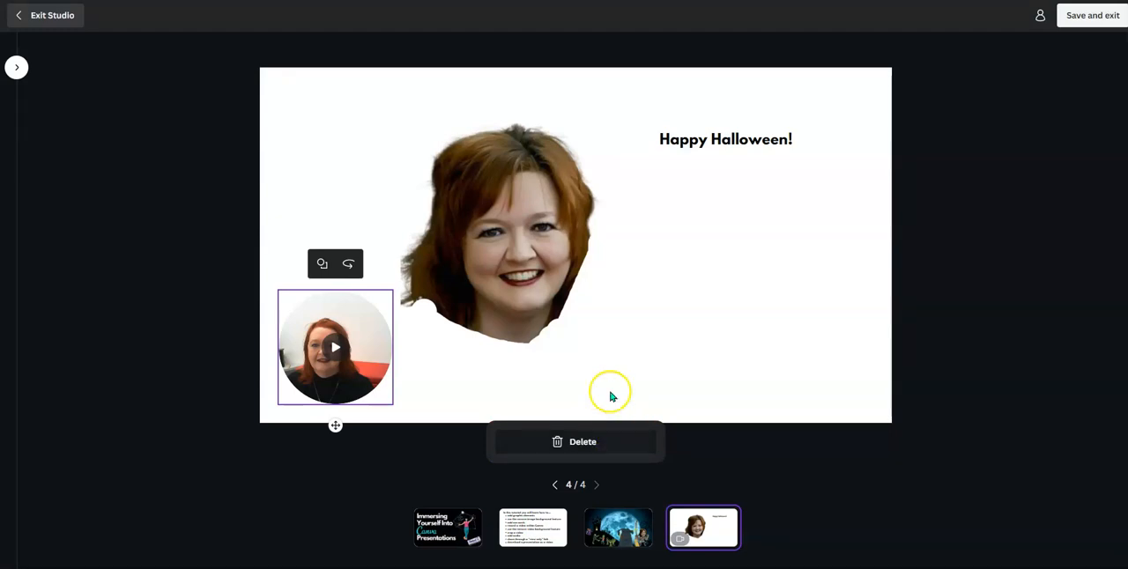
mouse_move(571, 413)
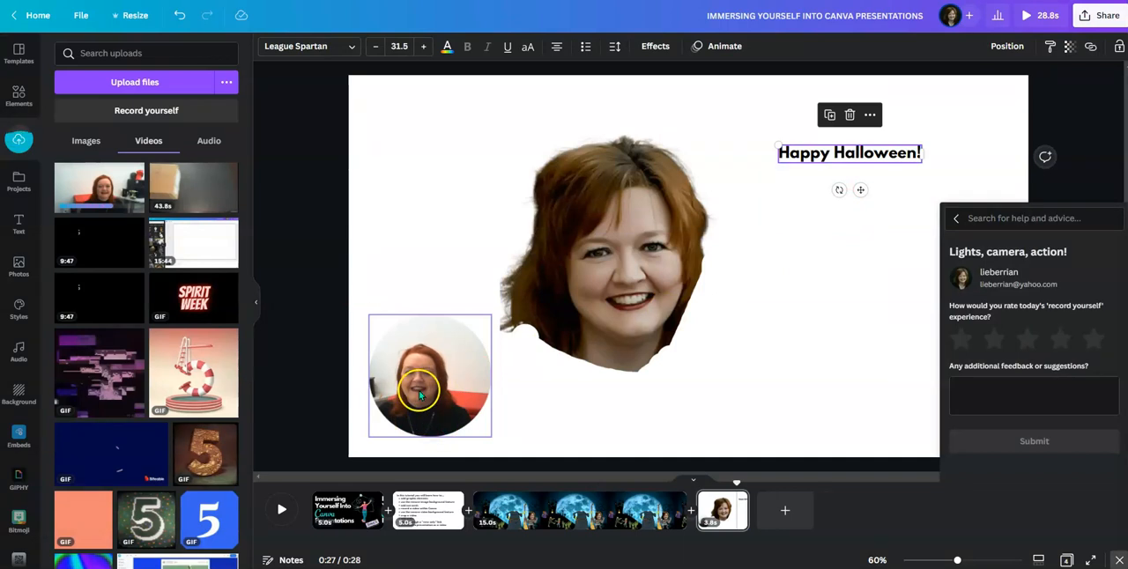
mouse_move(429, 386)
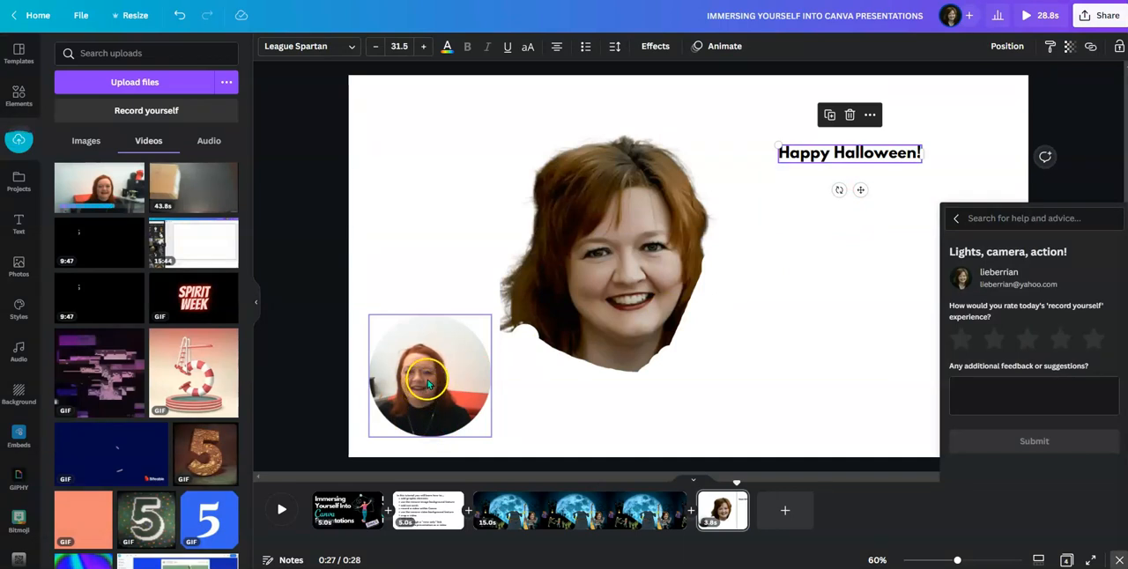
Drag the recorded circular video's corner to enlarge it across the slide's left half.
click(430, 377)
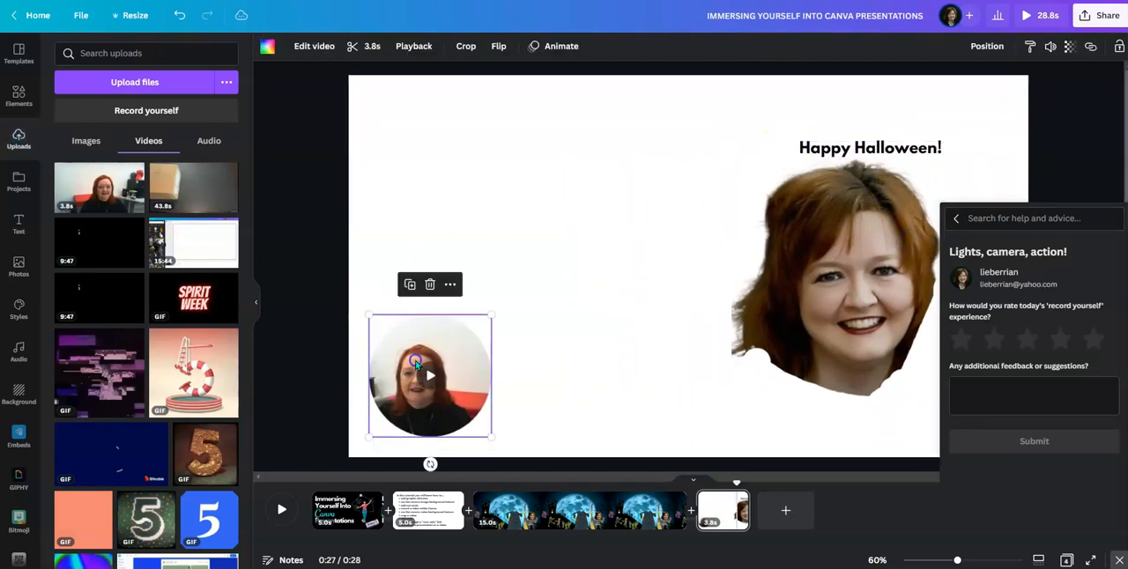
drag(491, 317, 614, 192)
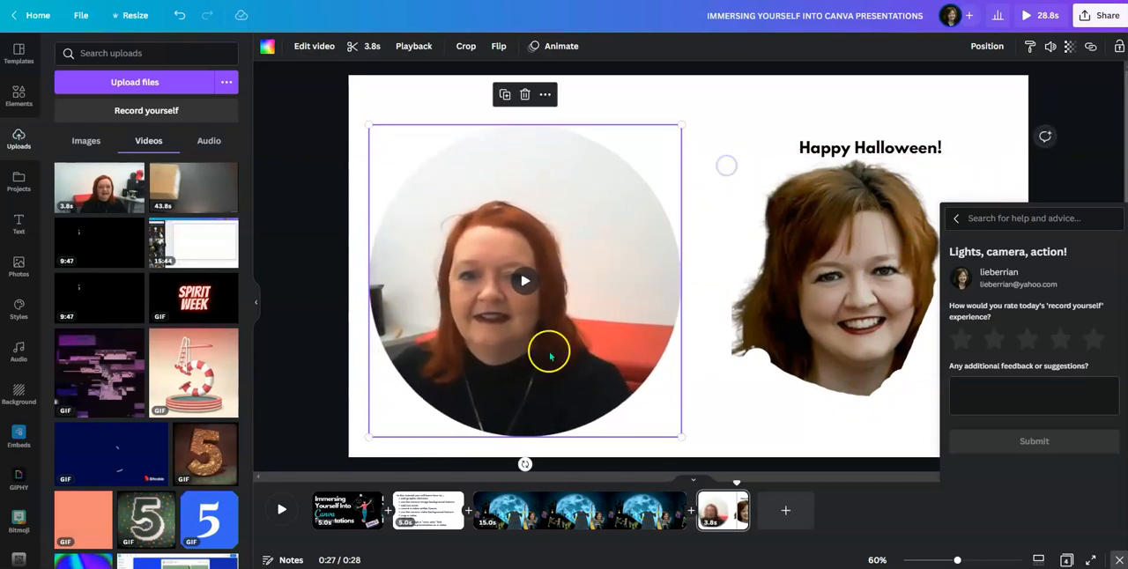
mouse_move(535, 337)
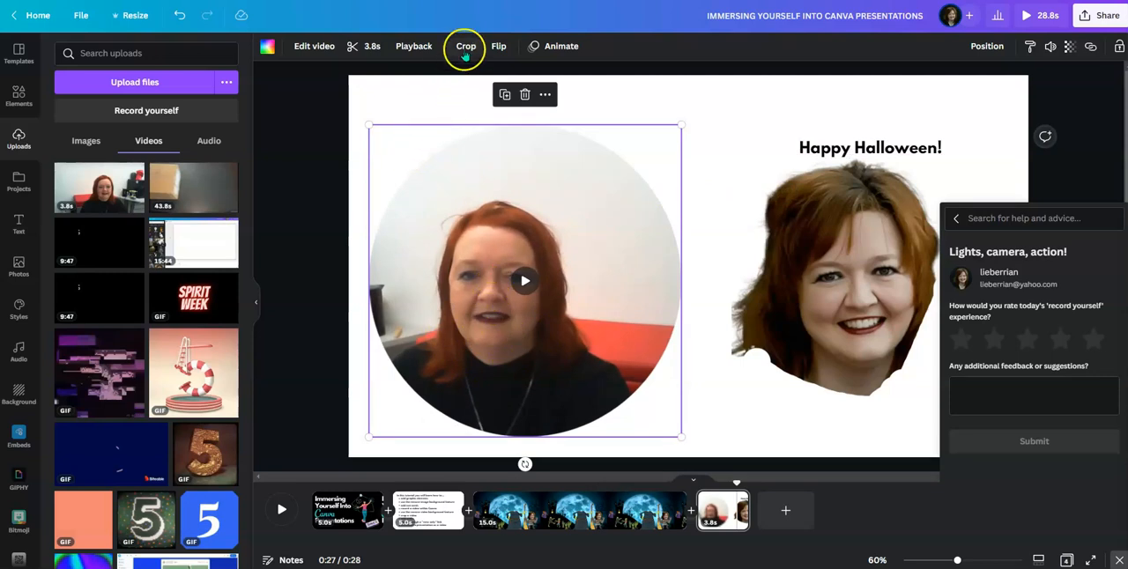
Crop the recorded video to a tighter close-up of the presenter's face.
click(464, 45)
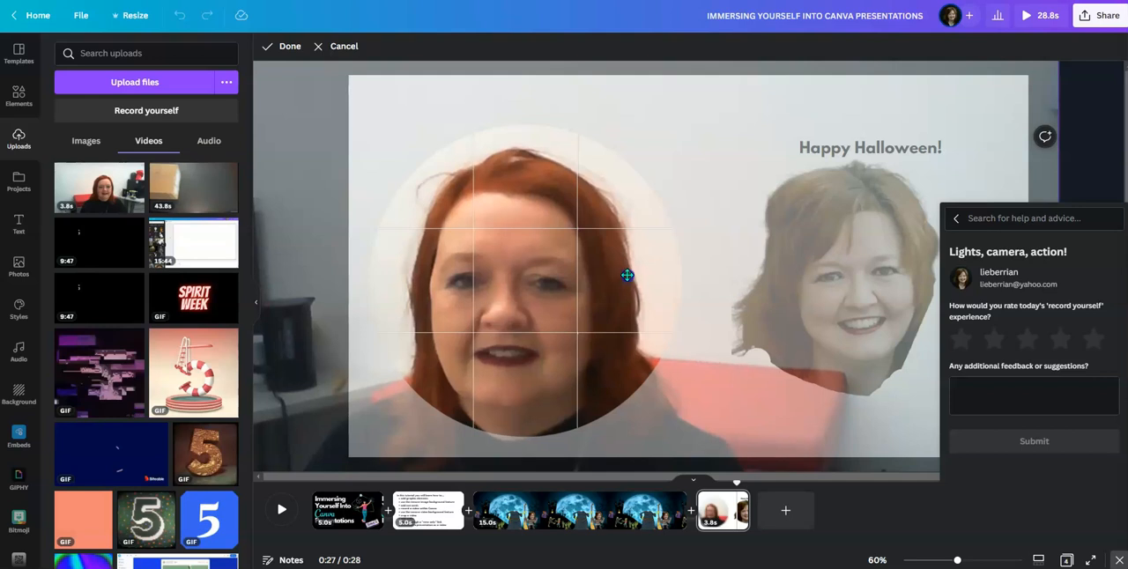
mouse_move(281, 65)
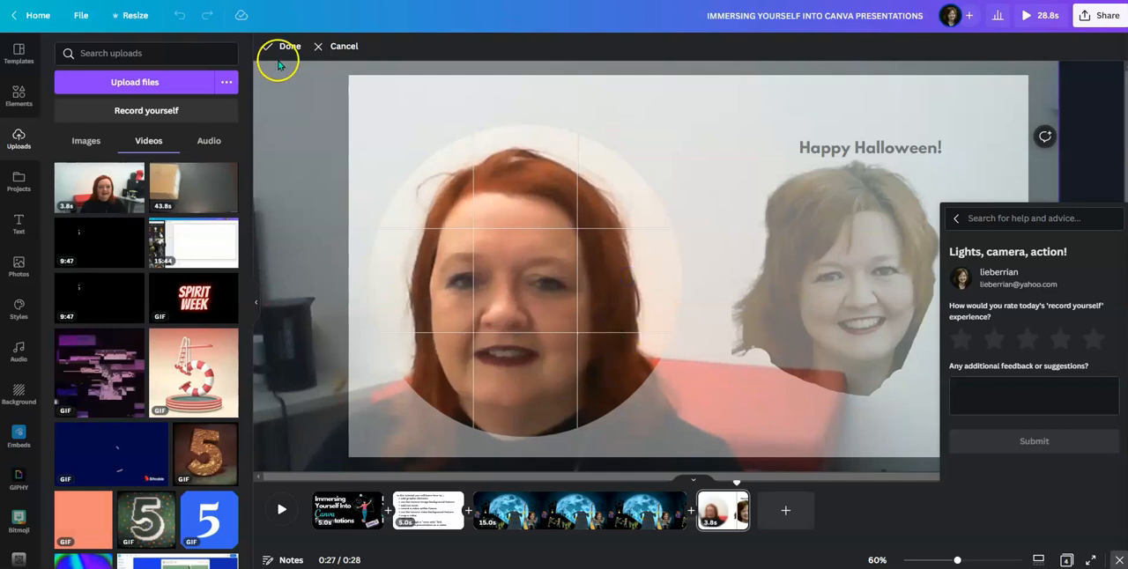
click(289, 46)
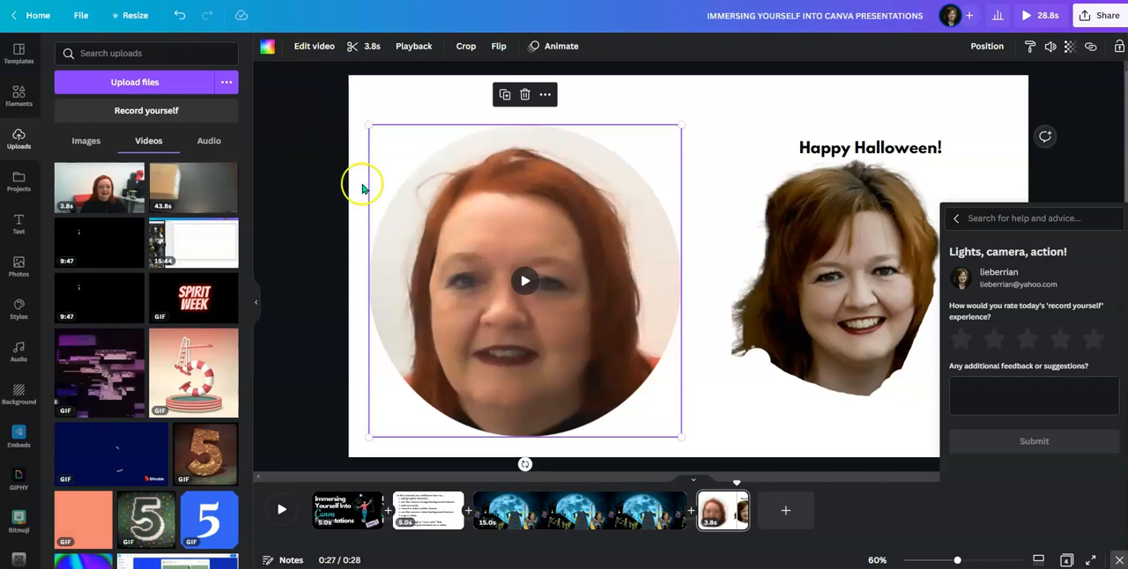
mouse_move(631, 326)
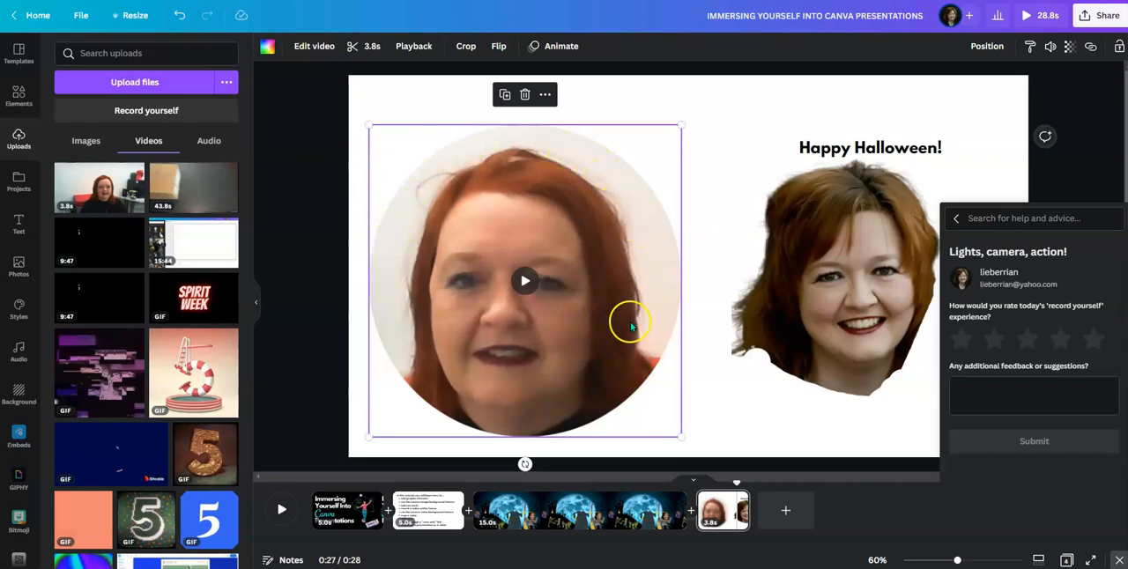
mouse_move(502, 172)
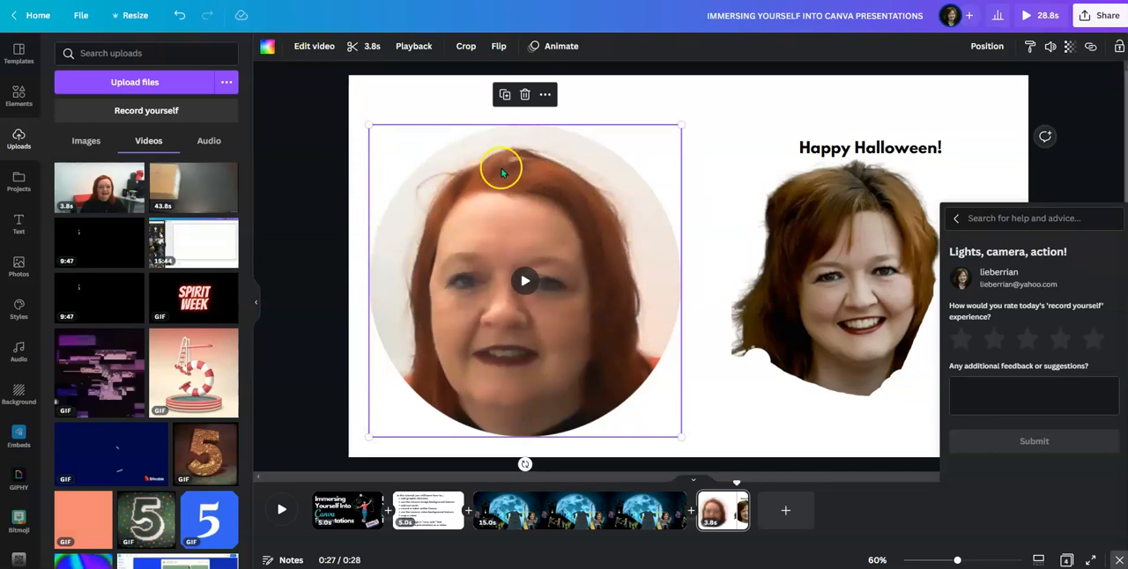
mouse_move(458, 87)
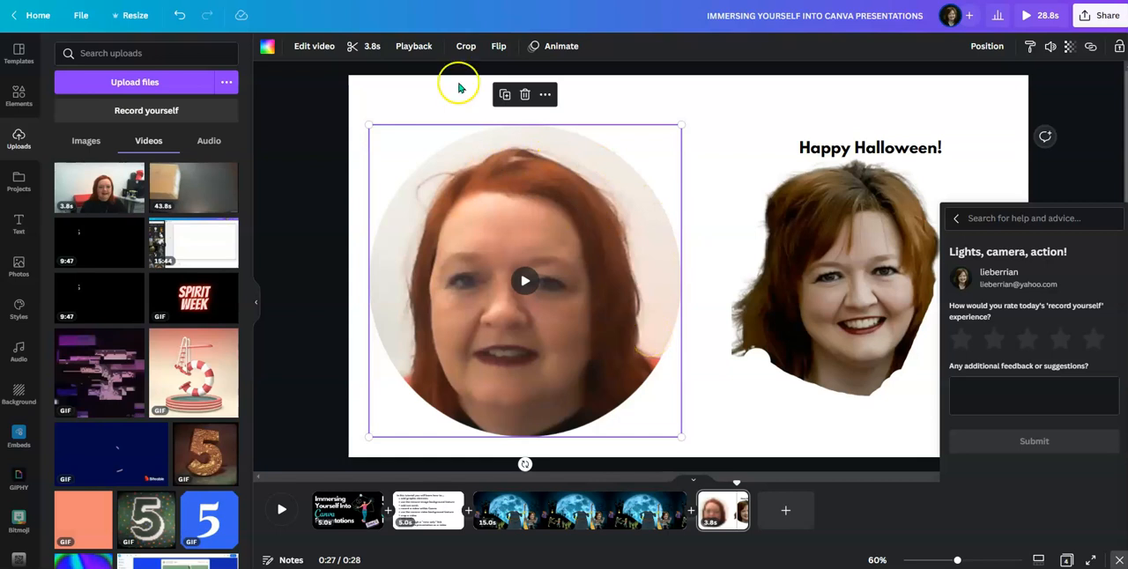
click(314, 46)
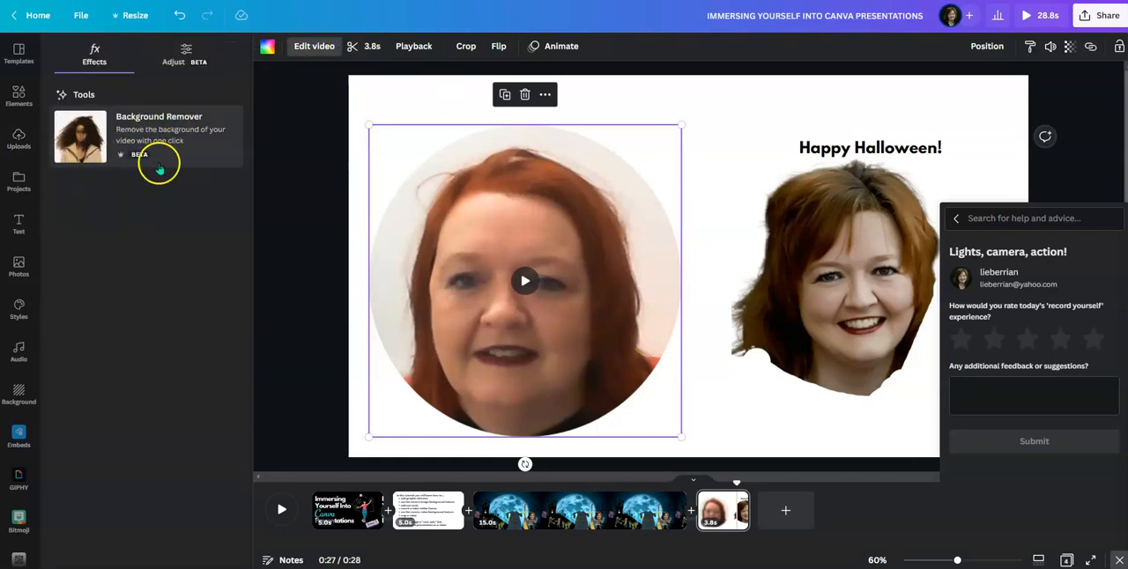
mouse_move(129, 137)
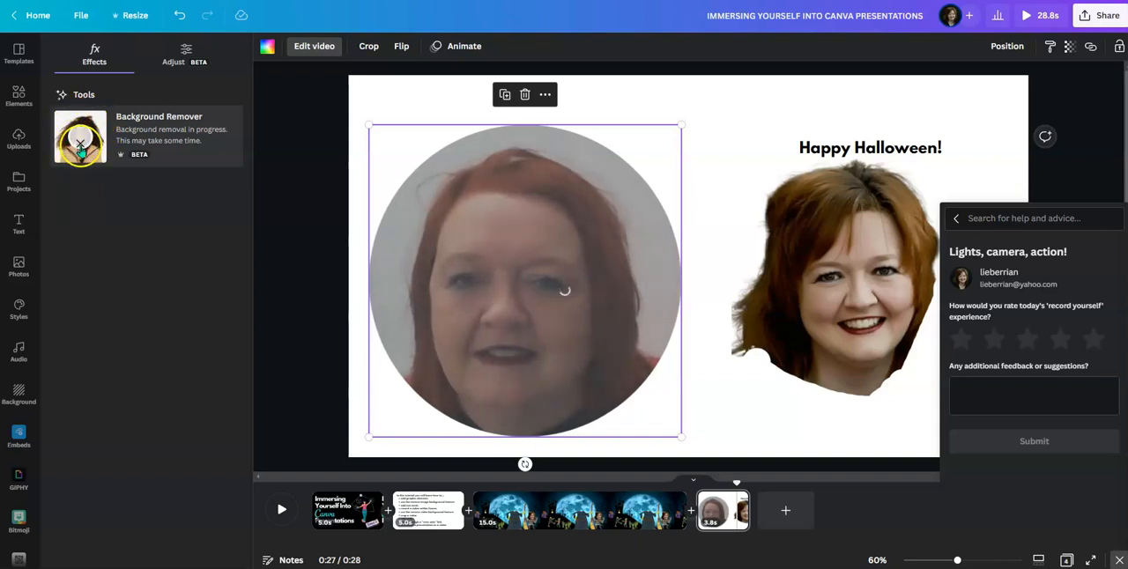
mouse_move(198, 210)
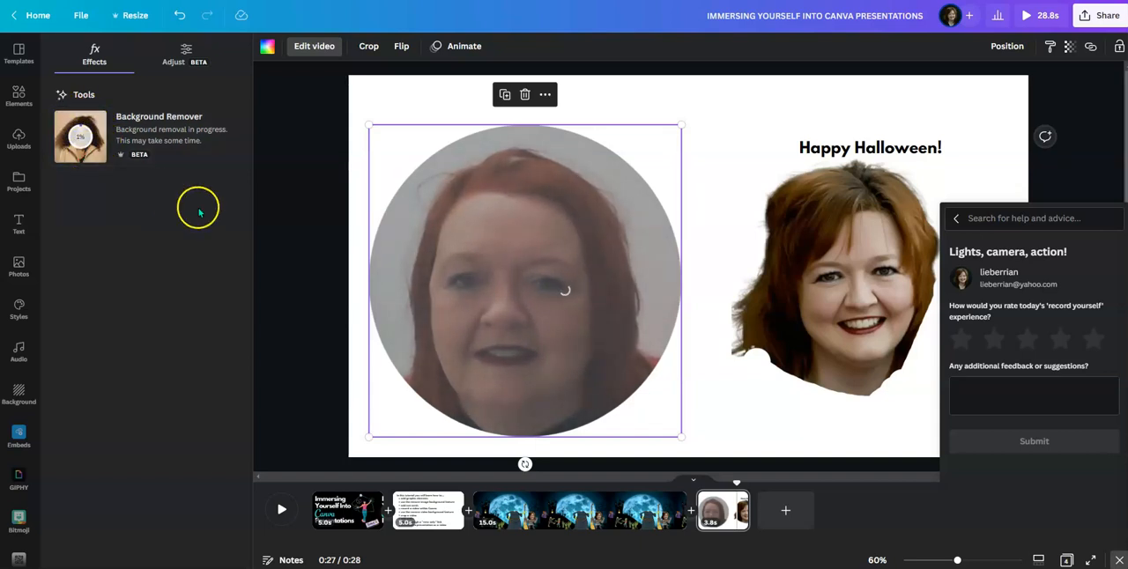
mouse_move(667, 368)
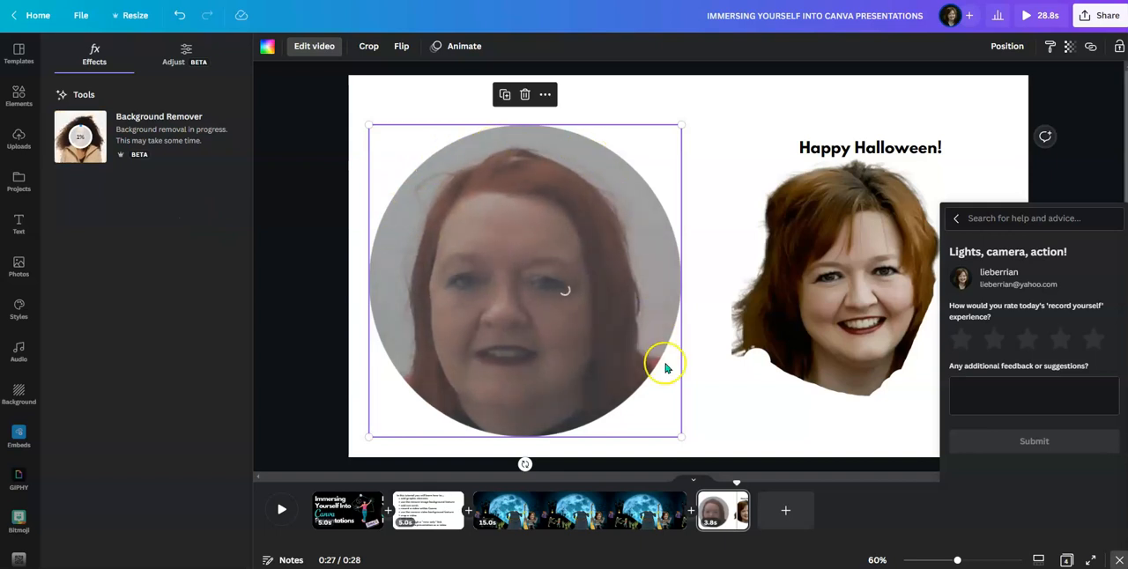
mouse_move(671, 371)
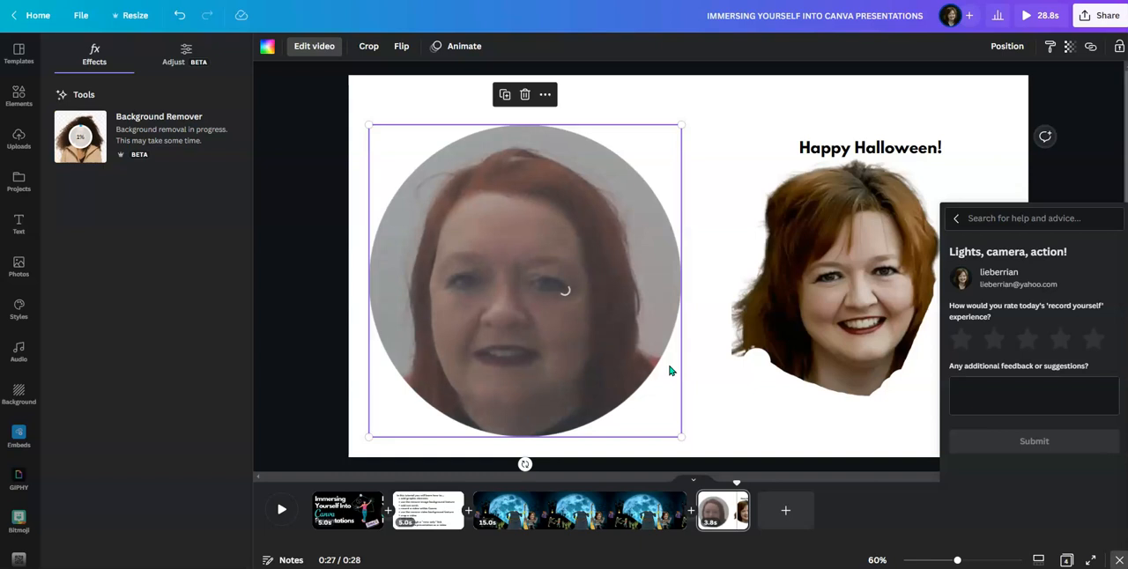
mouse_move(663, 323)
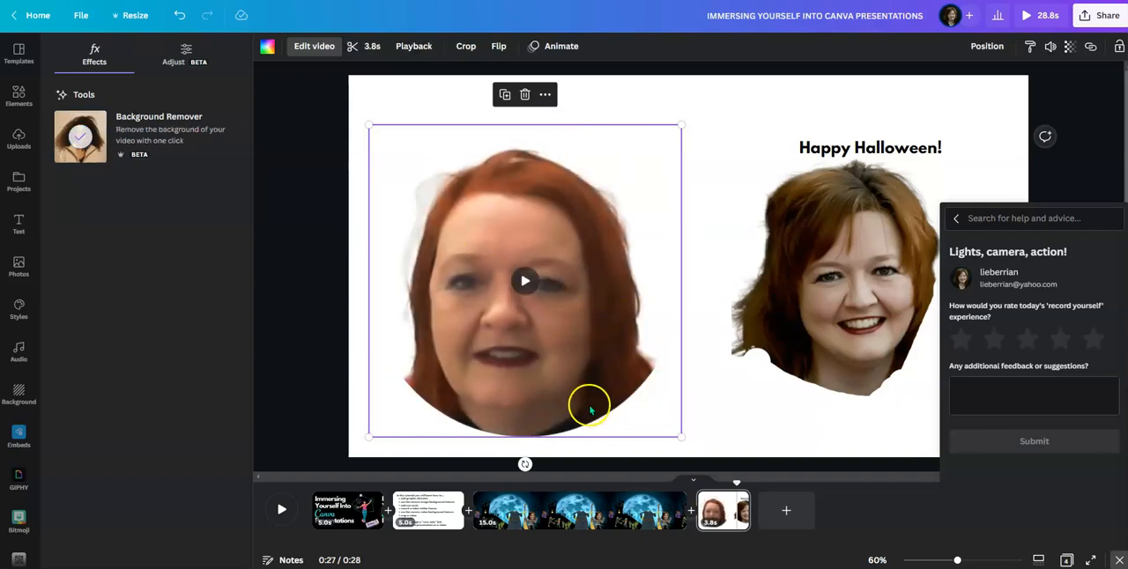
mouse_move(736, 117)
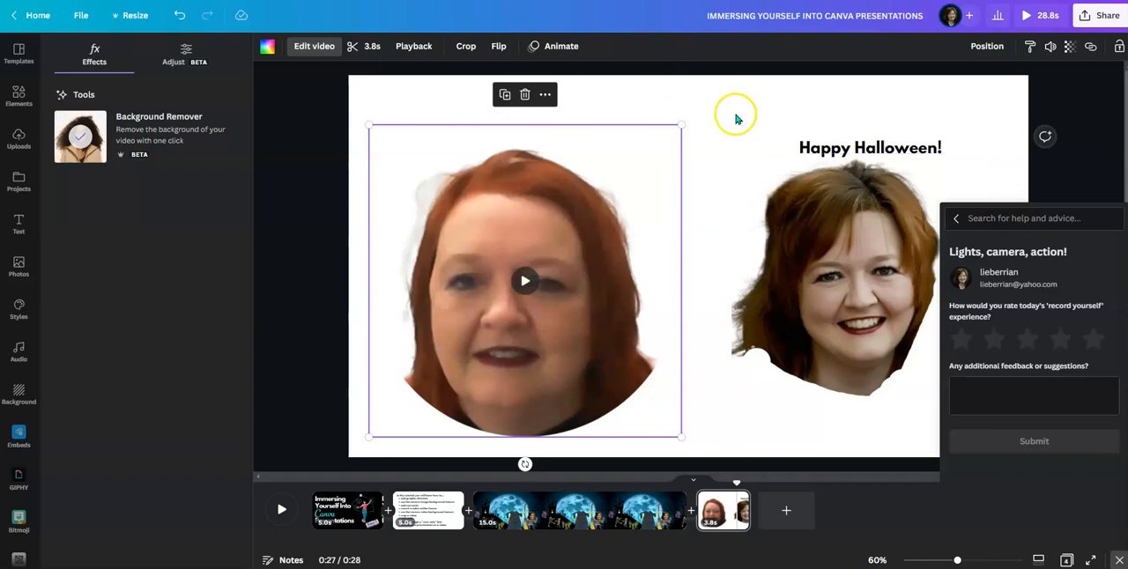
Copy the background-removed presenter video and paste it onto the witch's body.
right_click(524, 282)
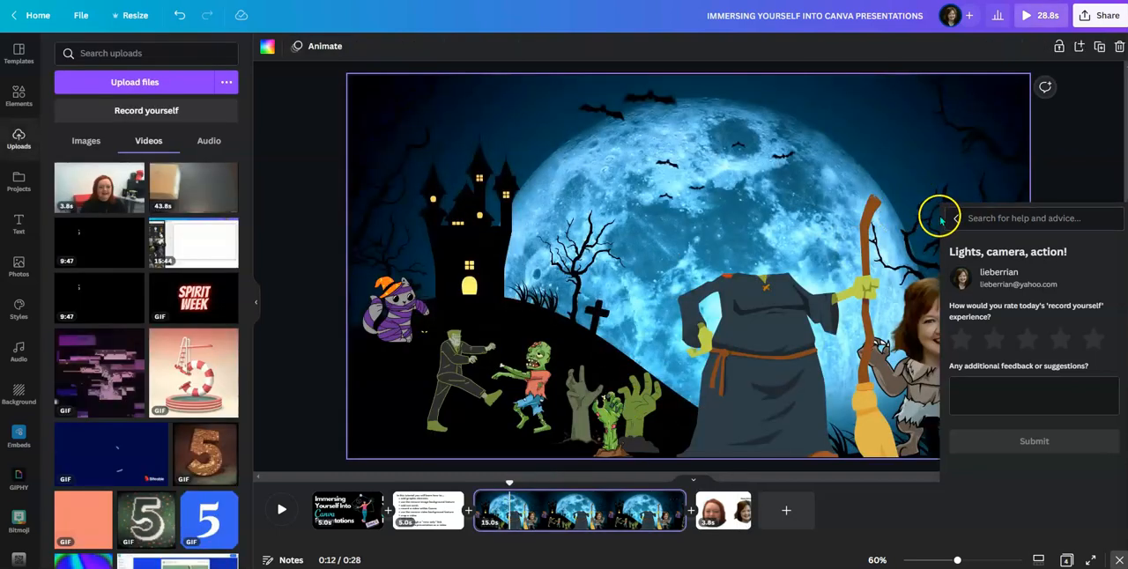
click(943, 217)
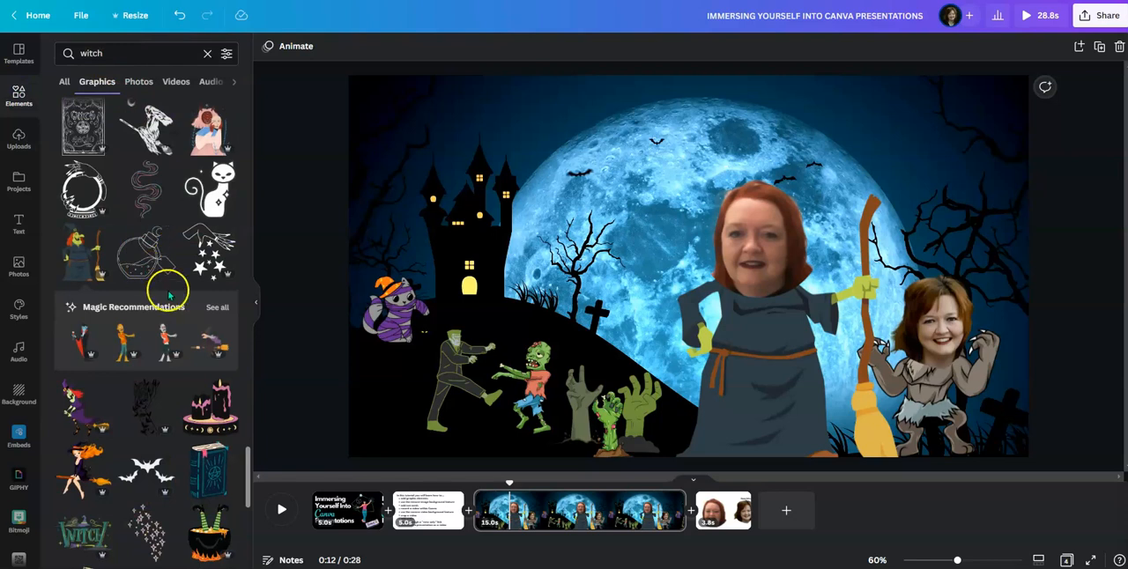
Scroll through the 'witch' Graphics results to find the black witch hat.
scroll(down, 3)
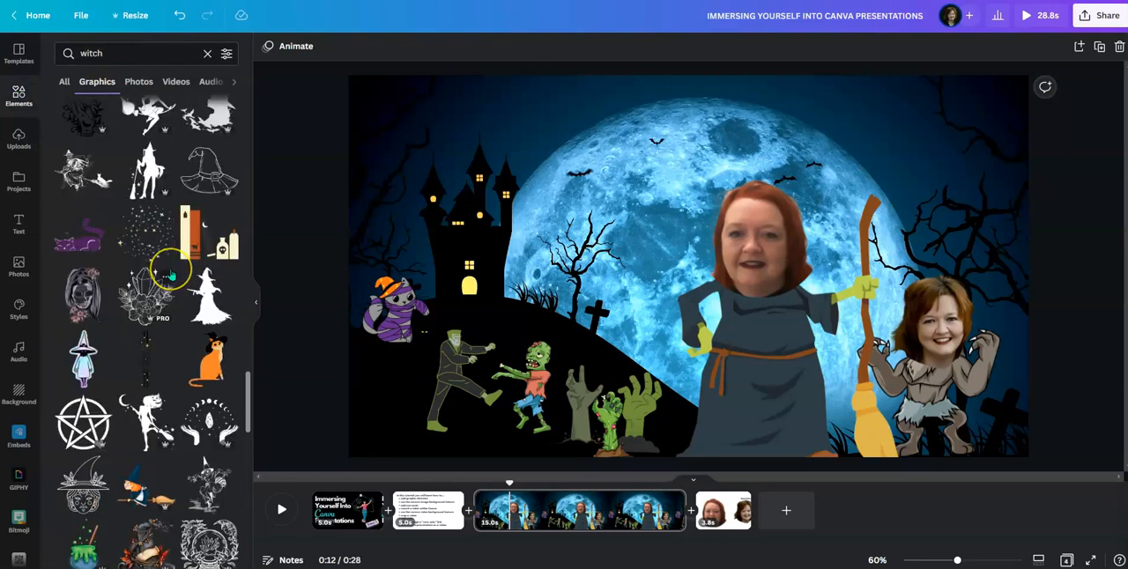
scroll(down, 3)
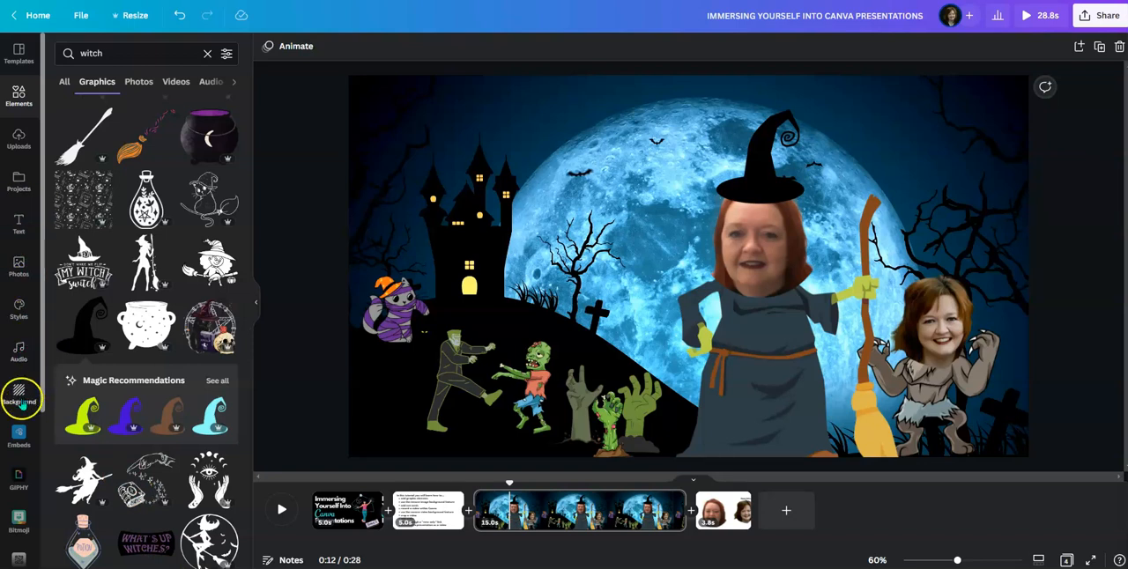
mouse_move(19, 401)
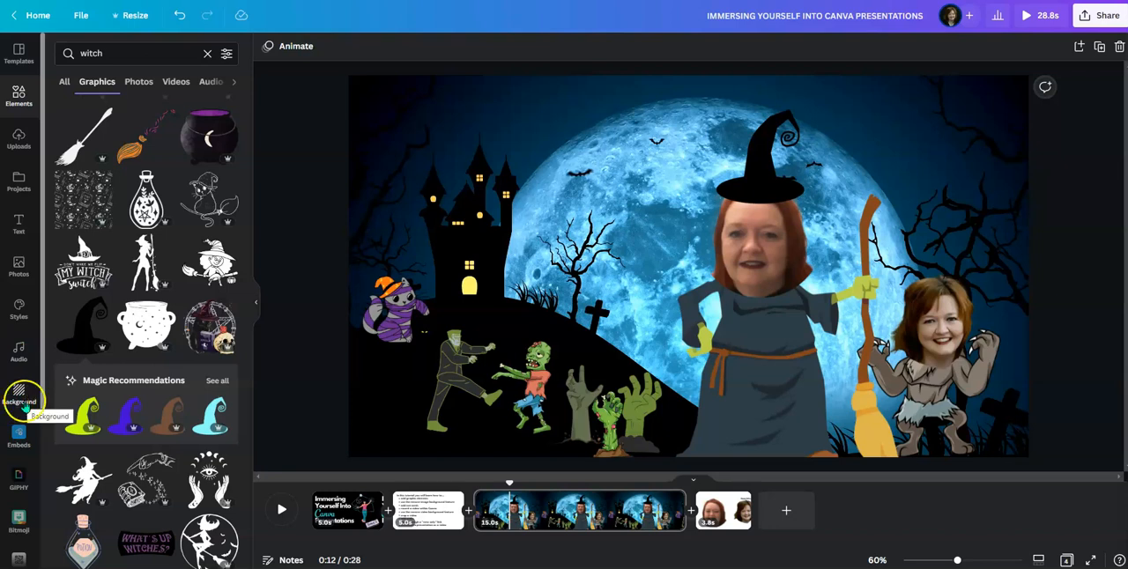
Search Halloween music and add the 'Creepy Crawly' track to the design.
click(18, 355)
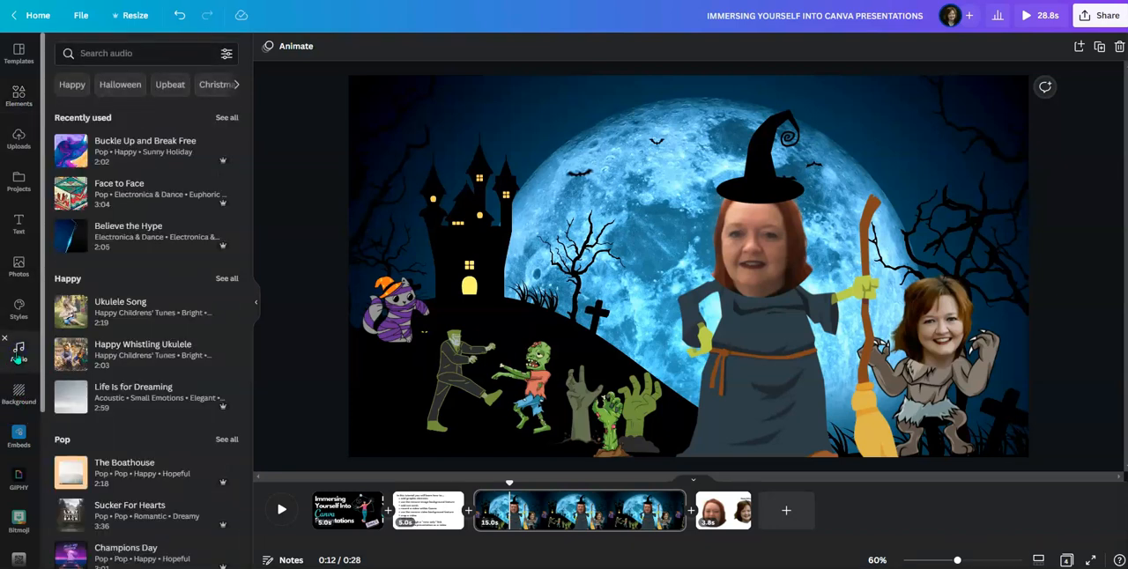
click(119, 84)
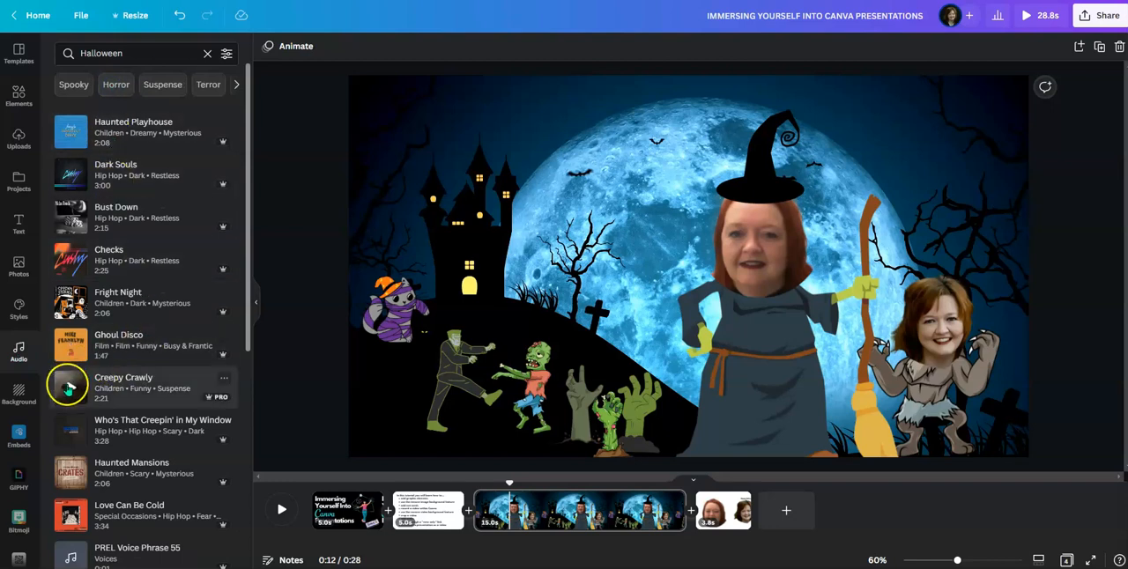
click(69, 389)
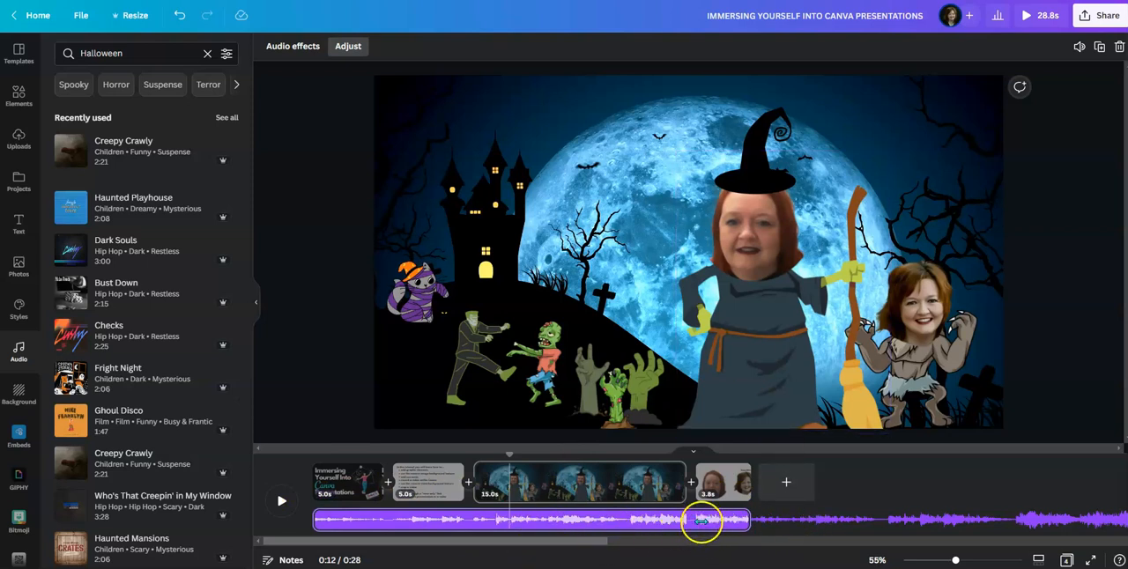
Lower the Creepy Crawly volume to 21 and bring up its fade settings.
click(1079, 46)
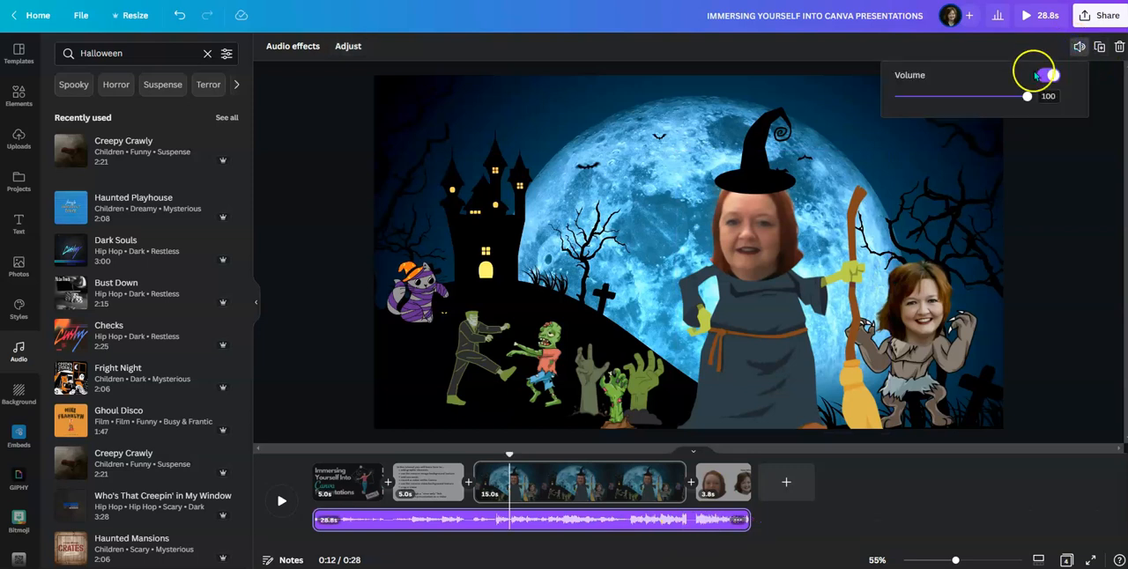
drag(1027, 95, 927, 95)
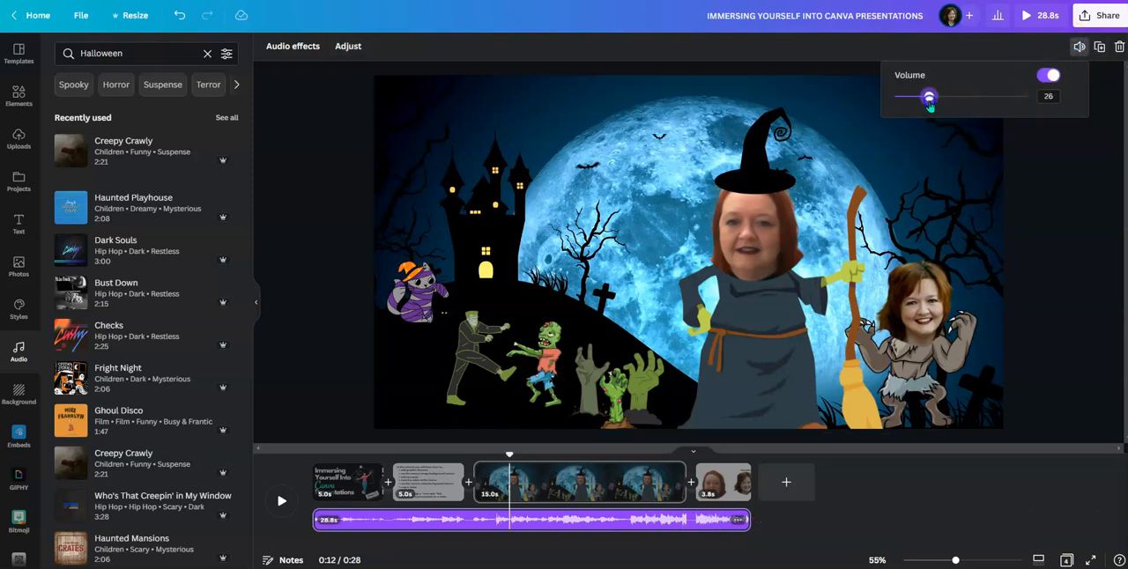
drag(930, 96, 923, 96)
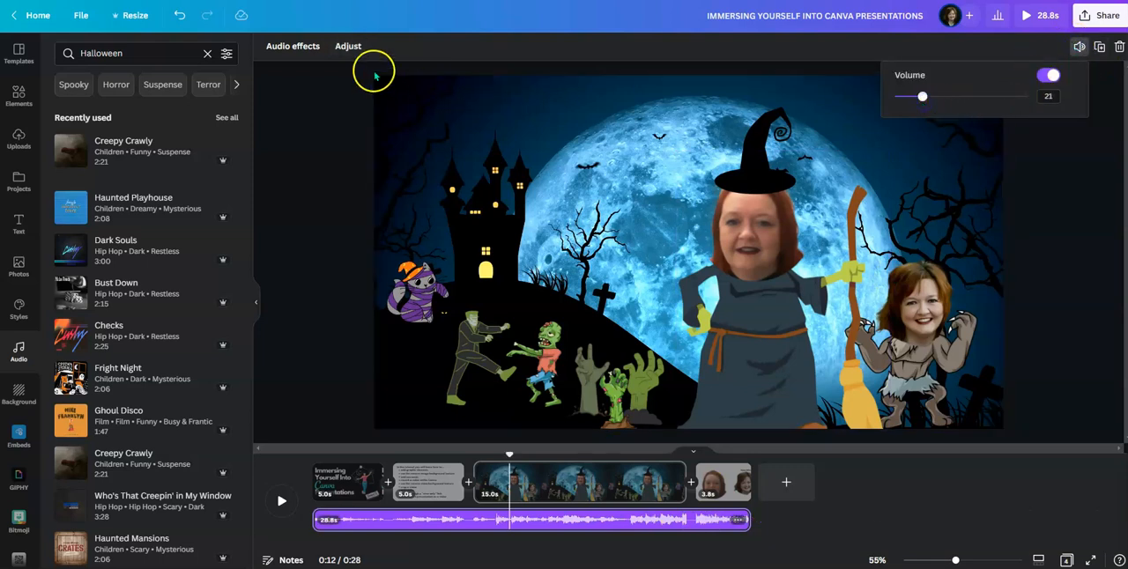
click(293, 46)
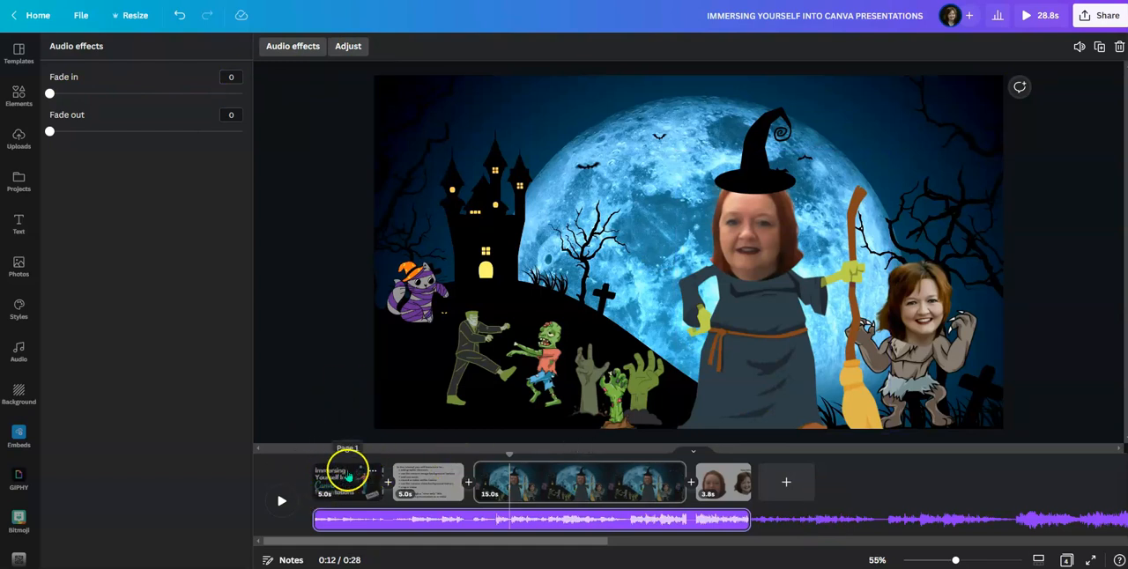
Delete the overview and presenter clip pages, keeping only the Halloween slide.
click(714, 482)
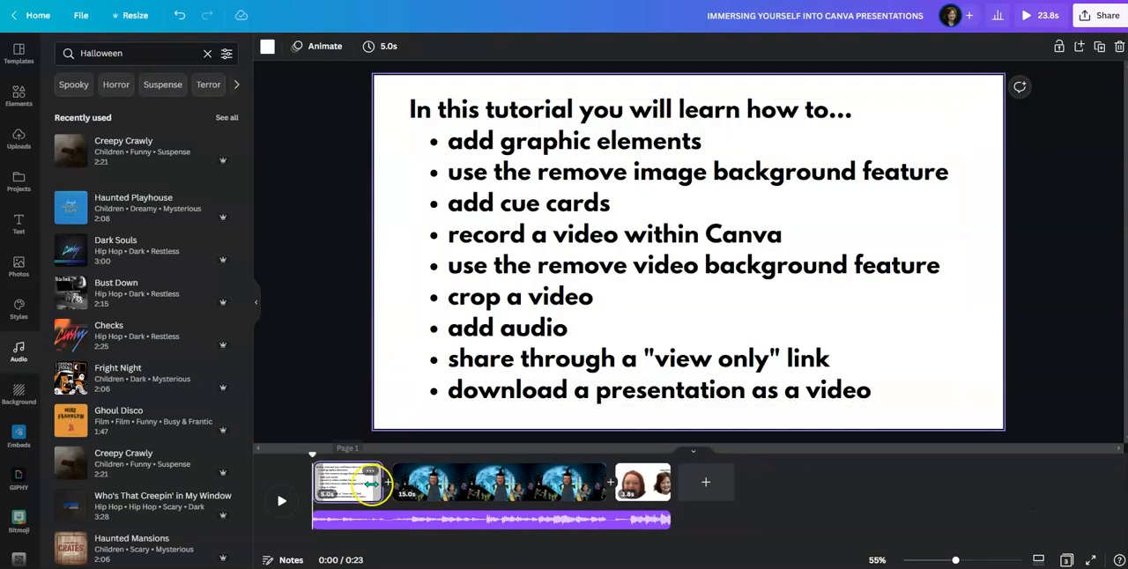
right_click(344, 487)
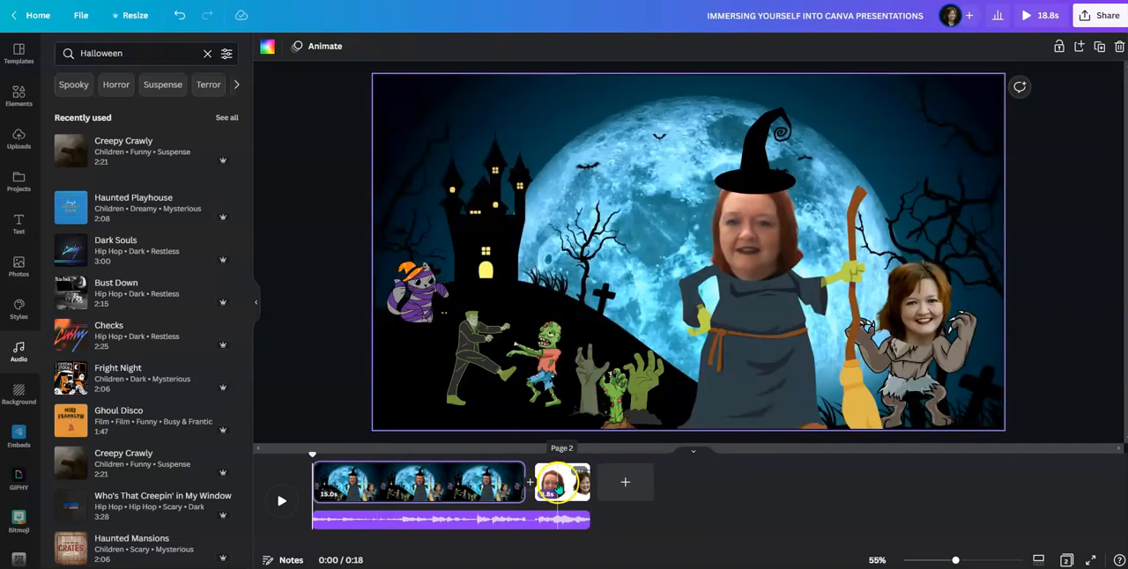
click(562, 482)
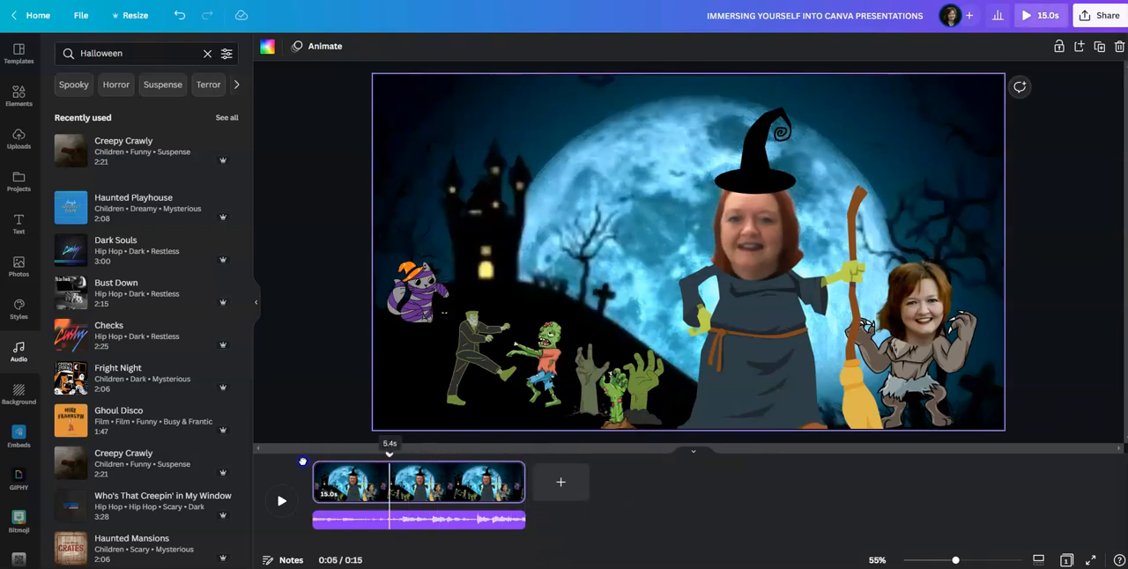
Trim the Halloween page clip in the timeline to about 5.9 seconds.
click(281, 502)
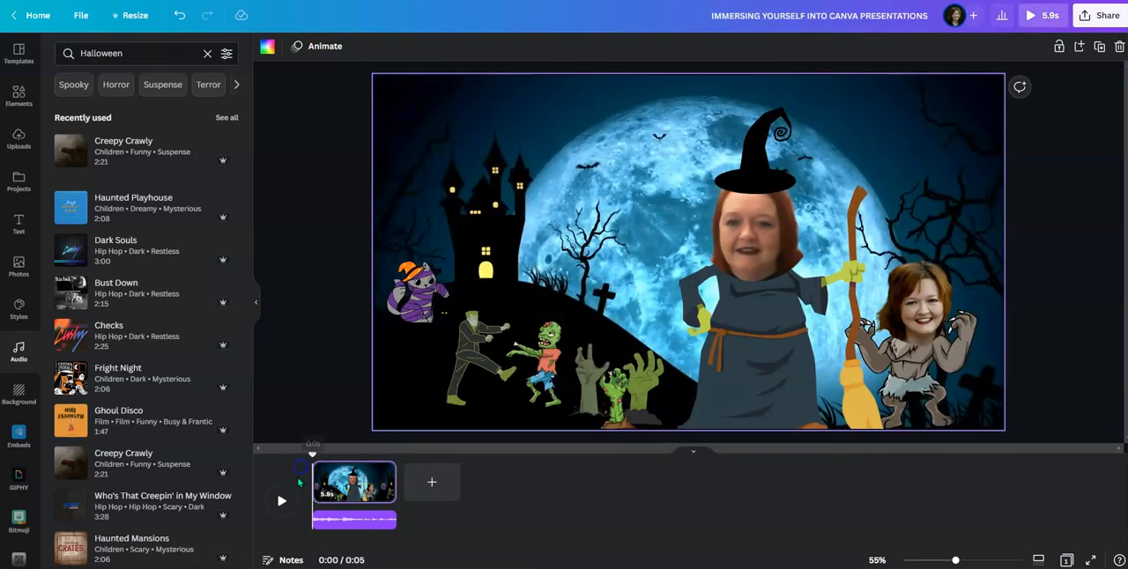
click(281, 502)
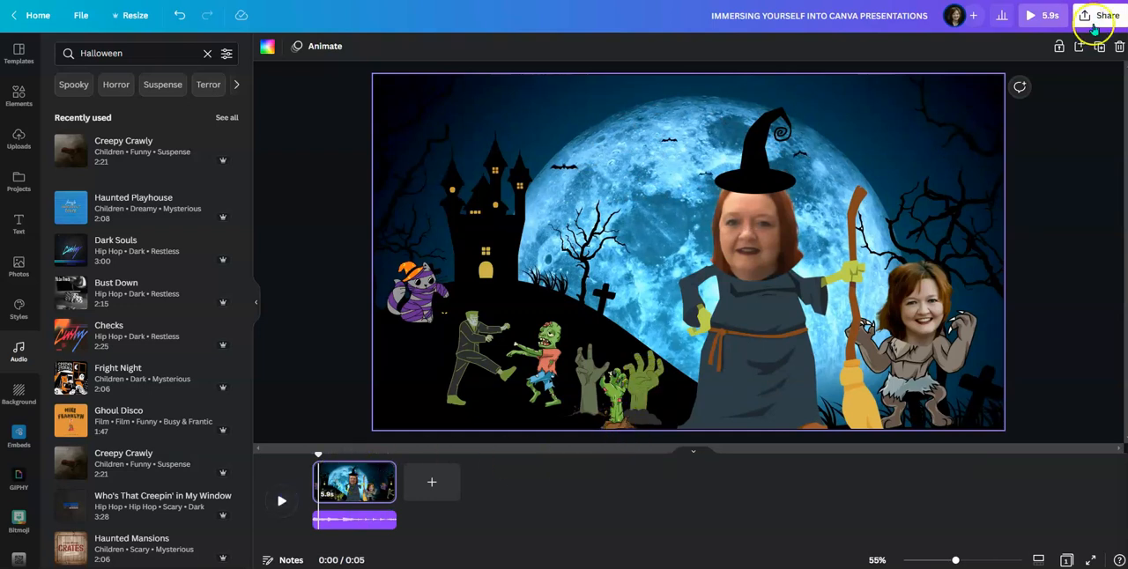
Copy a view-only link to the Halloween video from the Share menu.
click(1104, 15)
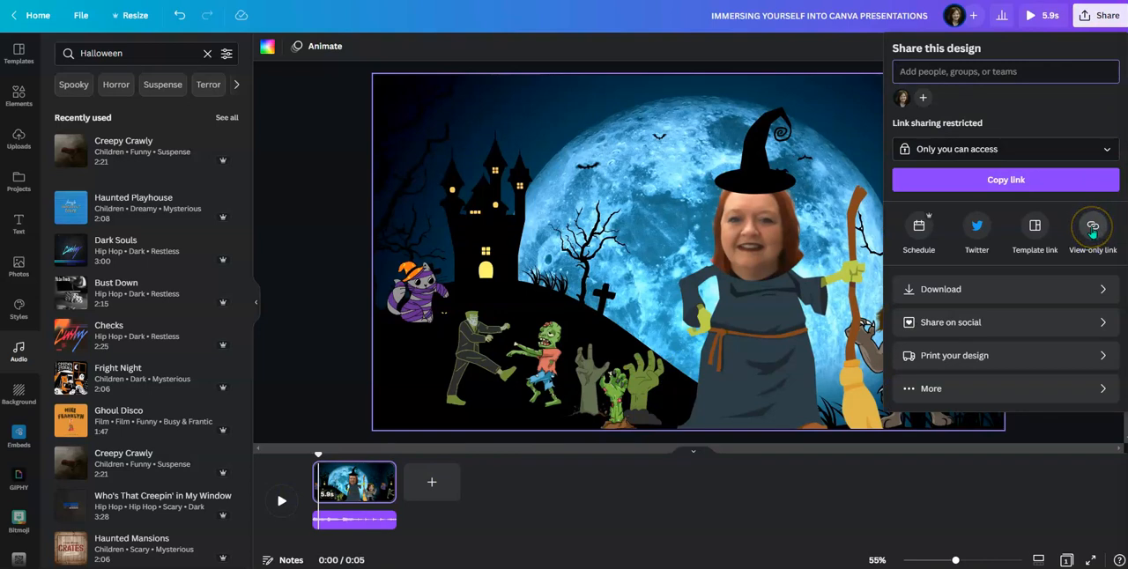
click(1092, 226)
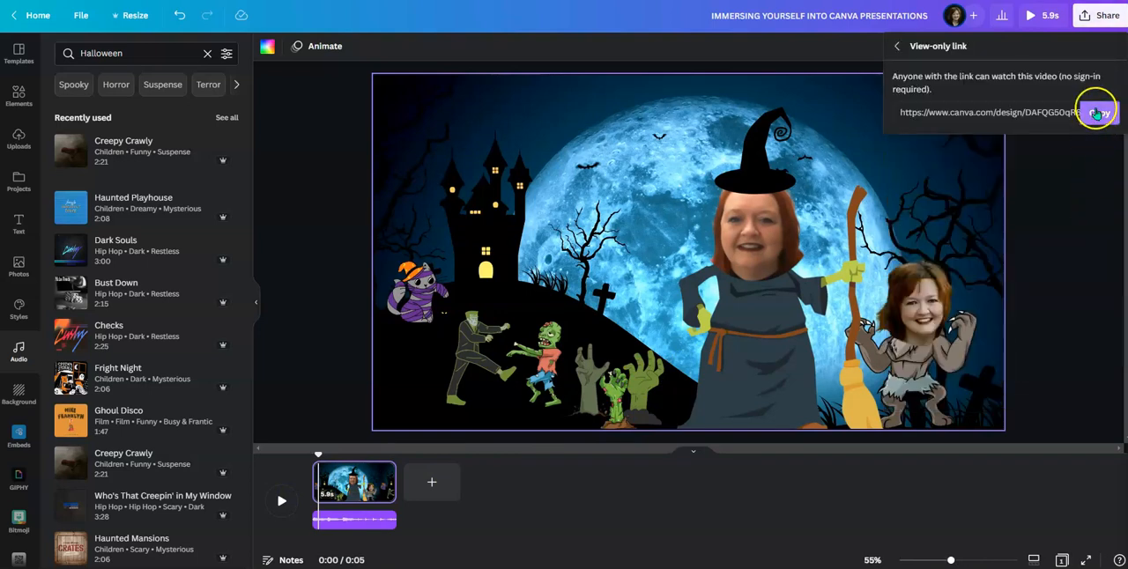
click(1101, 113)
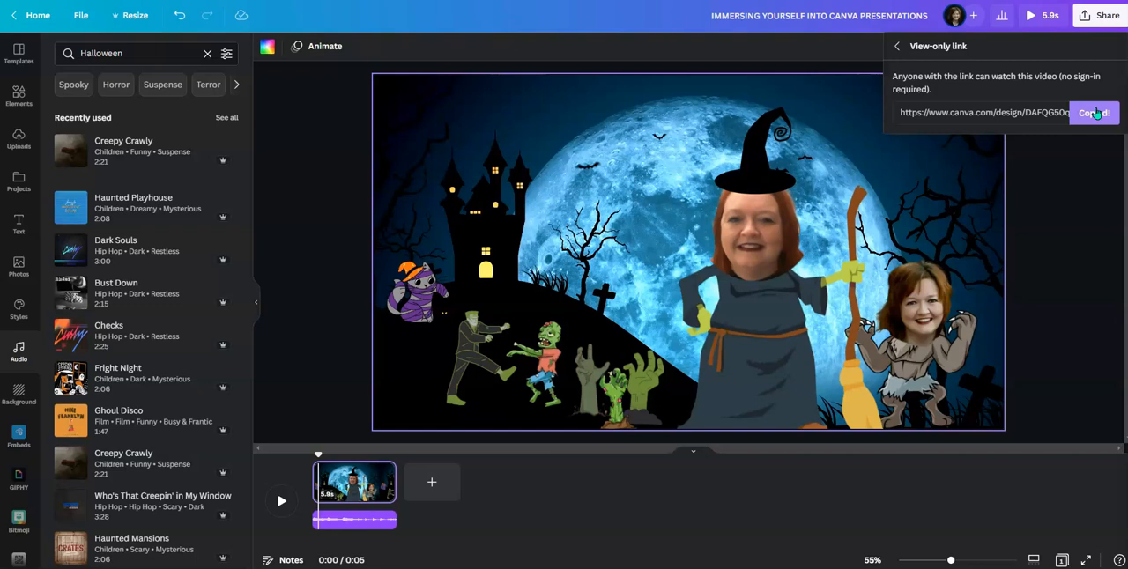
click(1098, 113)
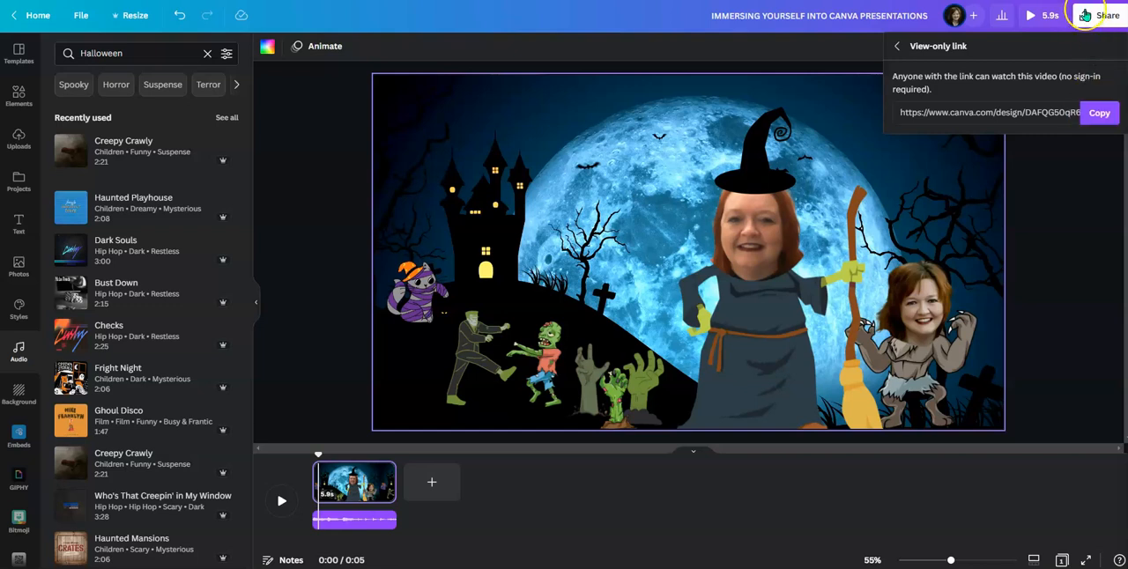
Download the design as an MP4 video.
click(897, 46)
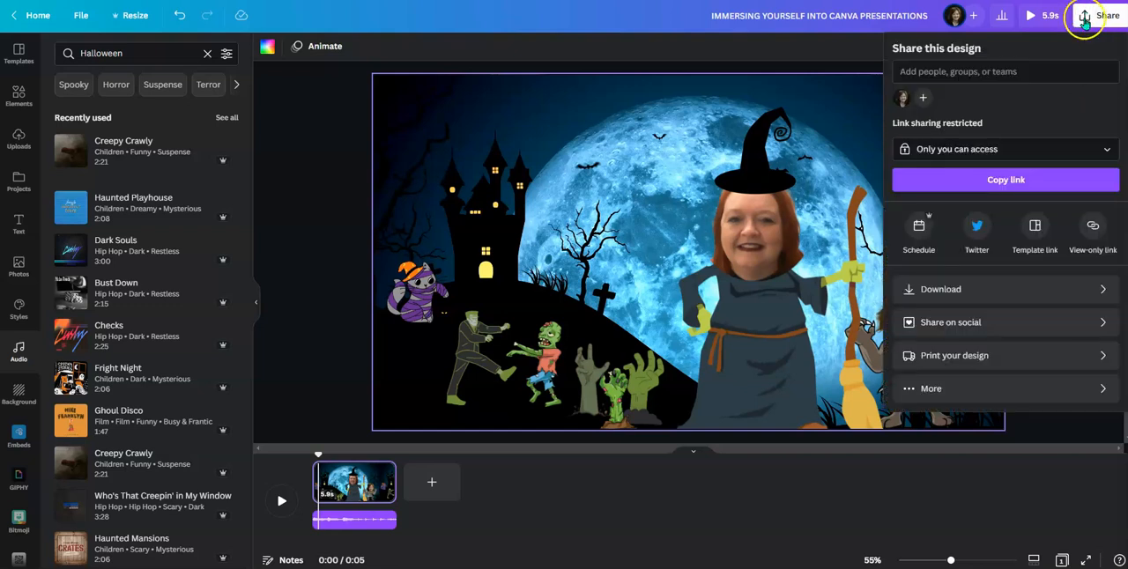
click(939, 289)
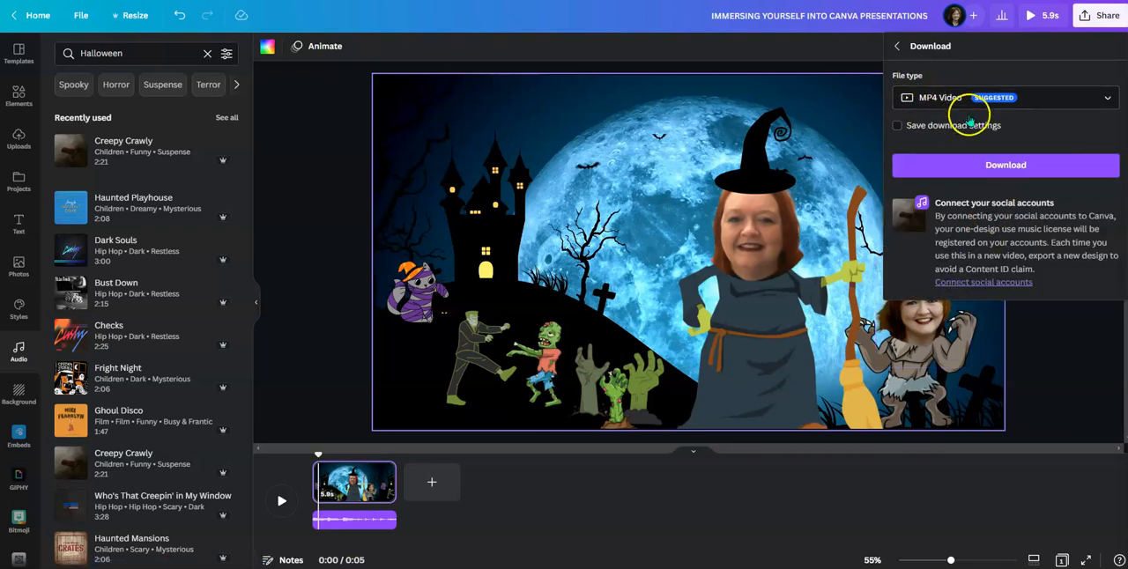
mouse_move(974, 184)
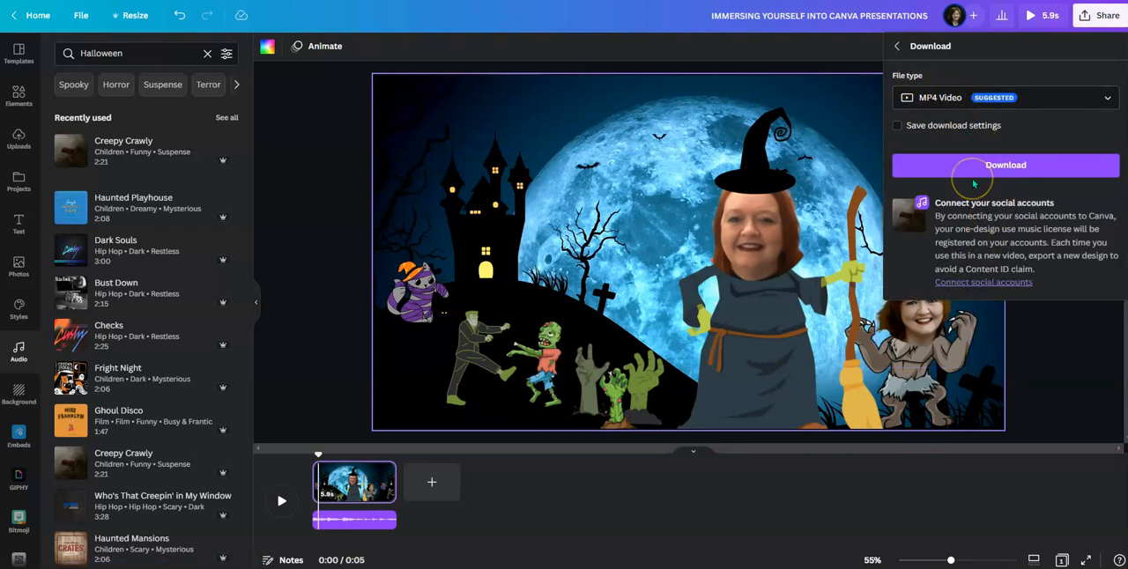
click(1005, 164)
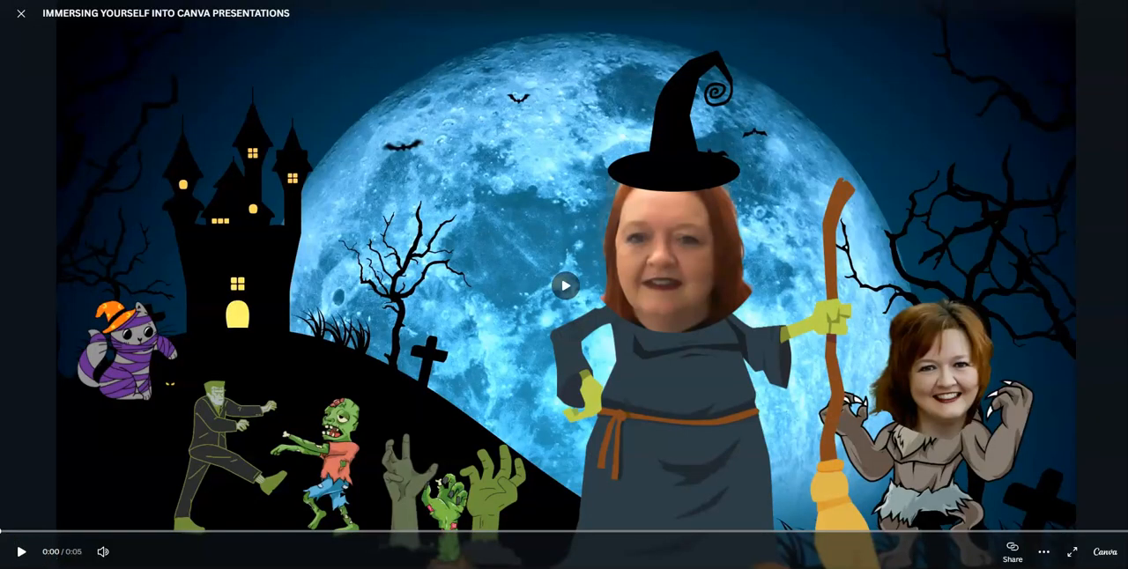